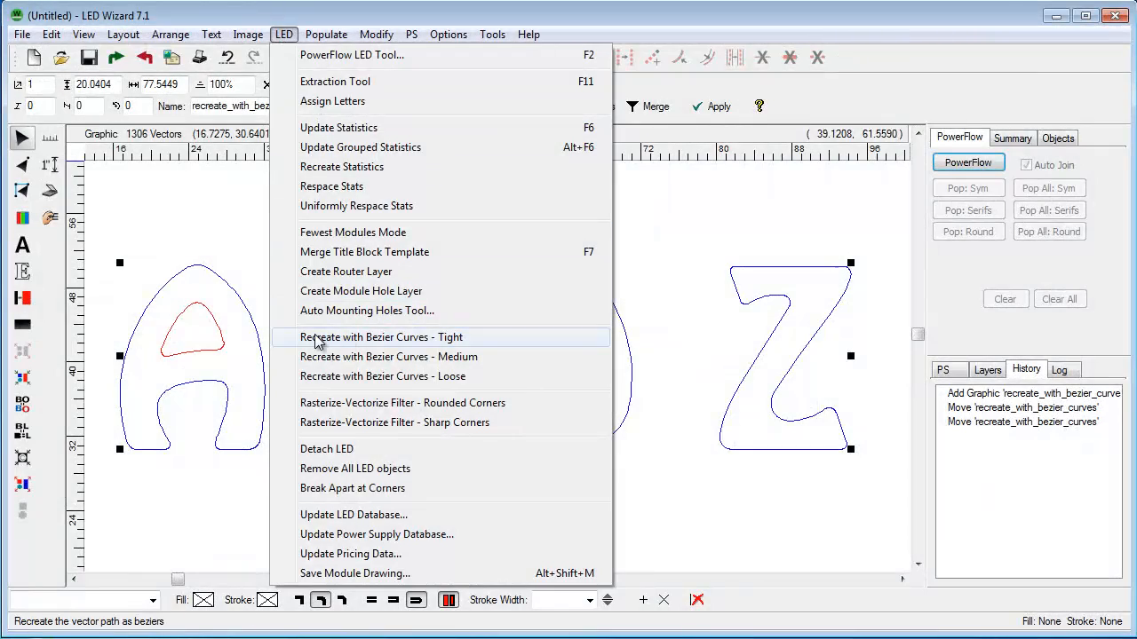
pyautogui.moveTo(477, 340)
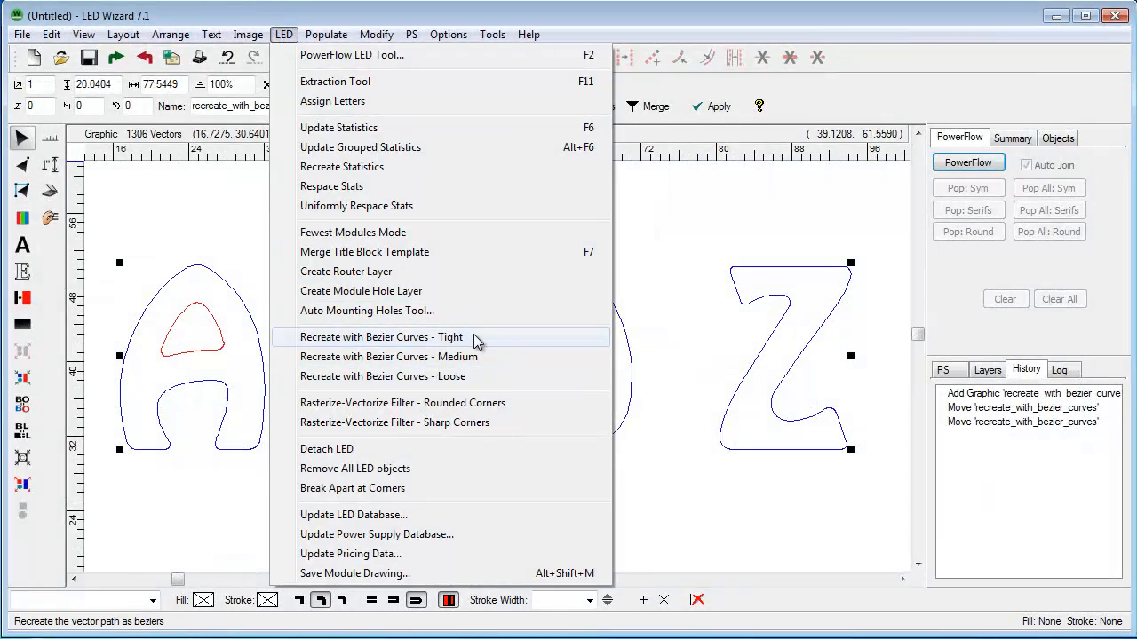
# Recreate the letter outlines with tight Bezier curves, reducing 1306 vectors to 175.
pyautogui.click(381, 337)
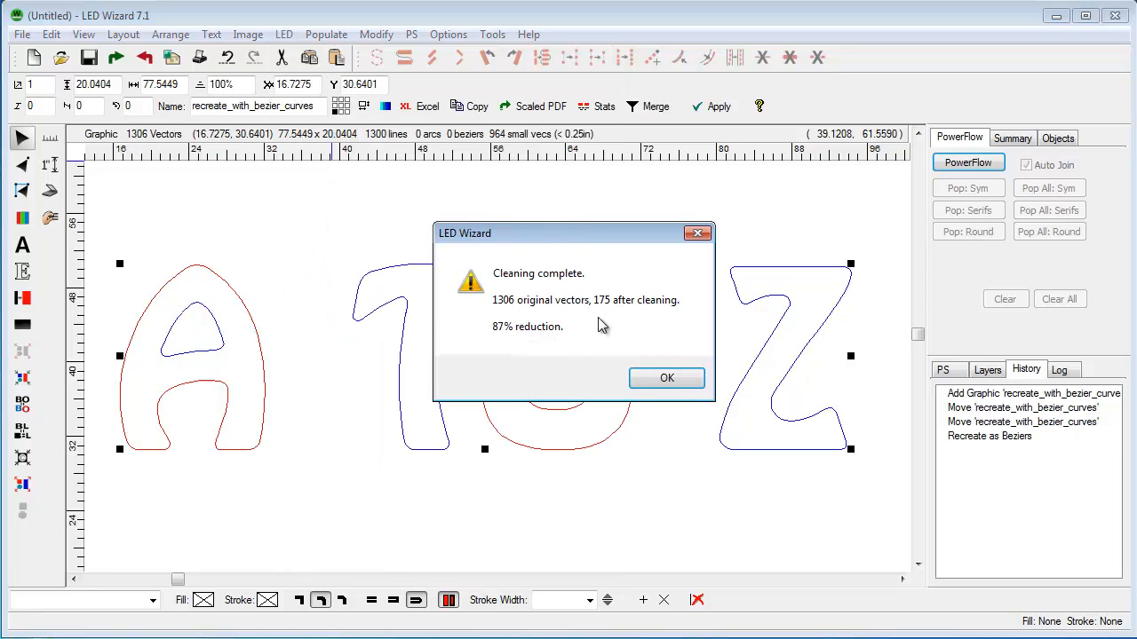
pyautogui.click(666, 378)
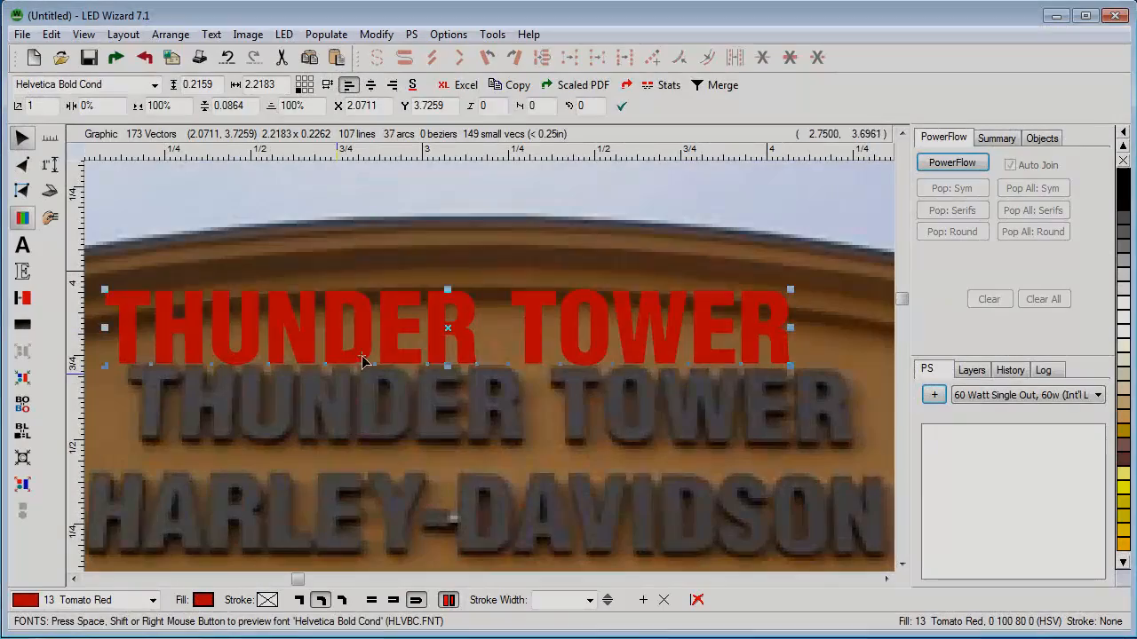
# Scale the red THUNDER TOWER text over the photo lettering, then move it back above.
pyautogui.moveTo(447, 328); pyautogui.dragTo(401, 409)
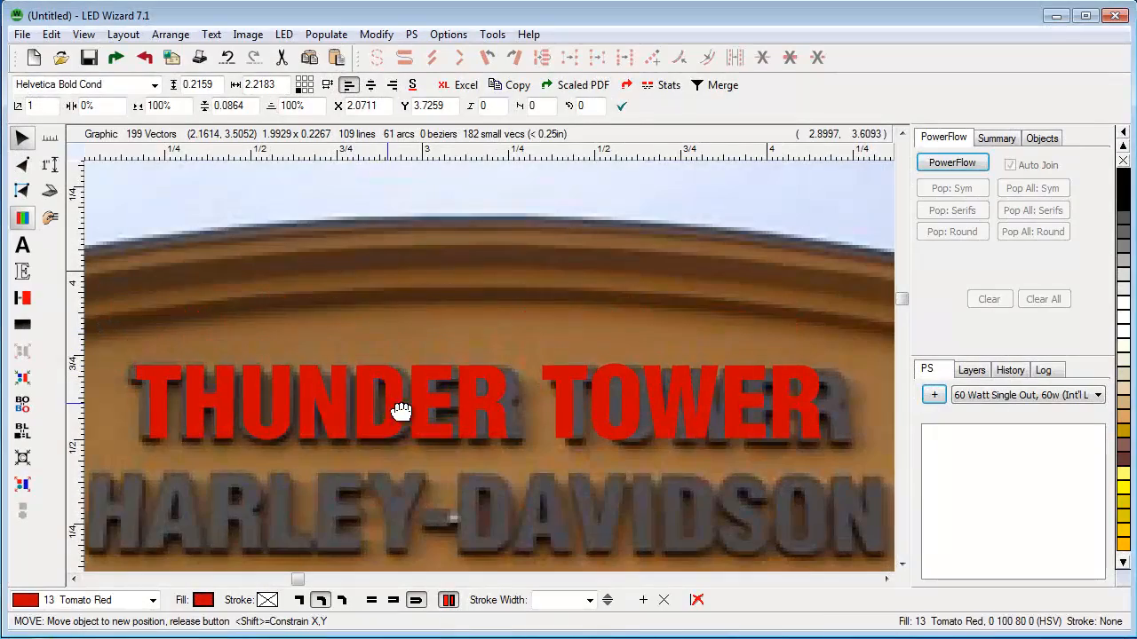
pyautogui.moveTo(401, 411); pyautogui.dragTo(381, 333)
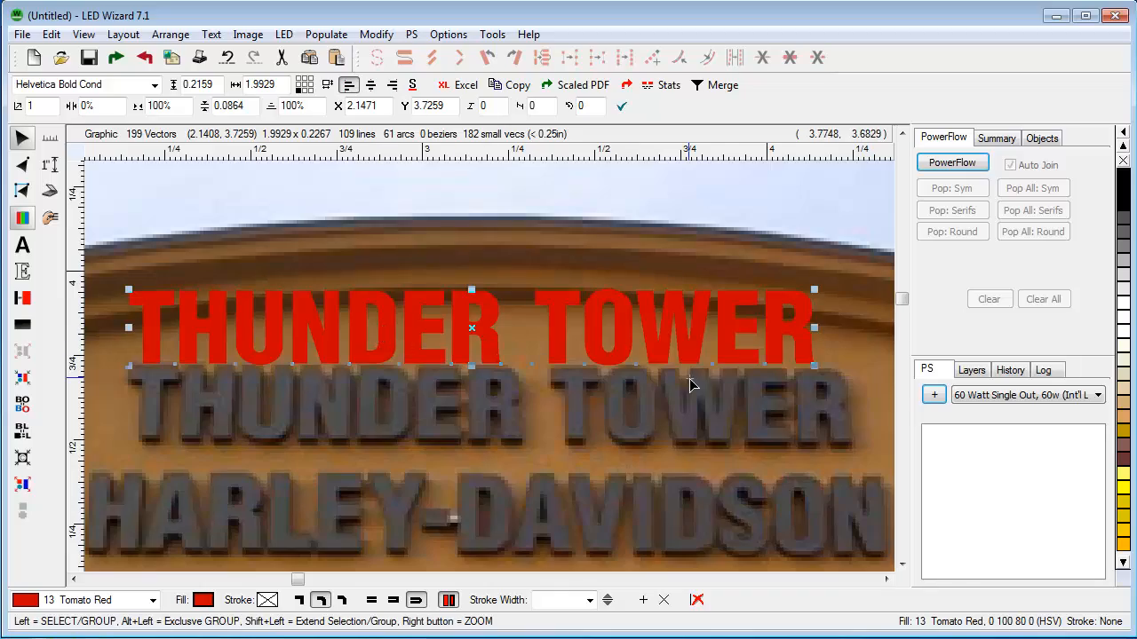
pyautogui.moveTo(813, 328); pyautogui.dragTo(749, 328)
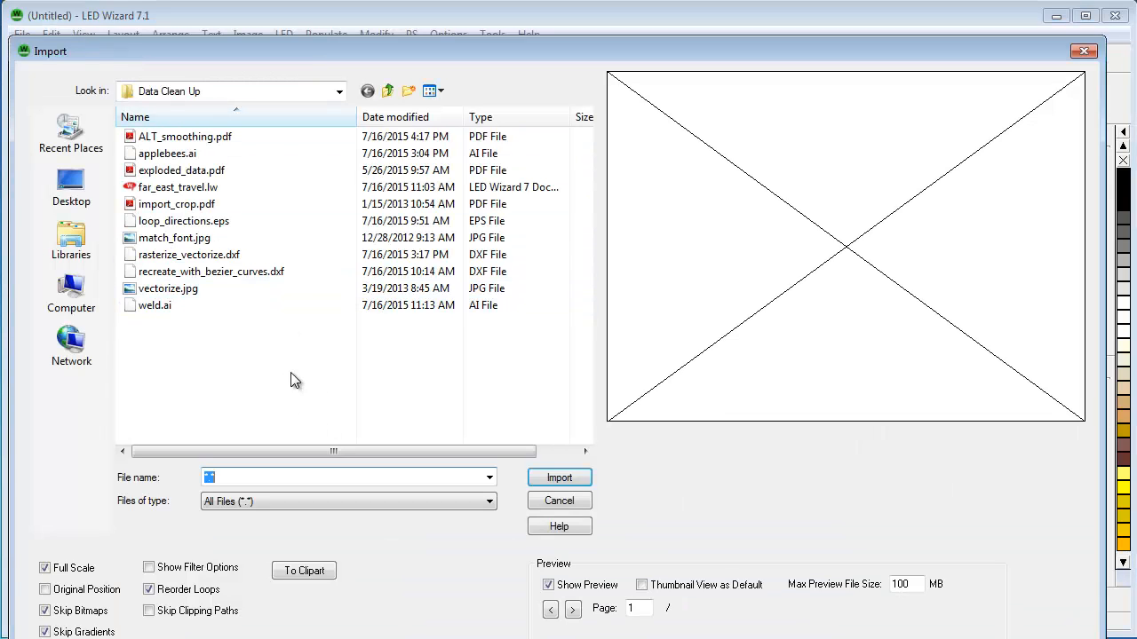
# Import import_crop.pdf cropped to just the top ROSS letters.
pyautogui.click(175, 203)
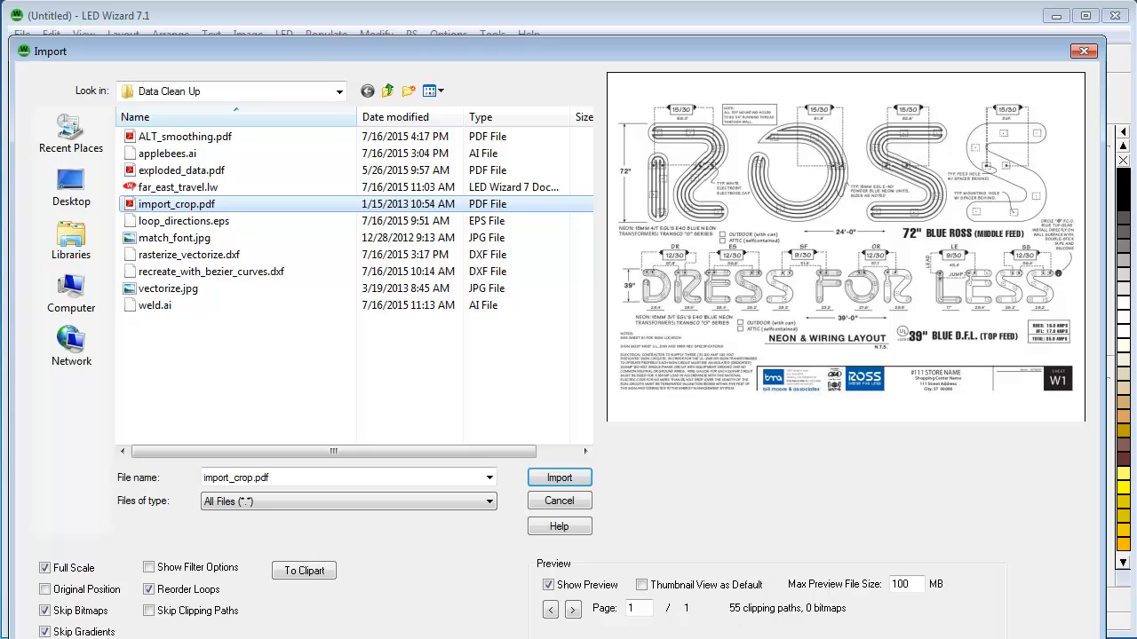
pyautogui.moveTo(635, 109)
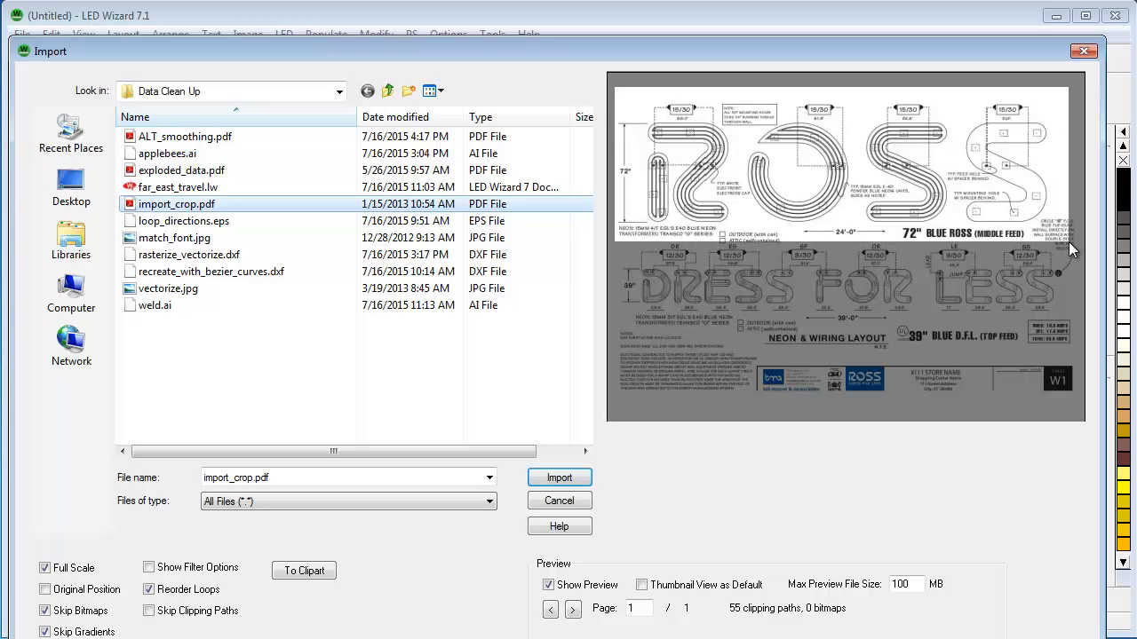
pyautogui.moveTo(738, 475)
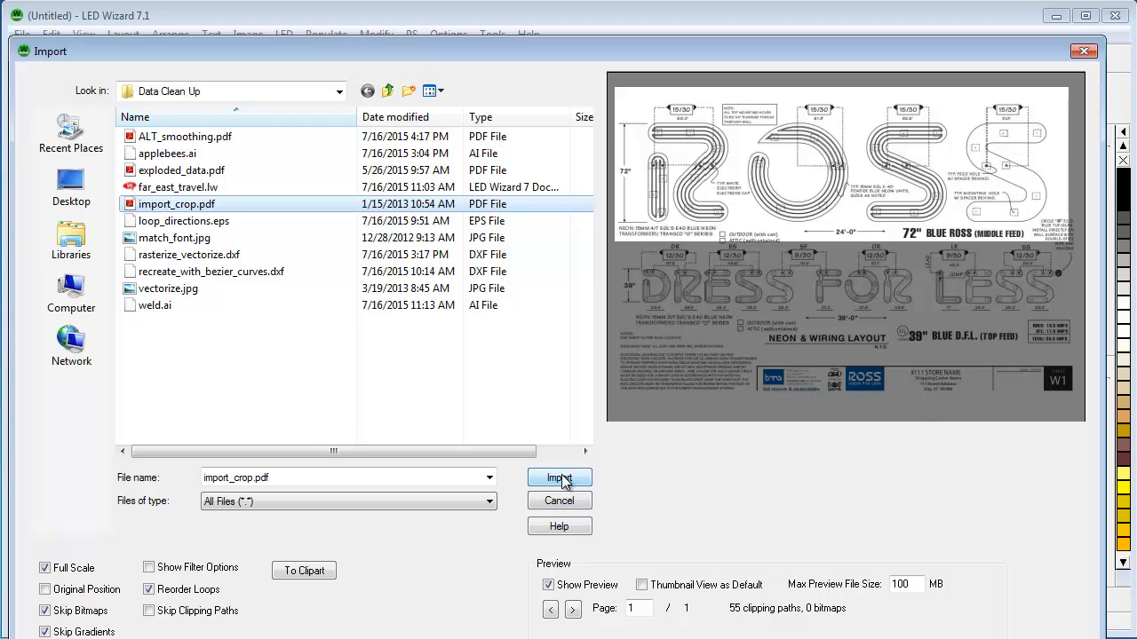
pyautogui.click(559, 478)
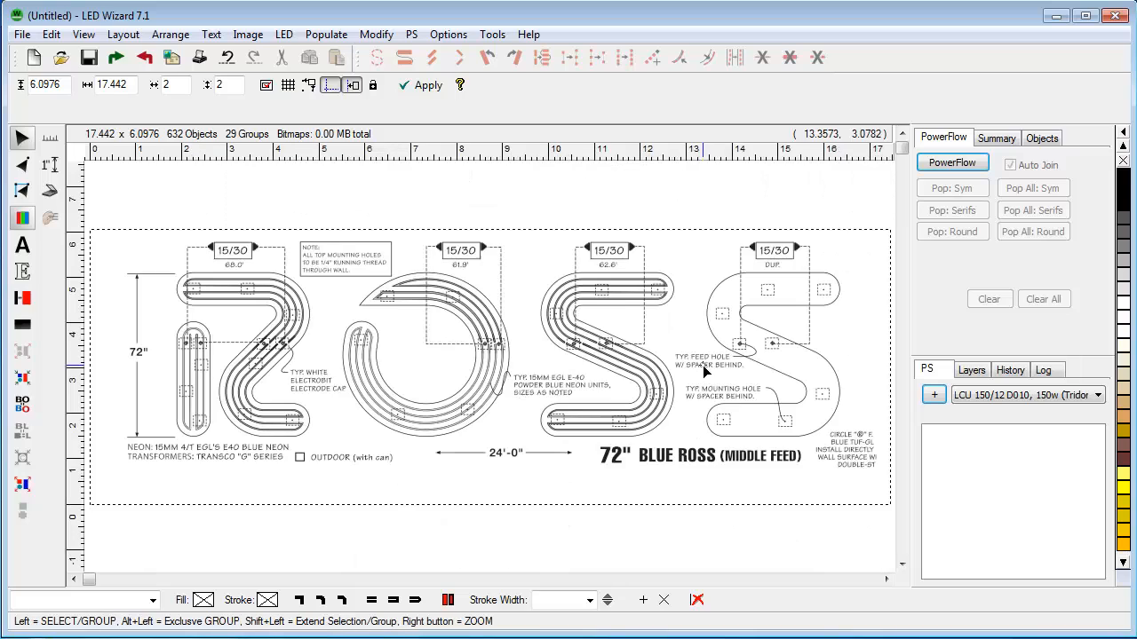
pyautogui.moveTo(373, 250)
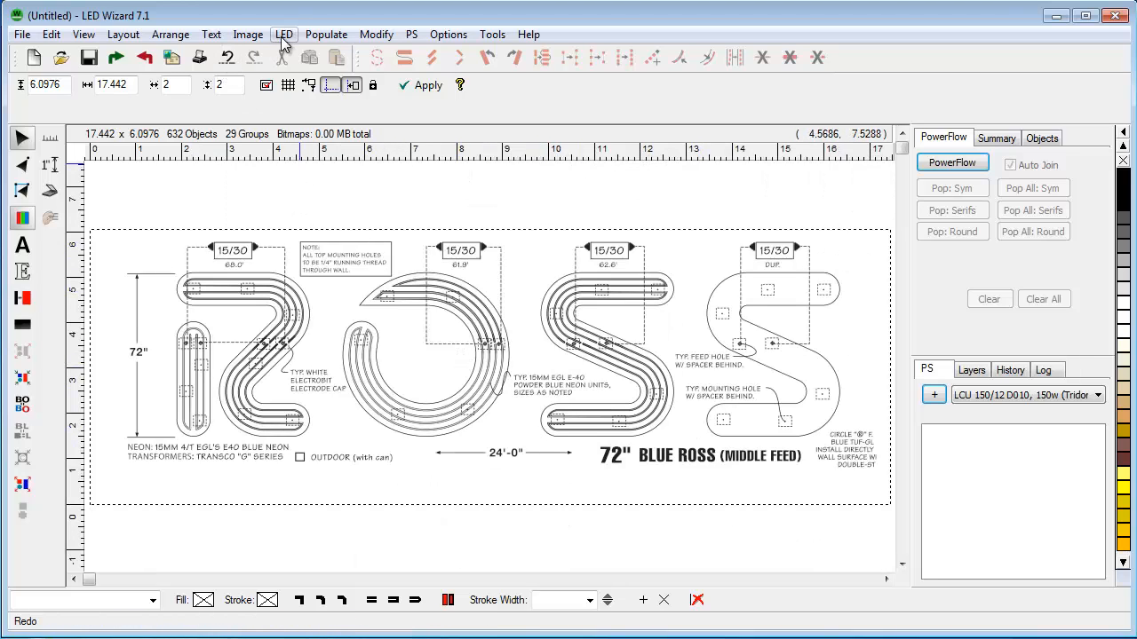
# Start the LED Extraction Tool with coincident loops combined.
pyautogui.click(284, 33)
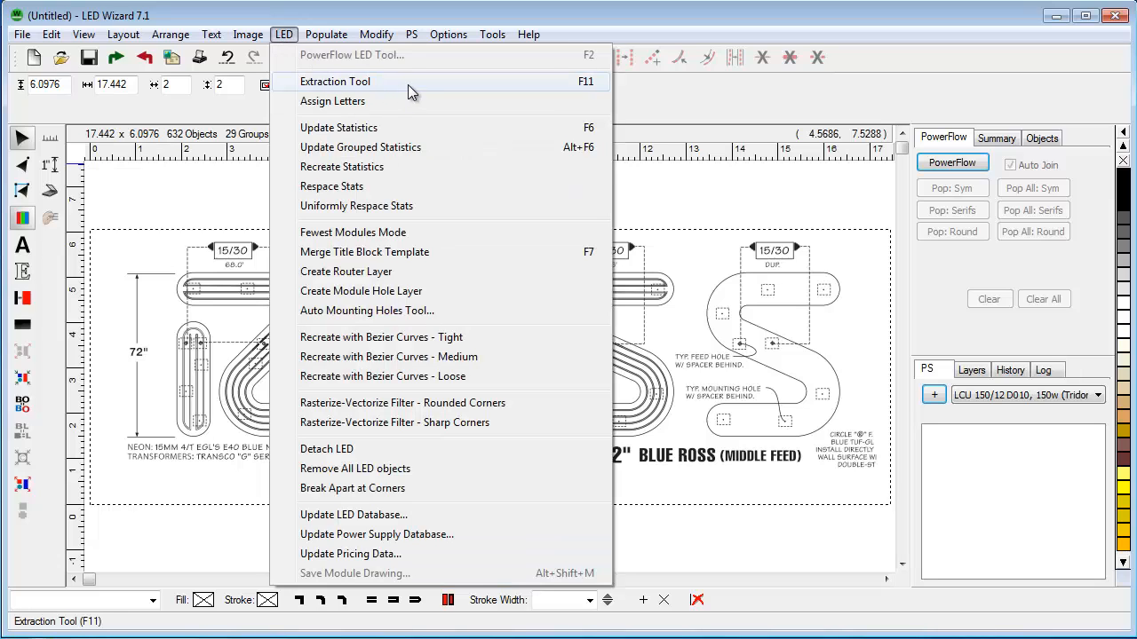
pyautogui.click(335, 81)
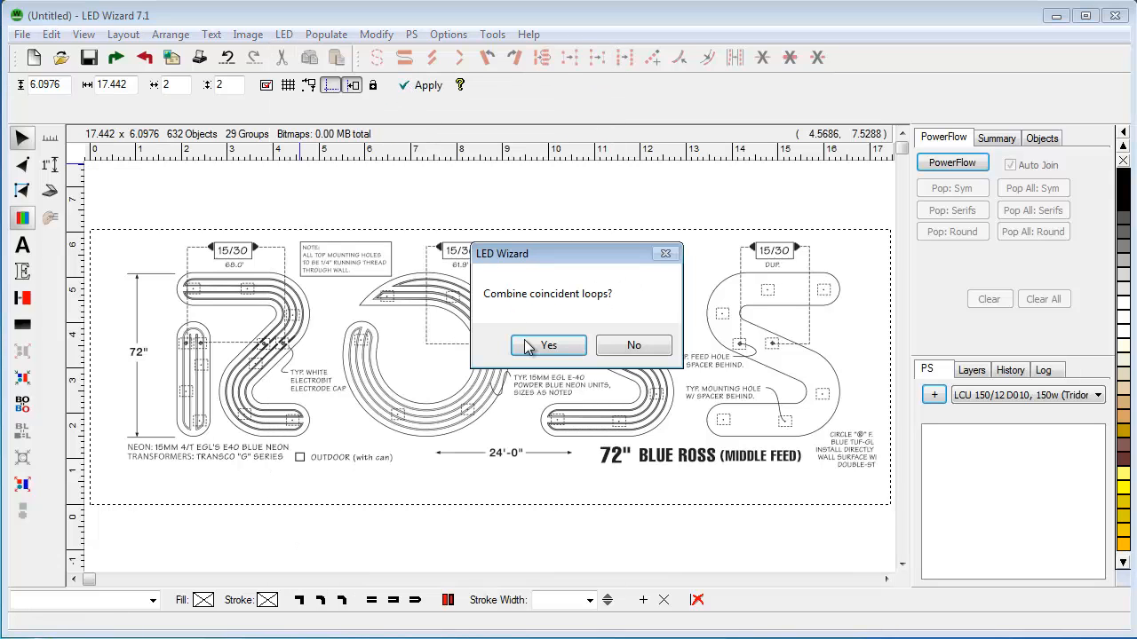
pyautogui.click(548, 345)
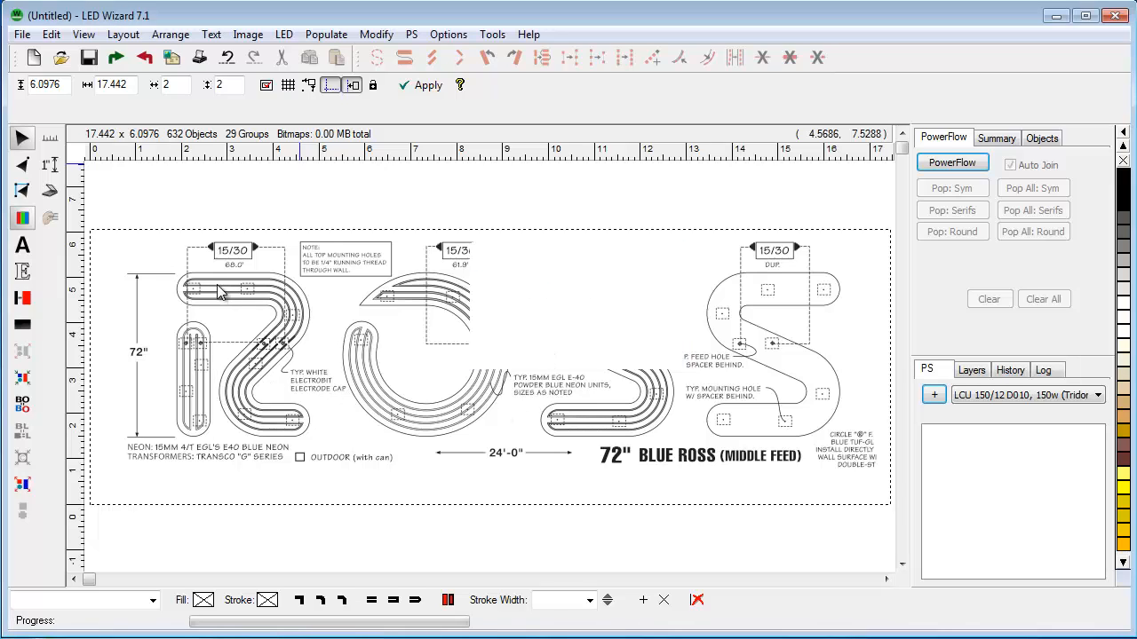
pyautogui.moveTo(149, 252)
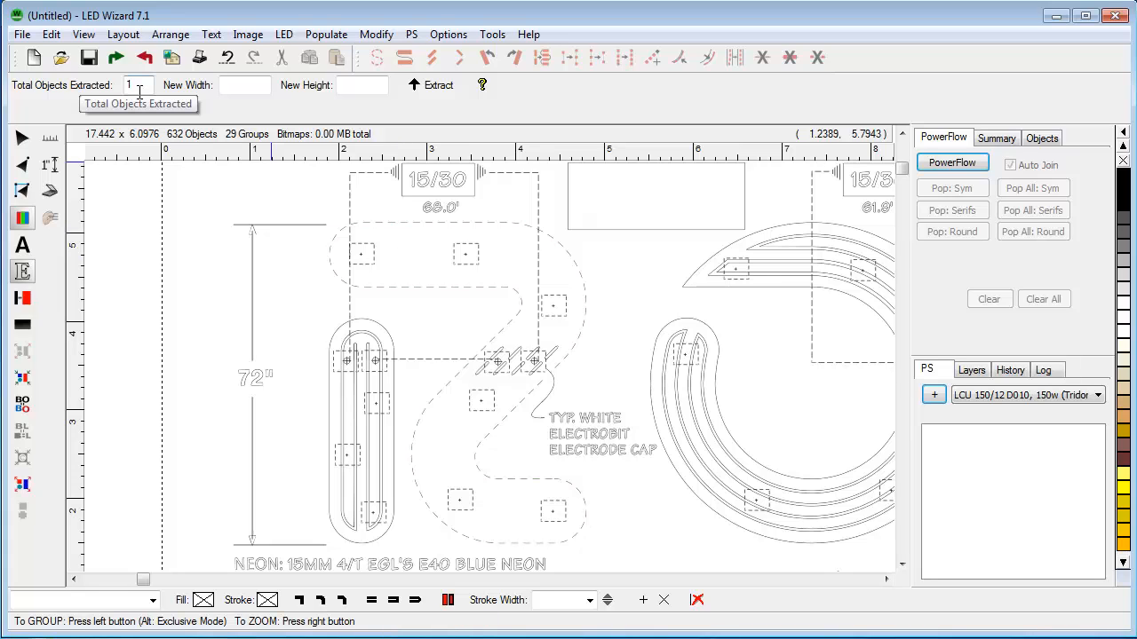
# Select the five ROSS letter outlines and extract them at a new height of 72.
pyautogui.moveTo(251, 278); pyautogui.dragTo(392, 362)
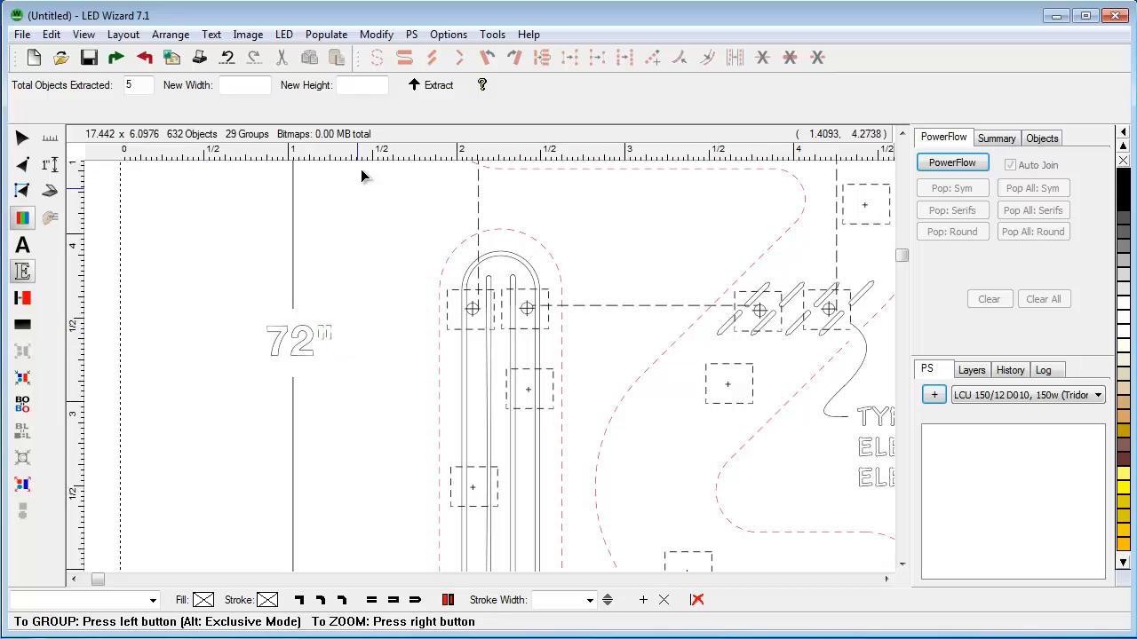
pyautogui.click(361, 84)
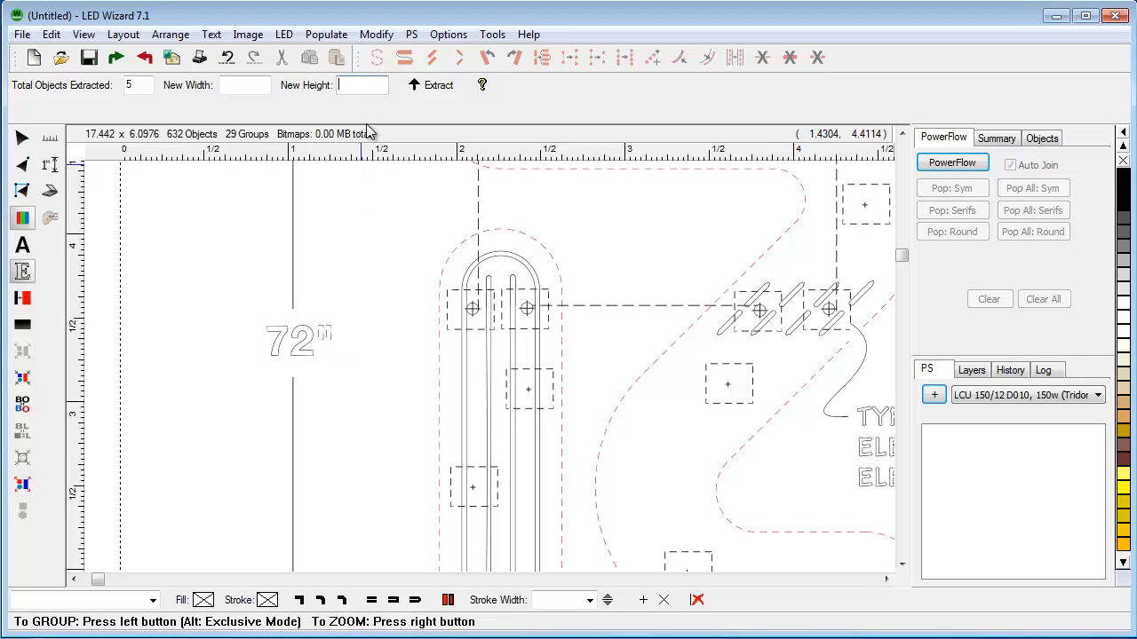
pyautogui.write('72')
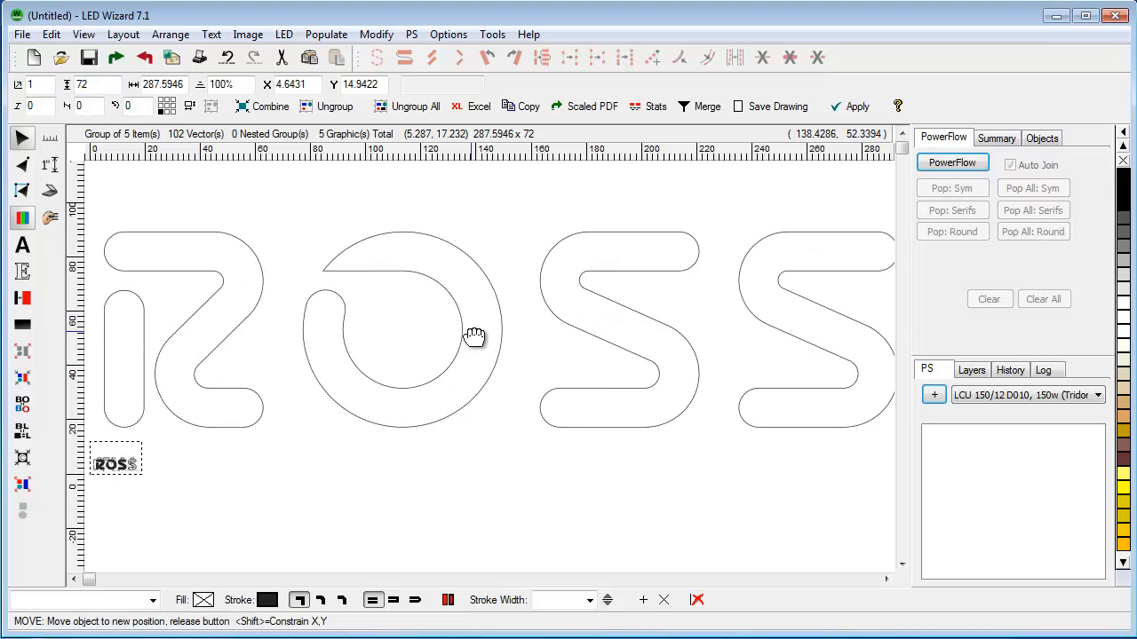
# Size the layout to fit the 287.6 × 72 ROSS letter group.
pyautogui.click(123, 34)
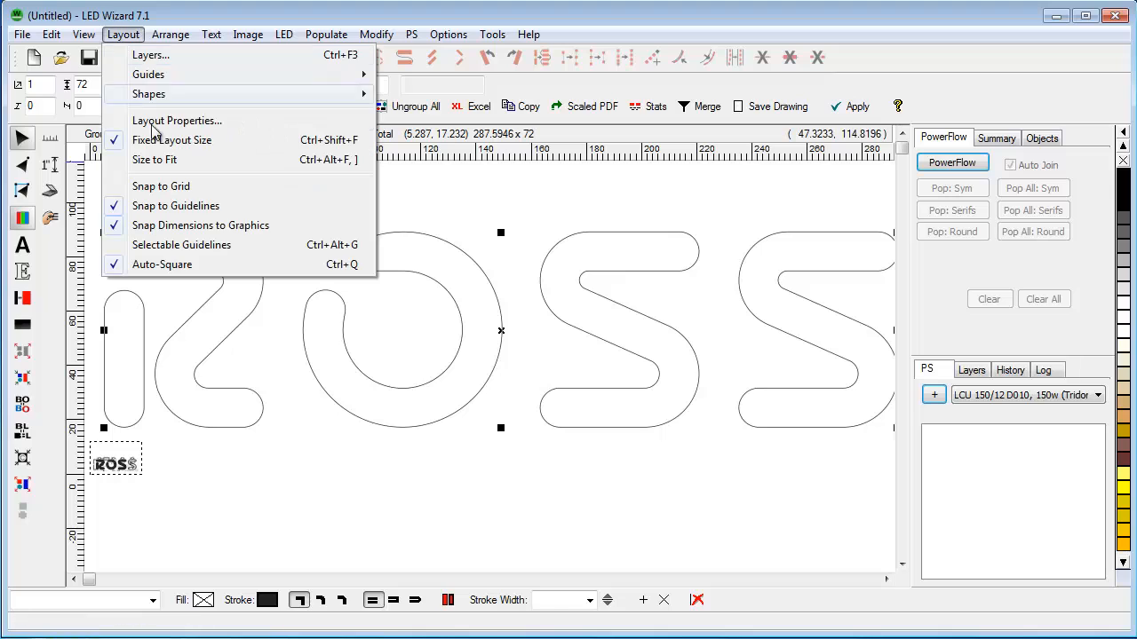
pyautogui.click(293, 271)
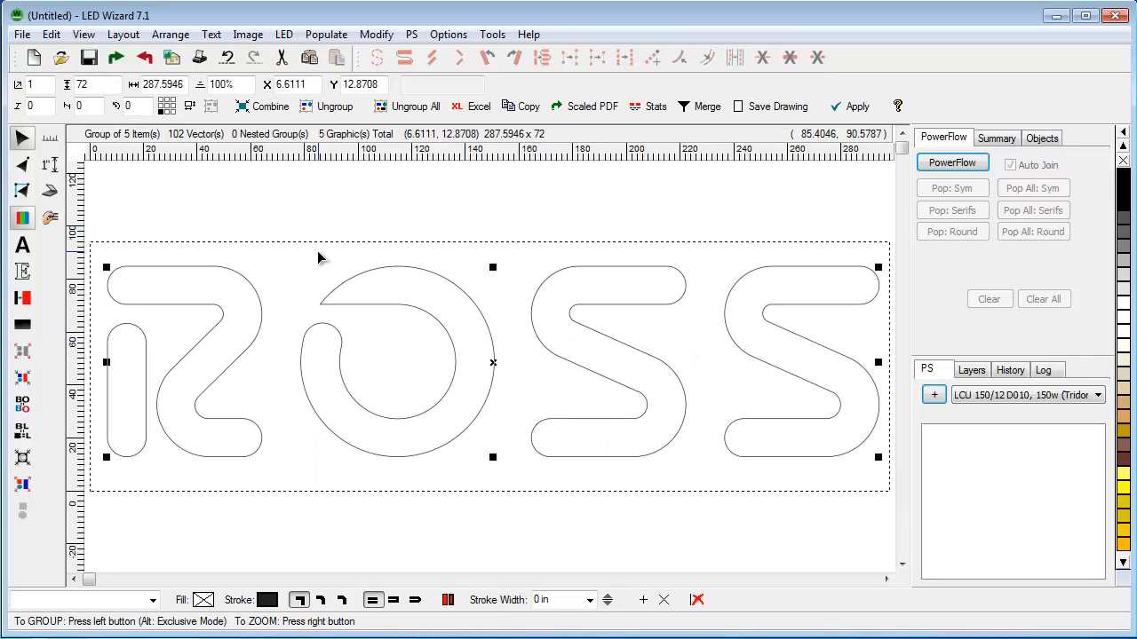
pyautogui.moveTo(22, 217)
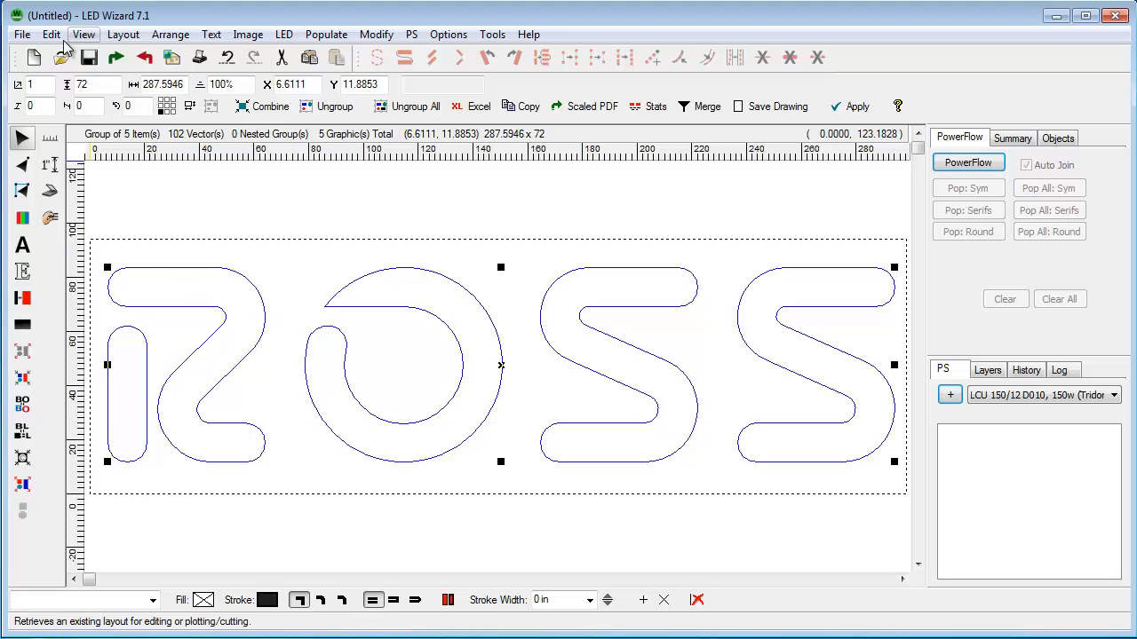
pyautogui.click(50, 33)
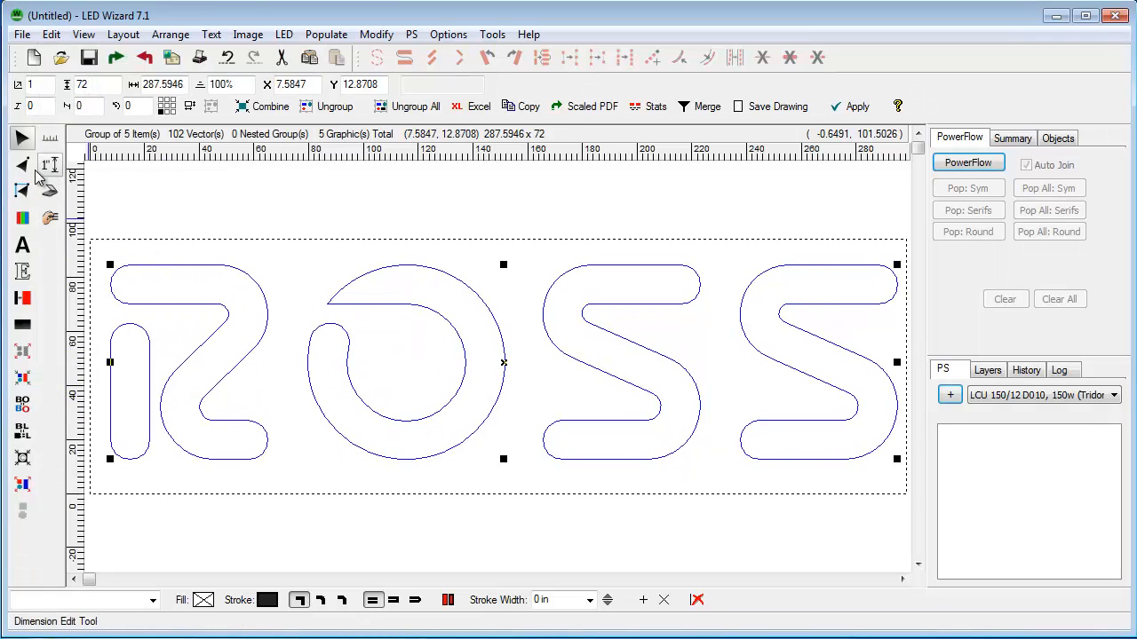
# Reshape a Bezier handle on the first letter's arched top and bring up the node's To Line option.
pyautogui.click(22, 167)
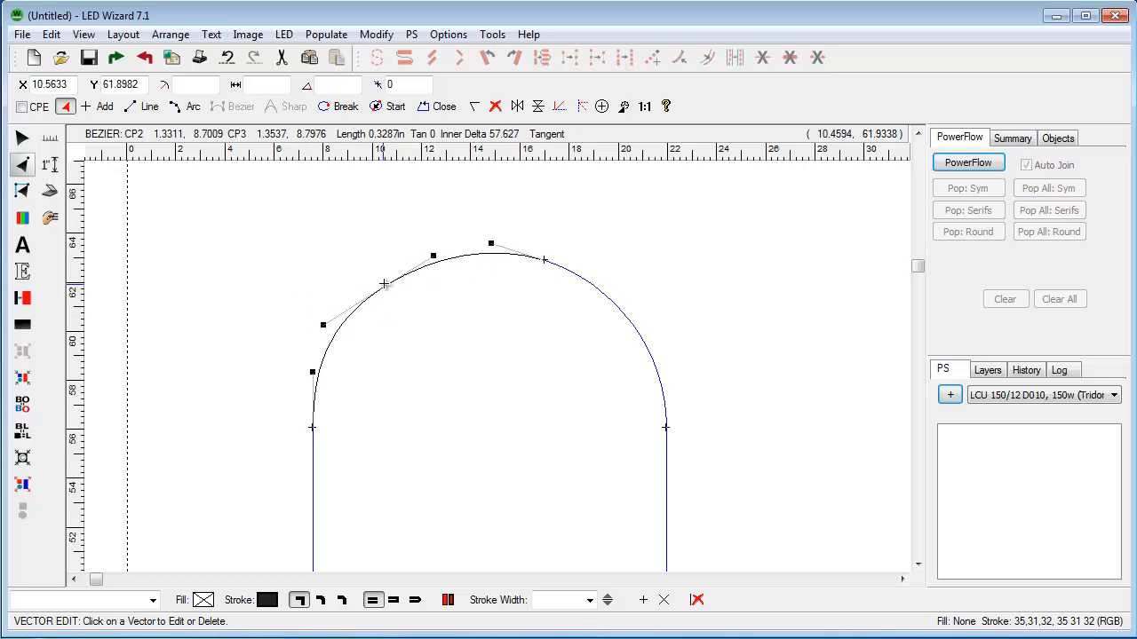
pyautogui.moveTo(383, 284); pyautogui.dragTo(378, 268)
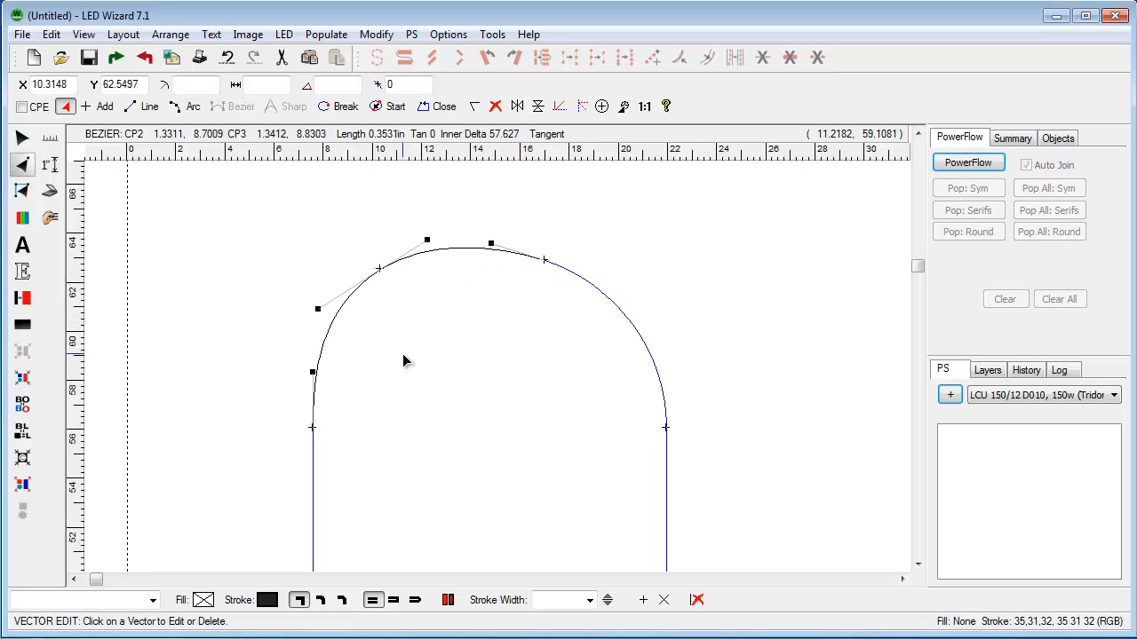
pyautogui.rightClick(384, 293)
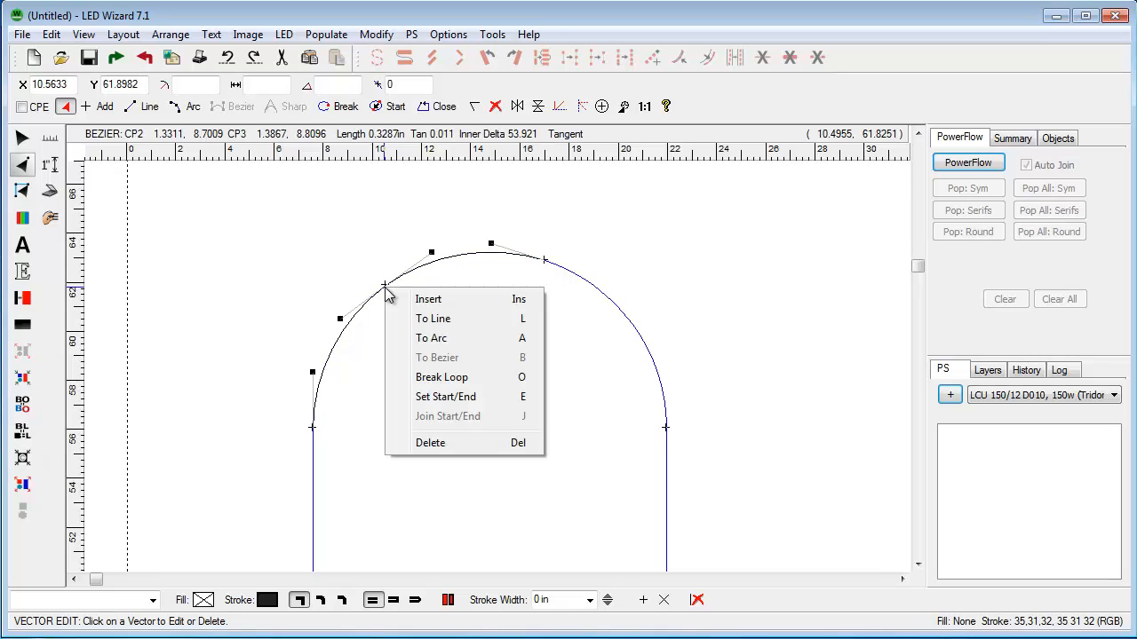
pyautogui.moveTo(473, 319)
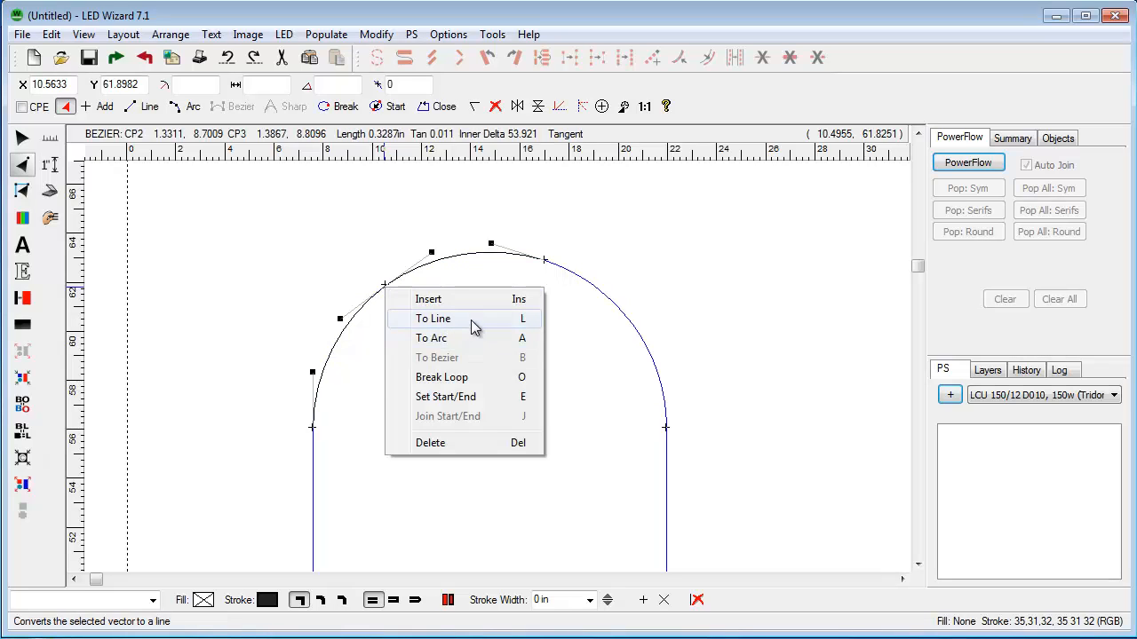
pyautogui.moveTo(422, 455)
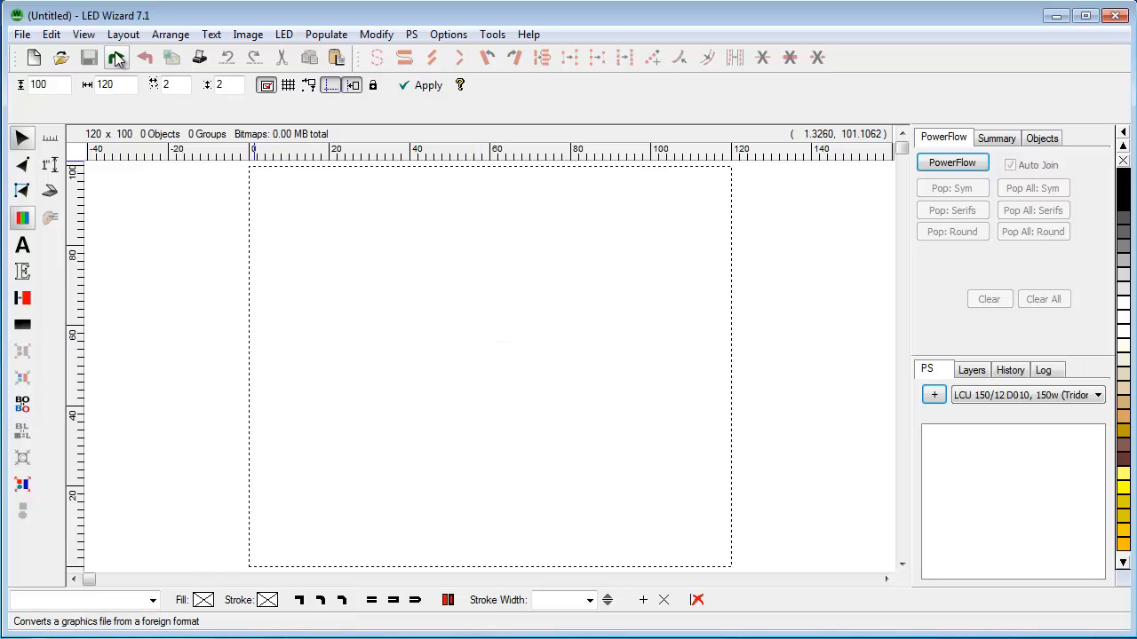
# Import exploded_data.pdf, adding 1206 Derwent Students letter objects in two groups.
pyautogui.click(117, 57)
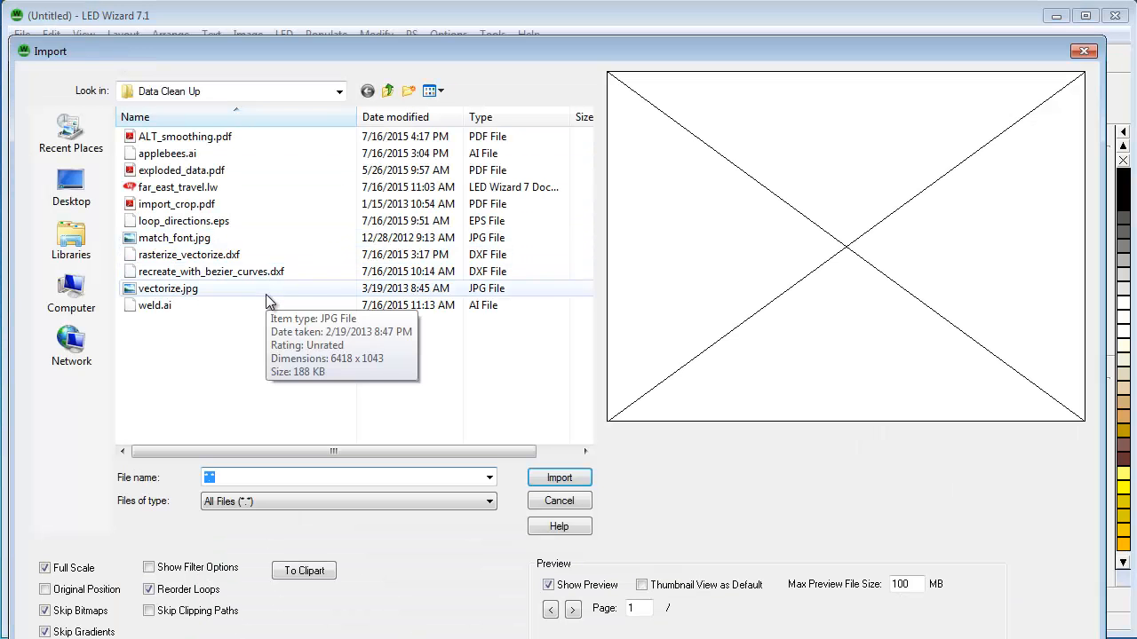
pyautogui.click(182, 169)
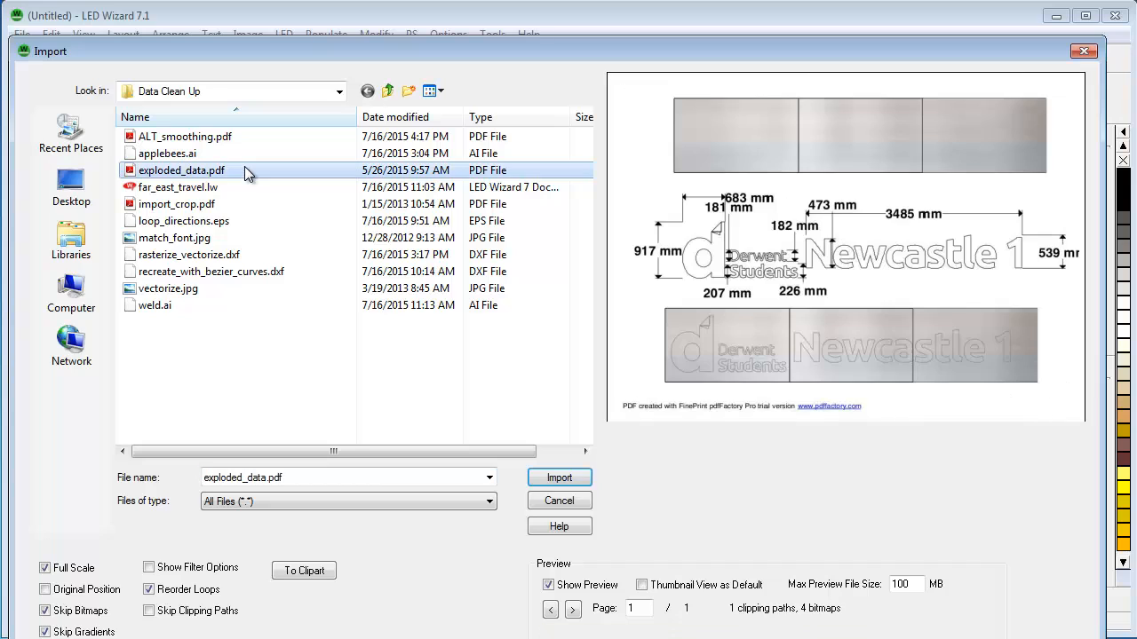
pyautogui.moveTo(706, 116)
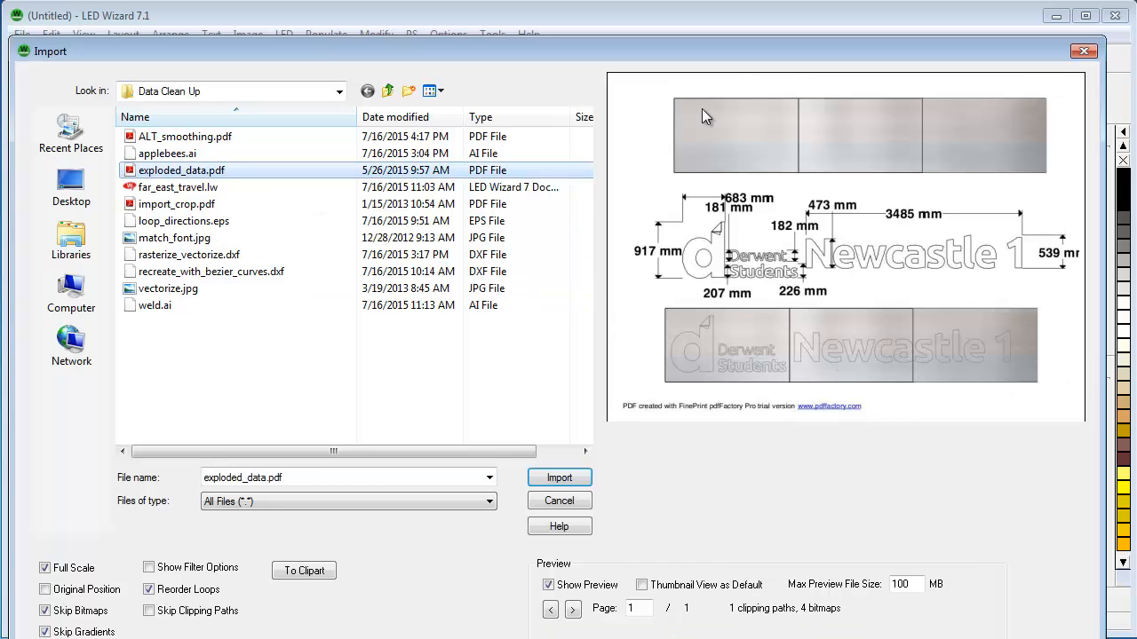
pyautogui.moveTo(682, 396)
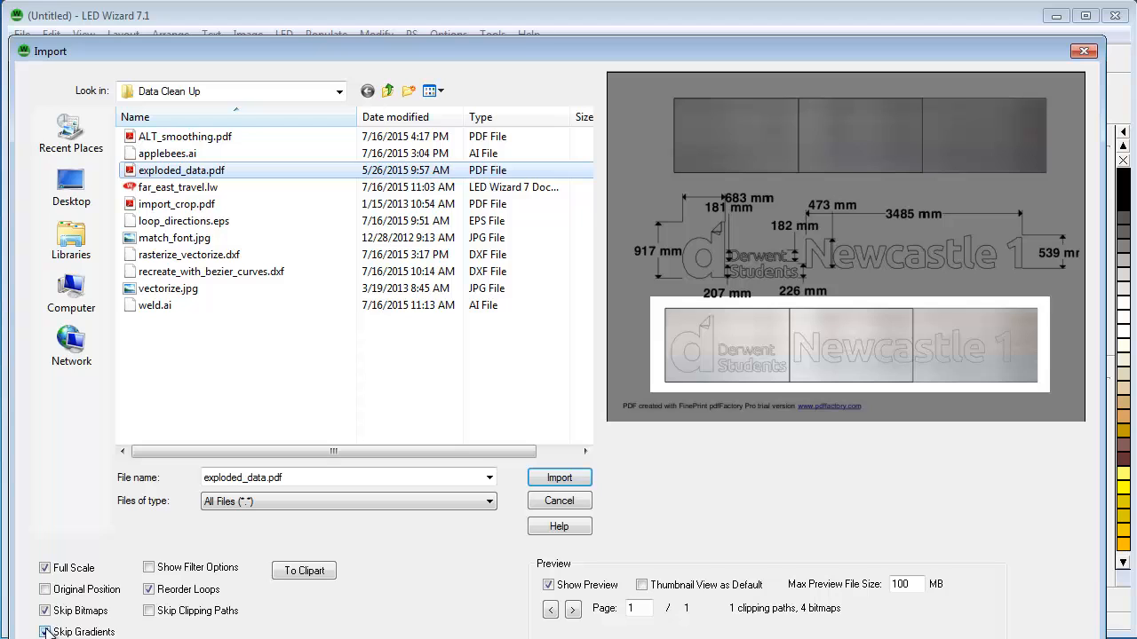
pyautogui.click(559, 477)
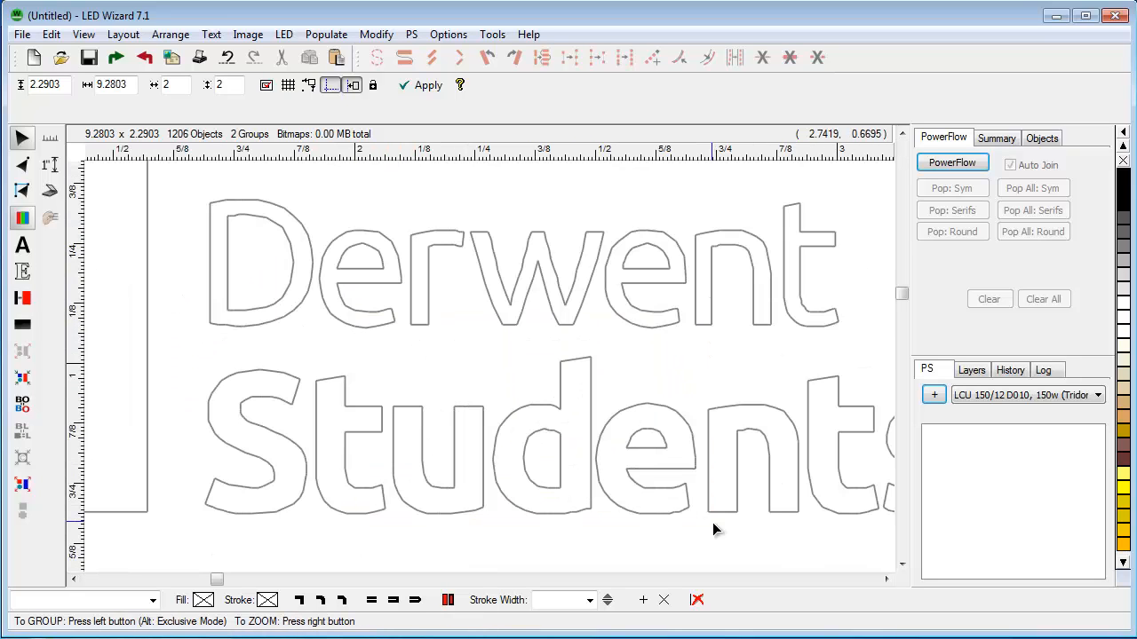
# Zoom into the Derwent lettering and select a short two-vector line fragment.
pyautogui.moveTo(185, 351); pyautogui.dragTo(370, 538)
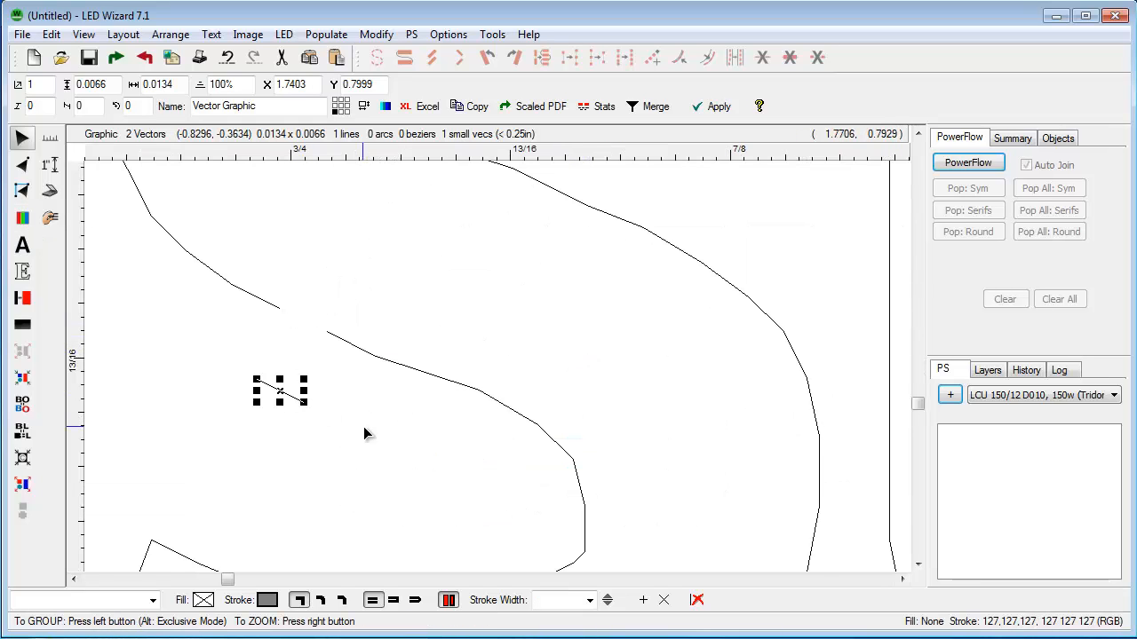
pyautogui.moveTo(280, 391); pyautogui.dragTo(426, 373)
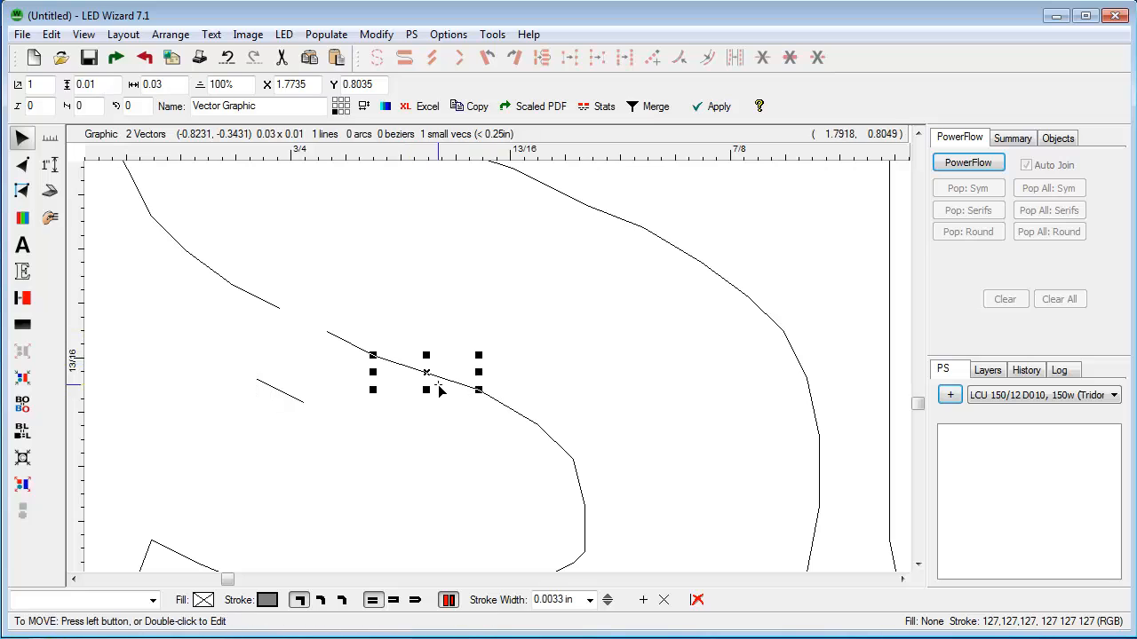
pyautogui.moveTo(445, 506)
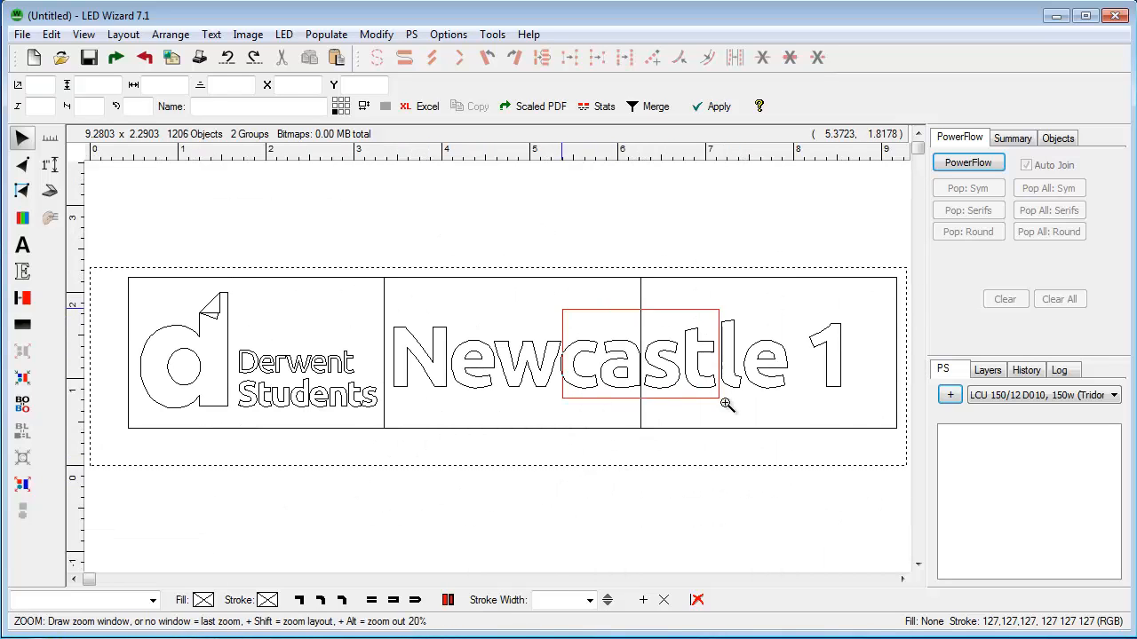
# Zoom into the castle letters, then move the 1190-fragment lettering group slightly.
pyautogui.moveTo(588, 306); pyautogui.dragTo(722, 404)
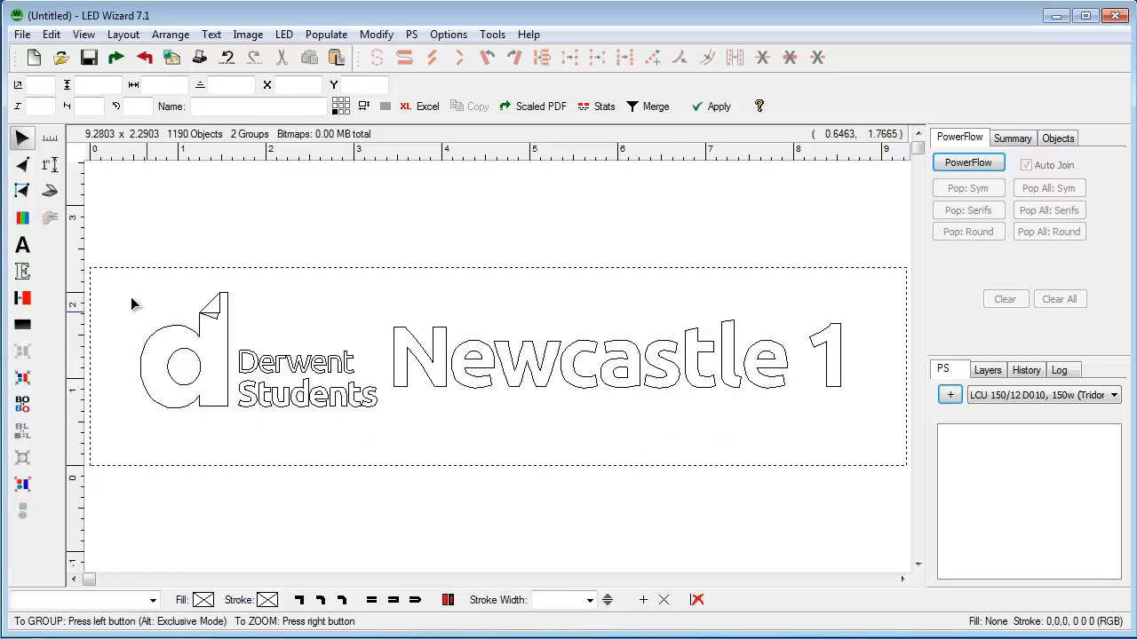
pyautogui.click(666, 369)
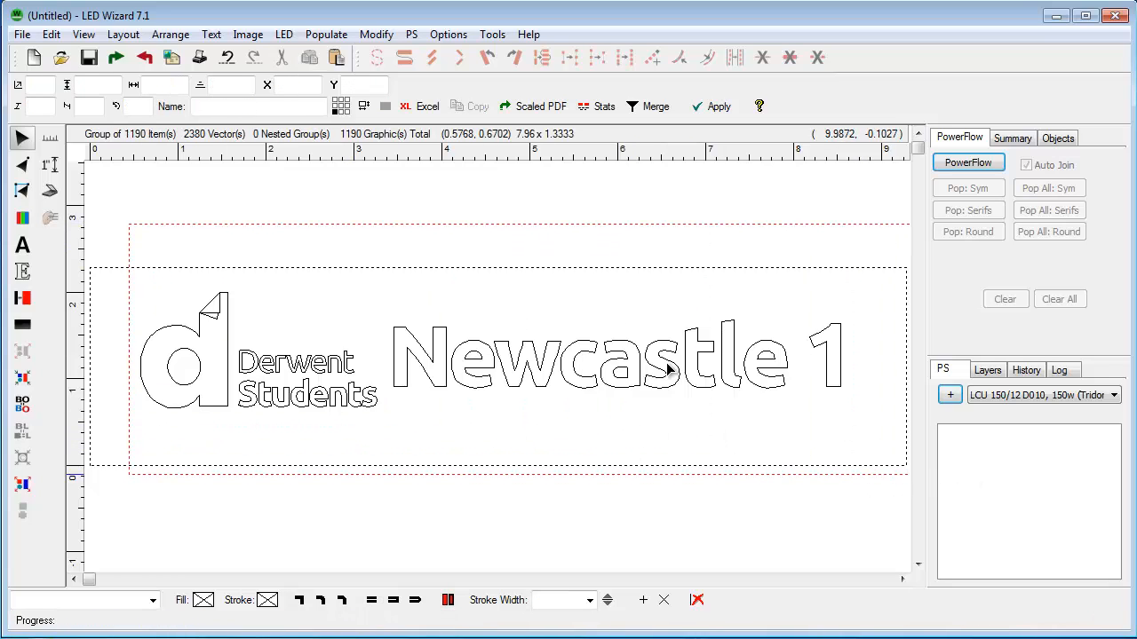
pyautogui.click(666, 364)
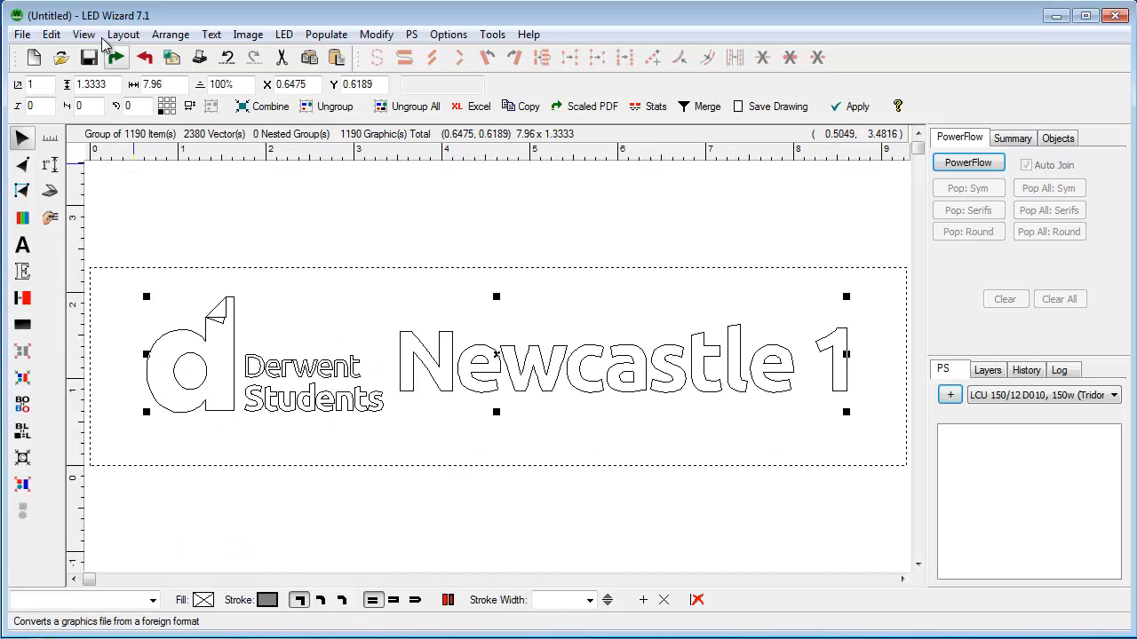
# Run Edit > Convert Exploded Vector Paths on the lettering group, accepting 0.010 tolerance.
pyautogui.click(51, 33)
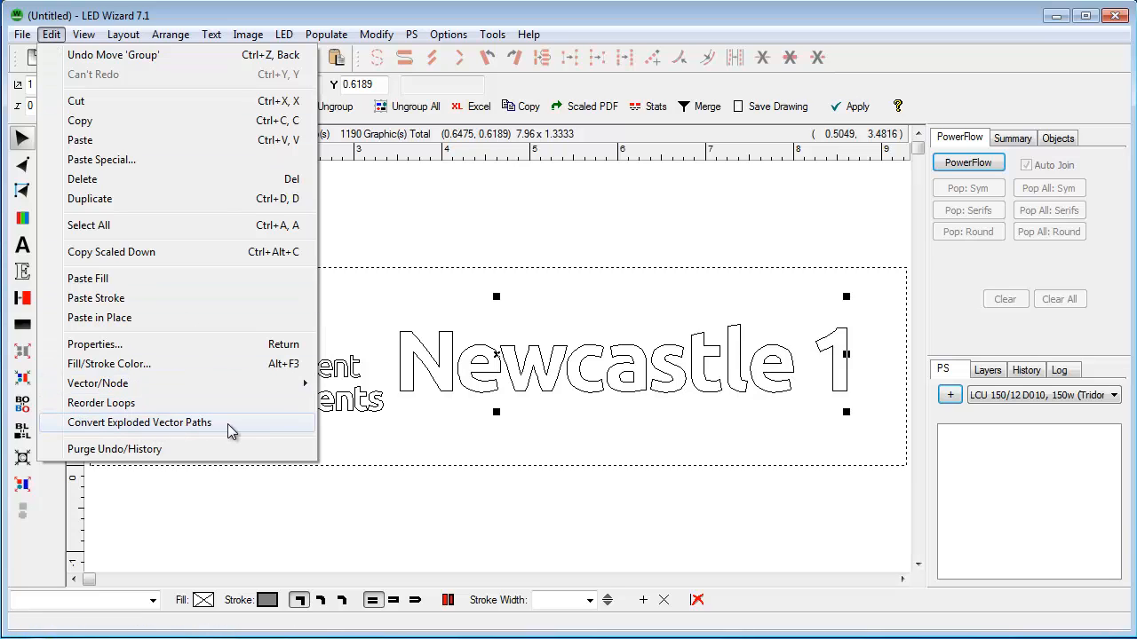
pyautogui.click(139, 421)
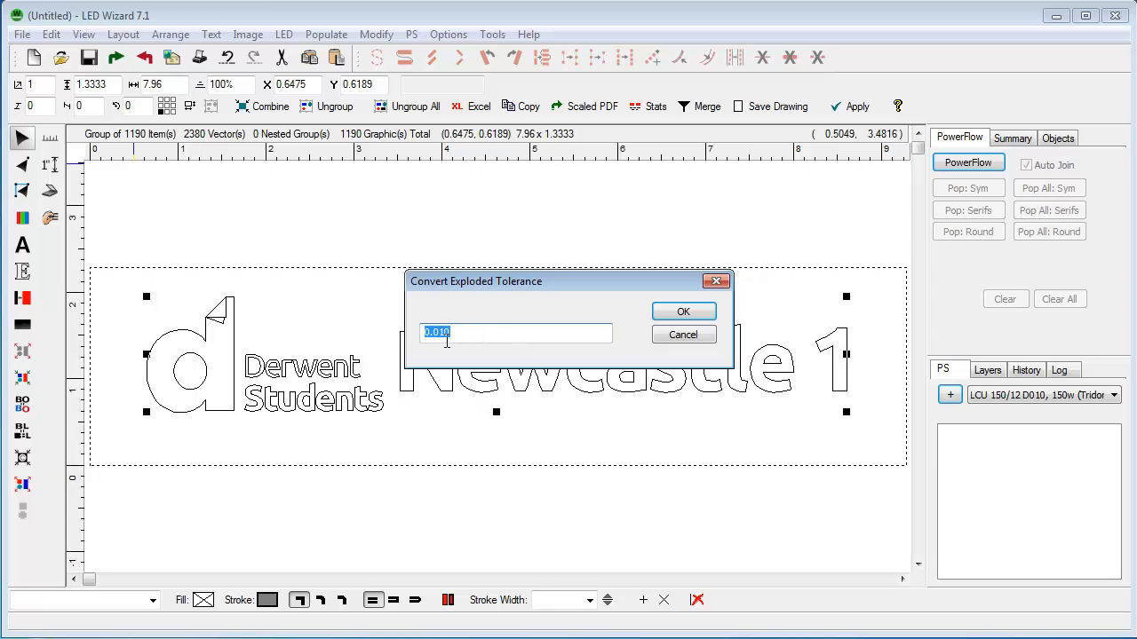
pyautogui.click(683, 311)
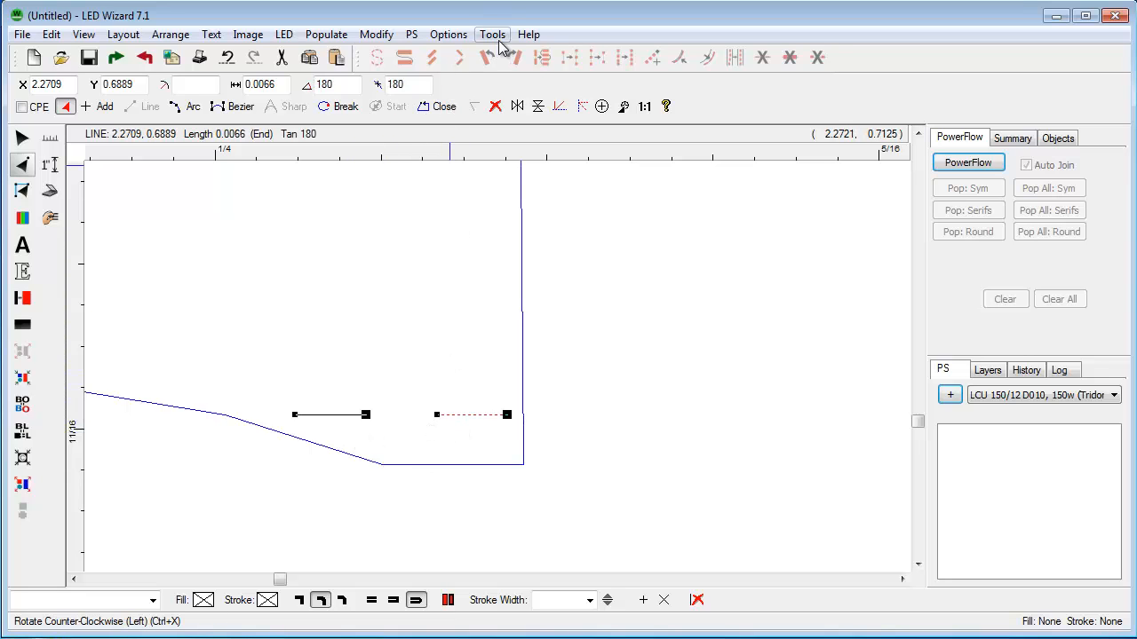
# Switch to the Loop Edit Tool from the Tools menu.
pyautogui.click(492, 33)
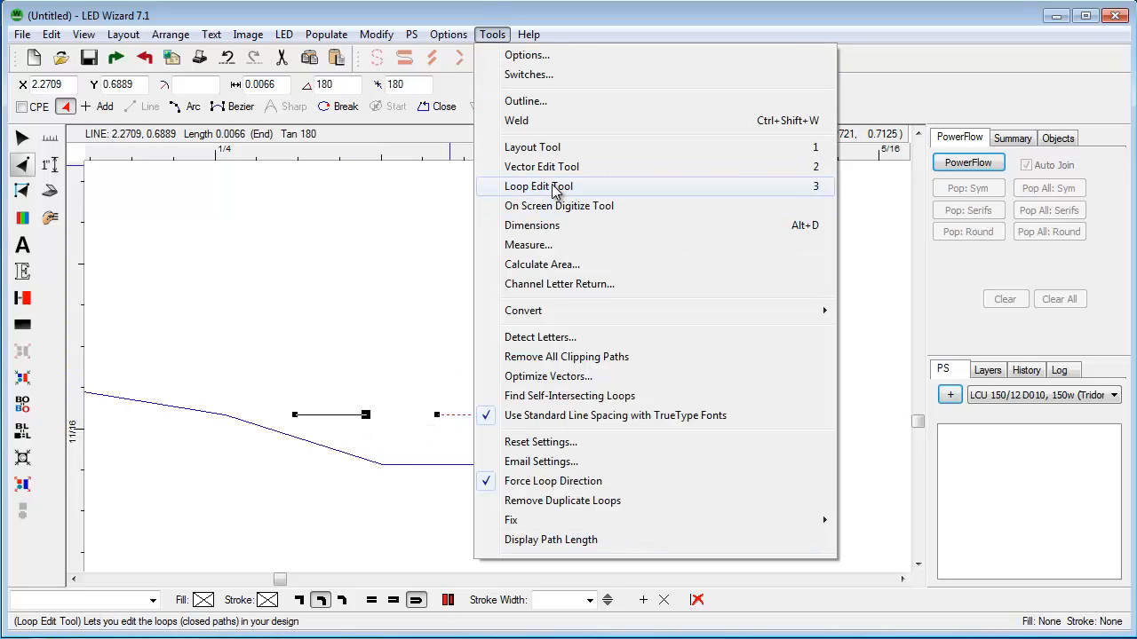
pyautogui.click(538, 186)
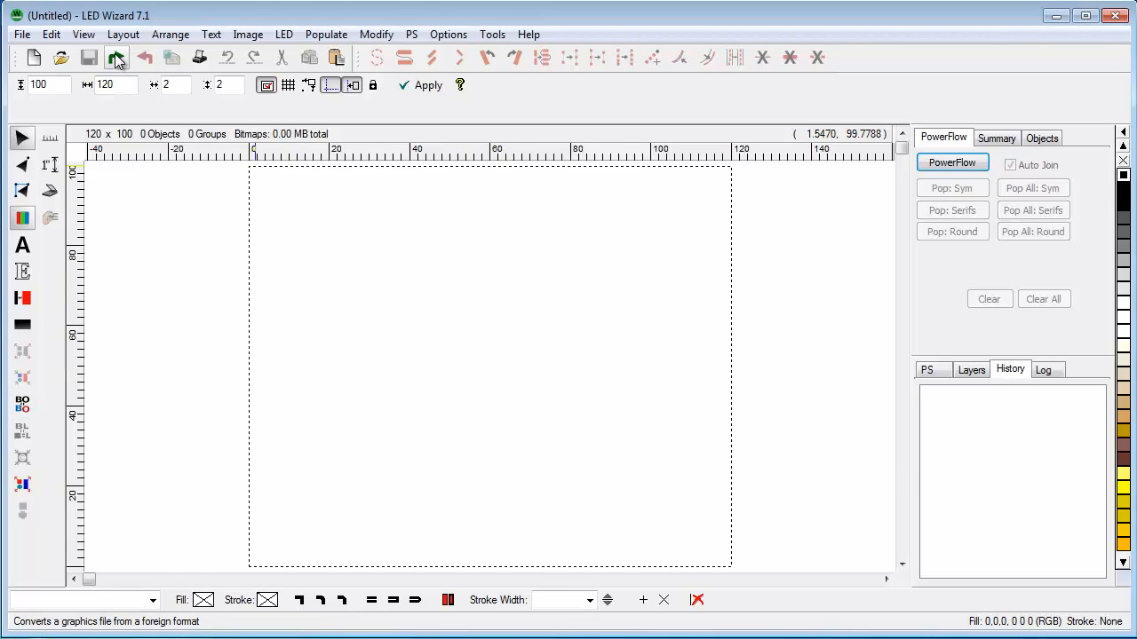
# Import rasterize_vectorize.dxf and place the Applebee's outline lettering on the layout.
pyautogui.click(116, 57)
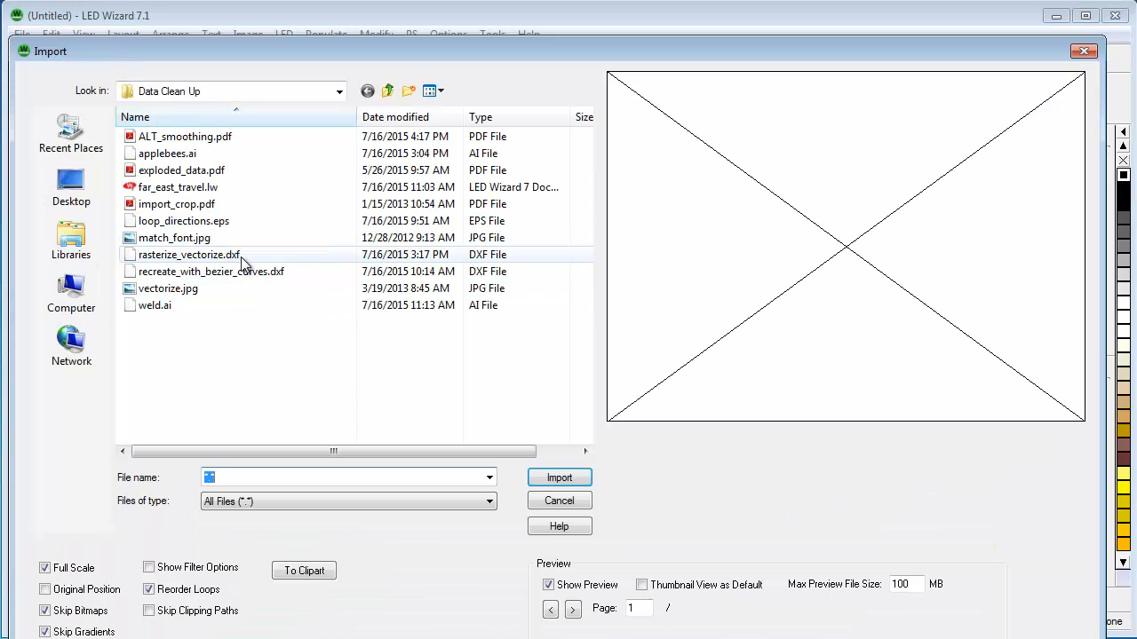
pyautogui.click(188, 255)
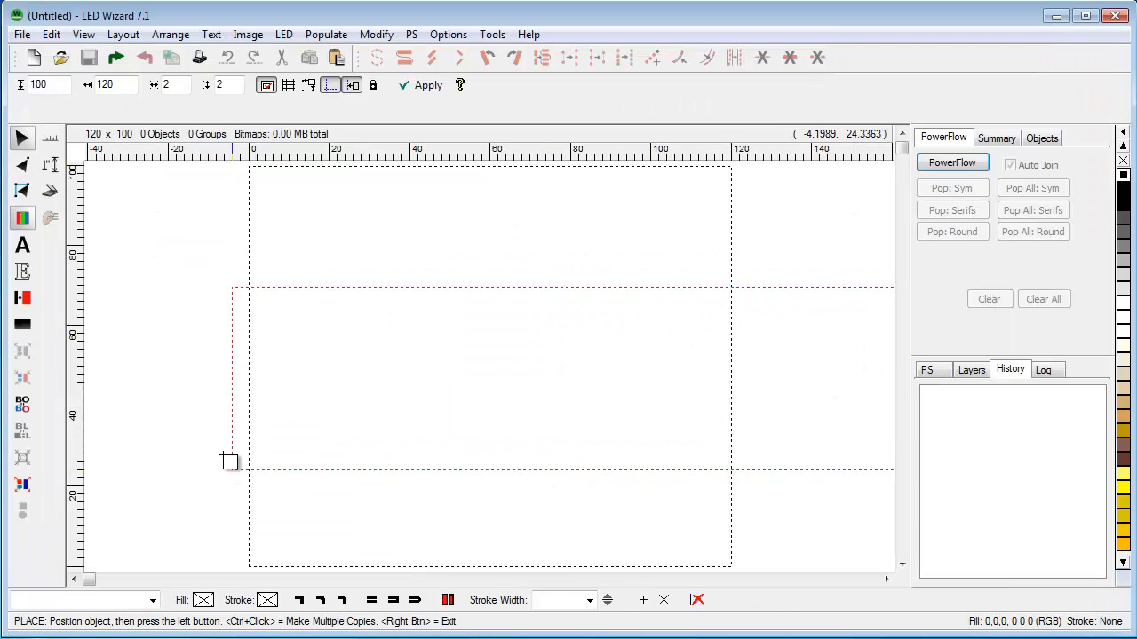
pyautogui.click(229, 461)
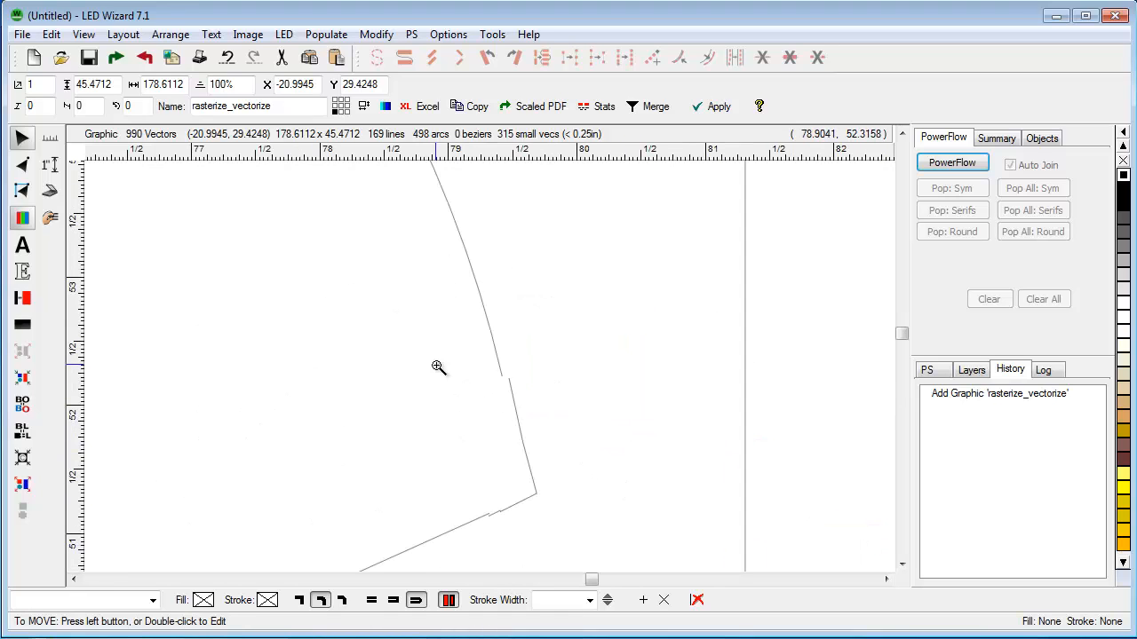
pyautogui.moveTo(544, 398)
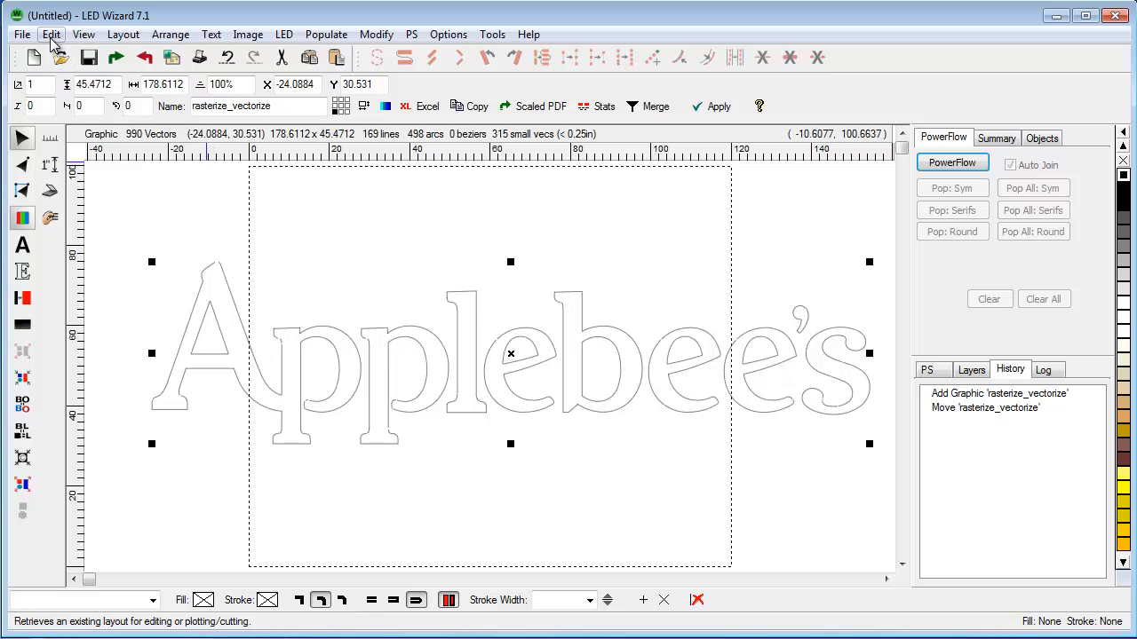
# Join the Applebee's fragments at 0.100 tolerance, connect a loose endpoint, and fill black.
pyautogui.click(51, 34)
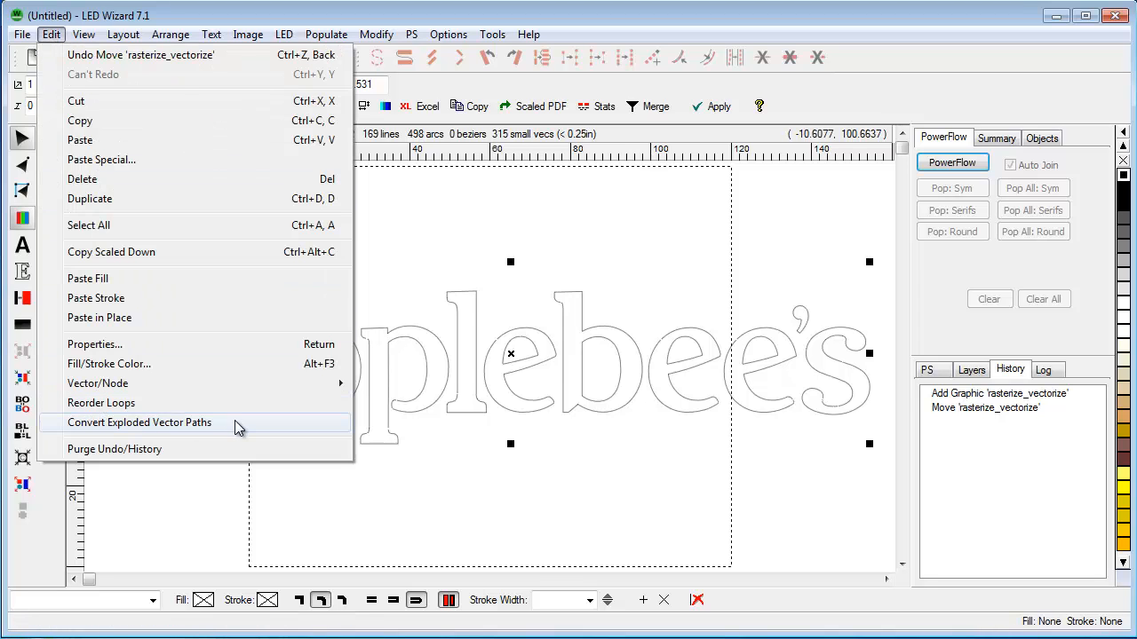
pyautogui.click(140, 422)
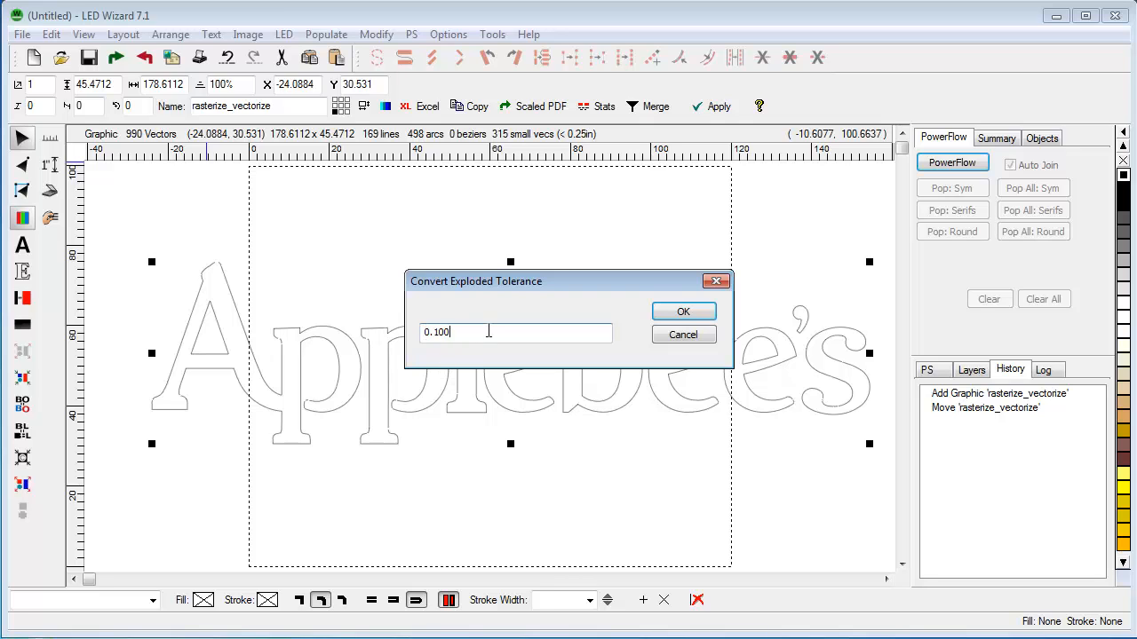
pyautogui.click(683, 311)
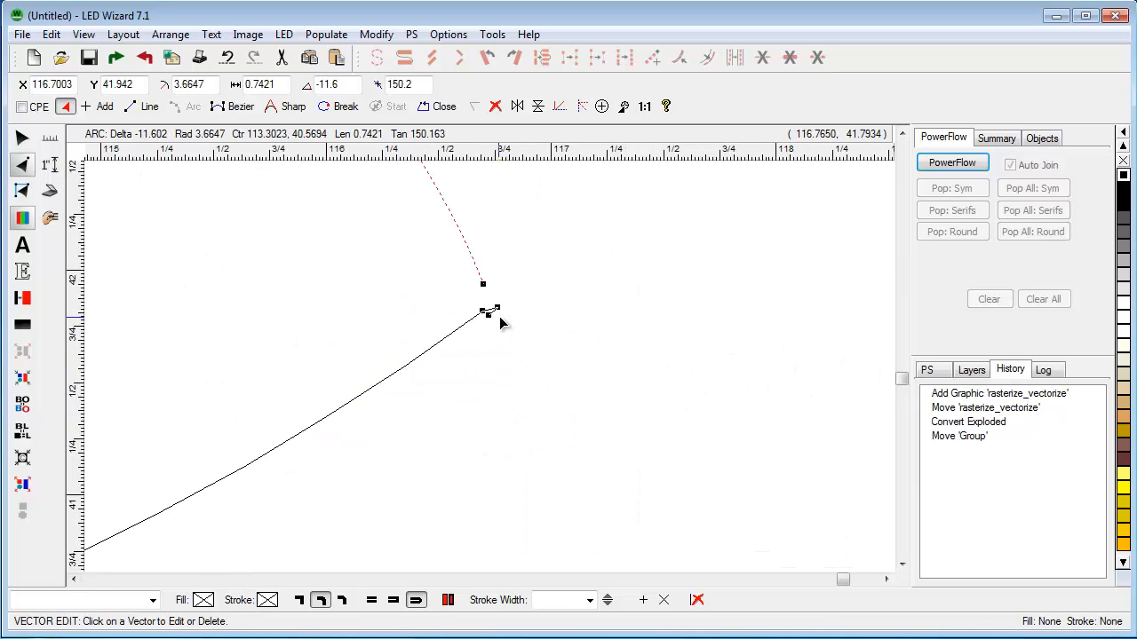
pyautogui.moveTo(484, 284); pyautogui.dragTo(489, 295)
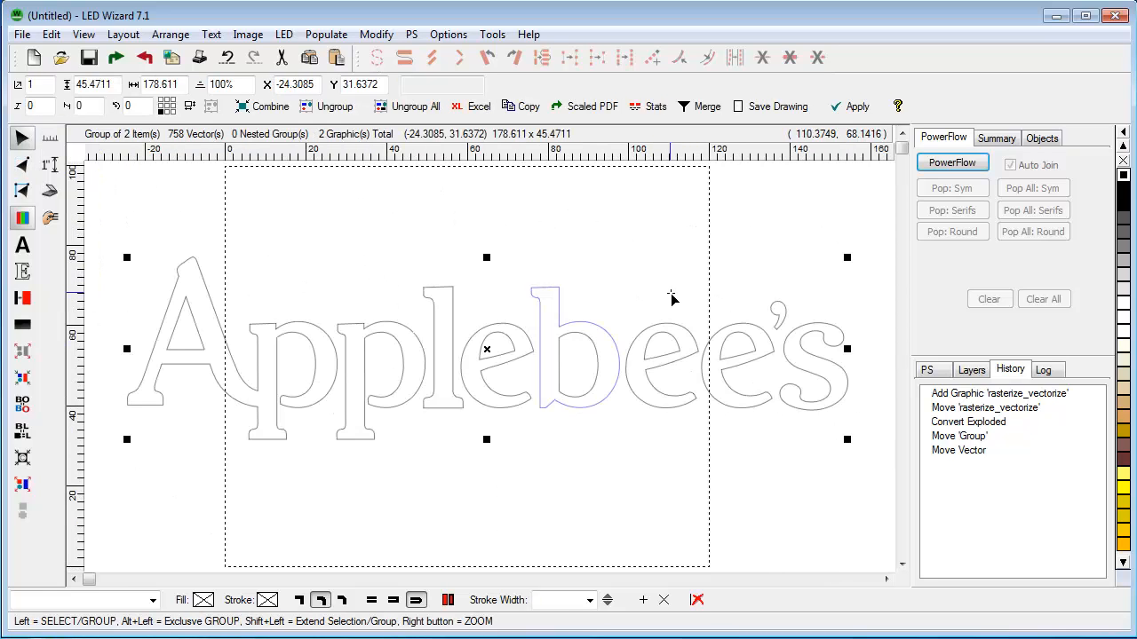
pyautogui.click(1123, 184)
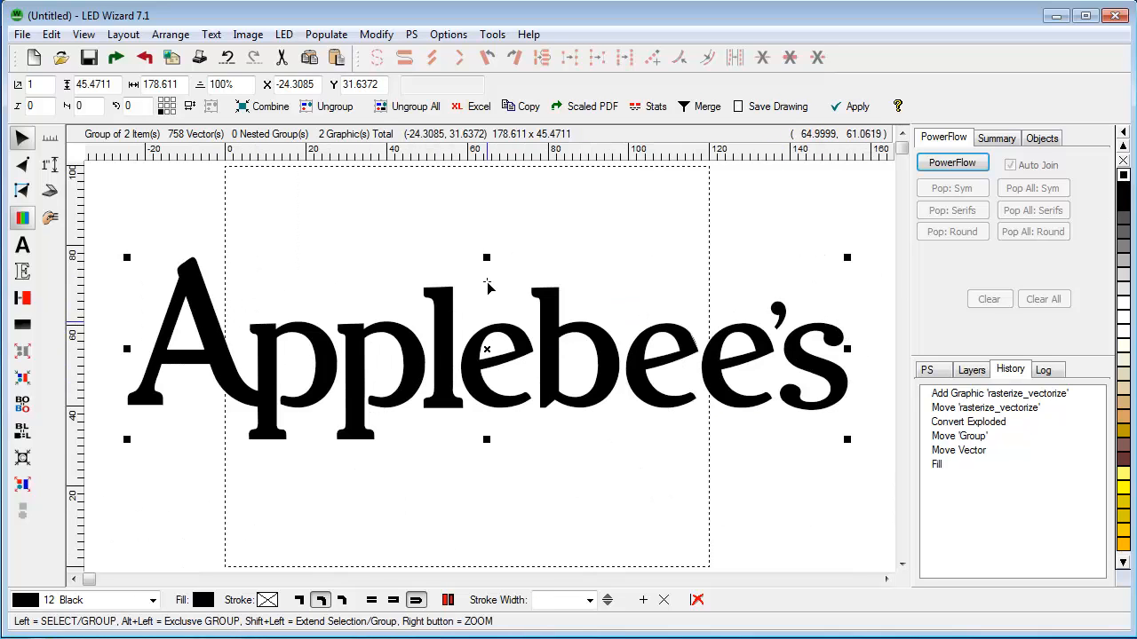
# Rasterize the black Applebee's lettering with DPI changed from 25 to 30.
pyautogui.click(248, 34)
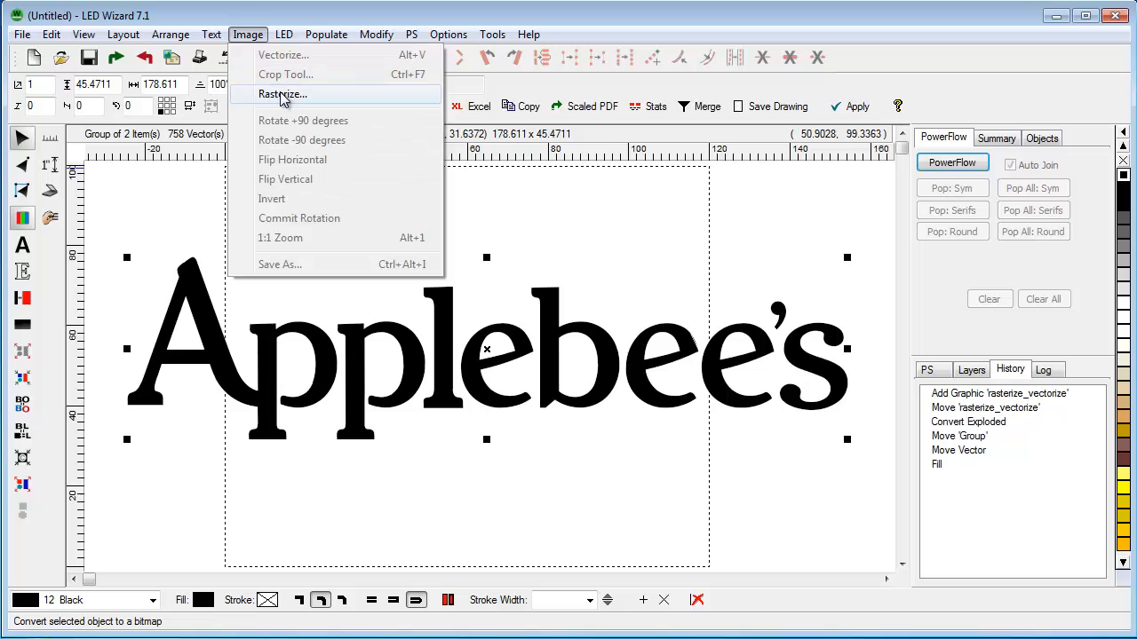
pyautogui.click(282, 94)
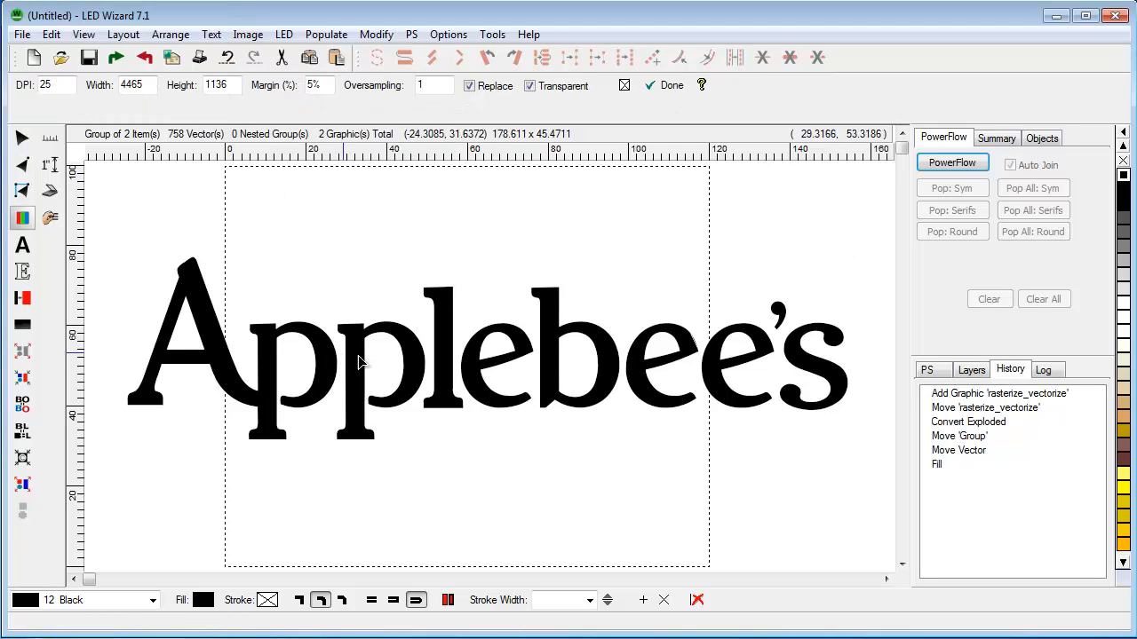
pyautogui.click(44, 85)
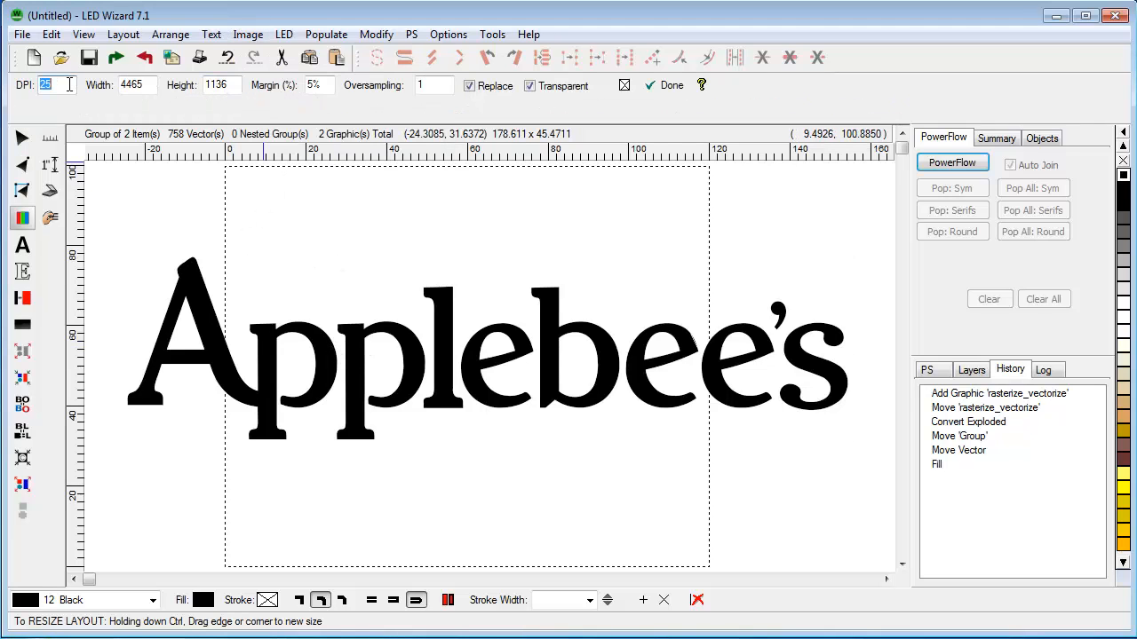
pyautogui.write('30')
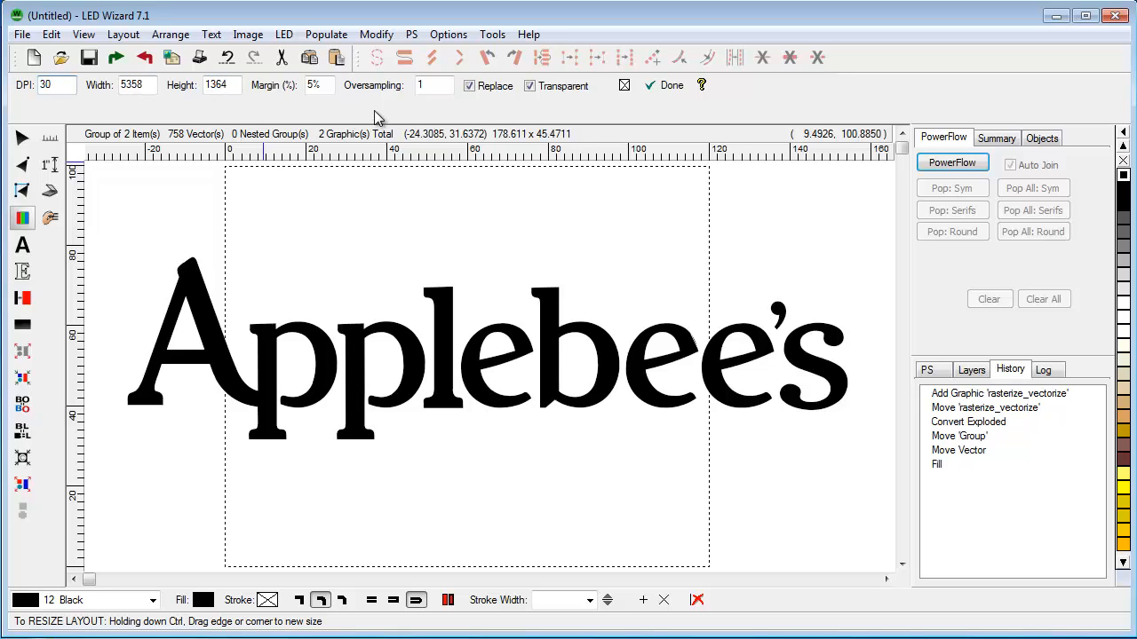
pyautogui.click(665, 85)
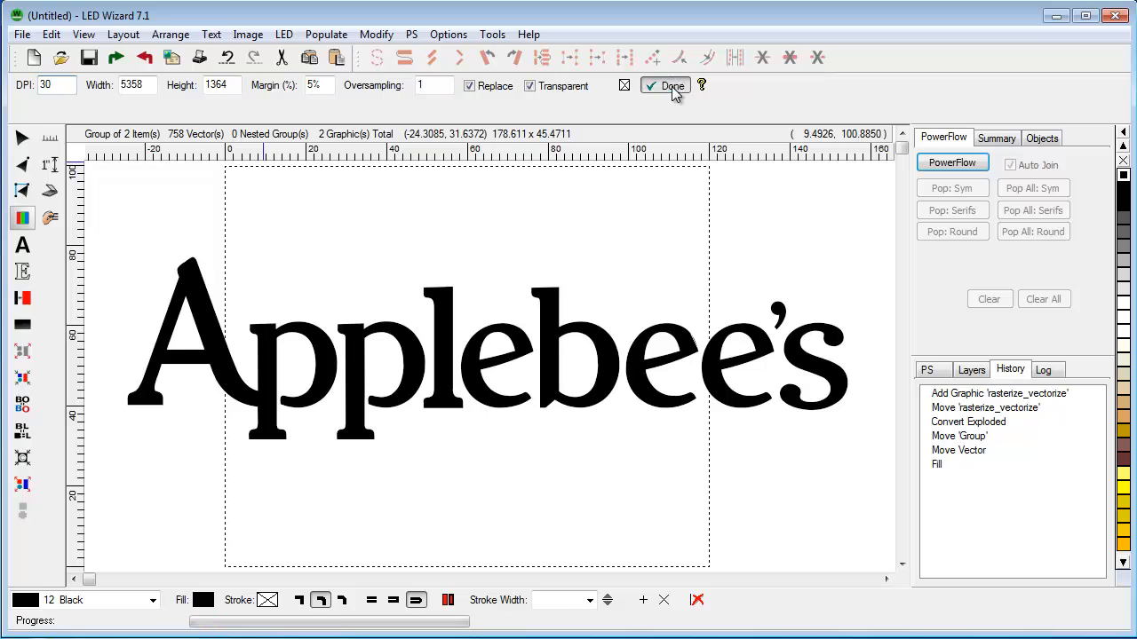
pyautogui.click(665, 85)
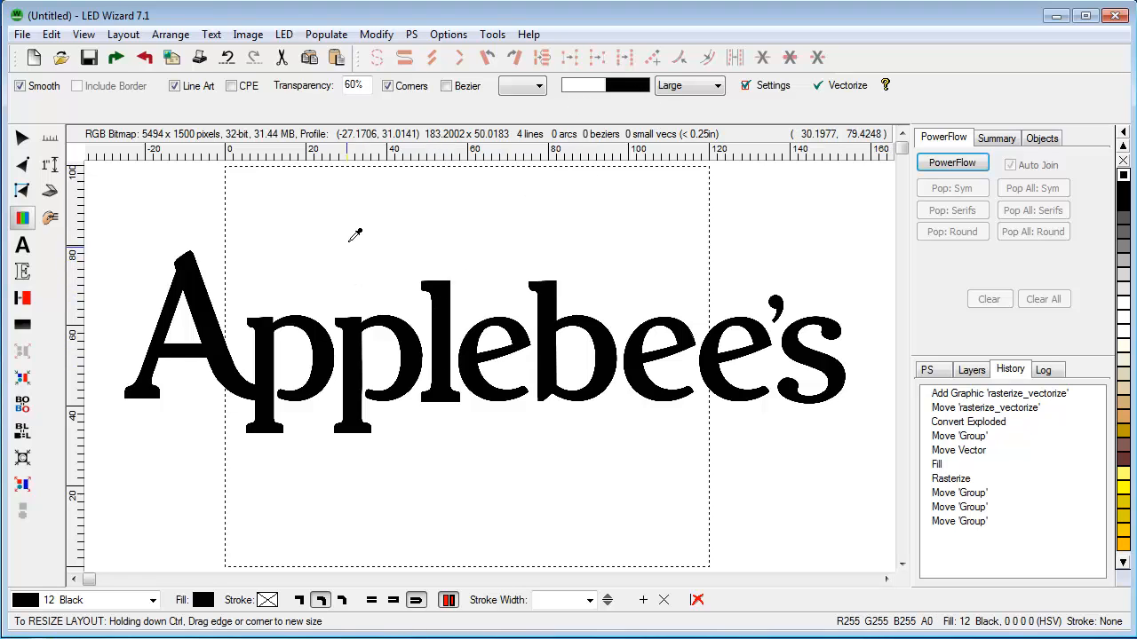
pyautogui.moveTo(240, 120)
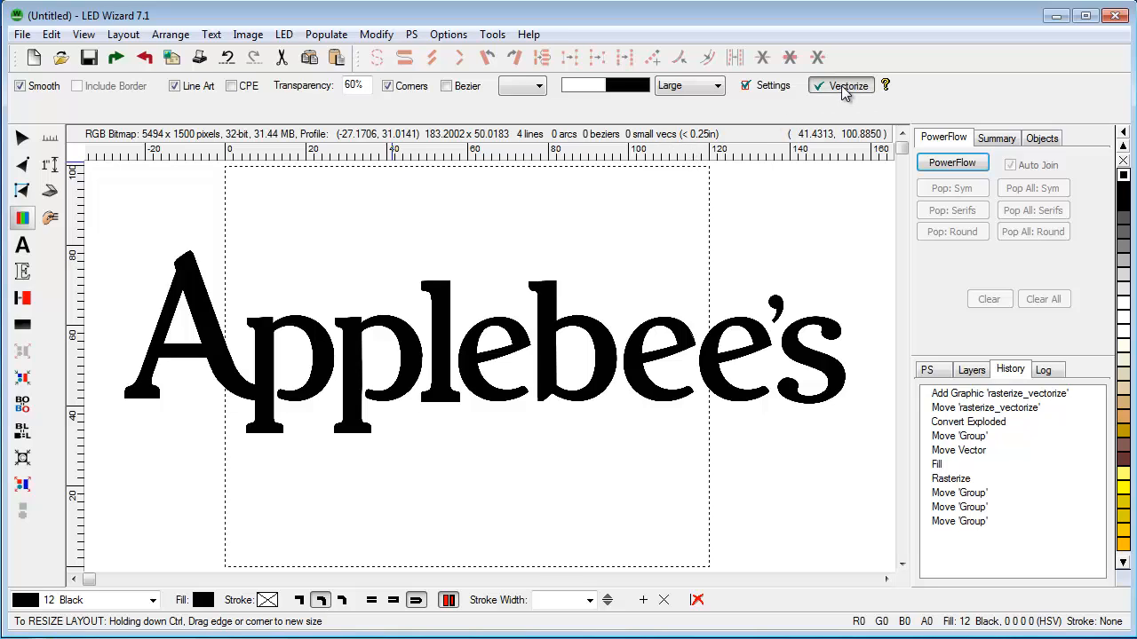
# Vectorize the Applebee's bitmap and move the traced lettering below the original.
pyautogui.click(846, 86)
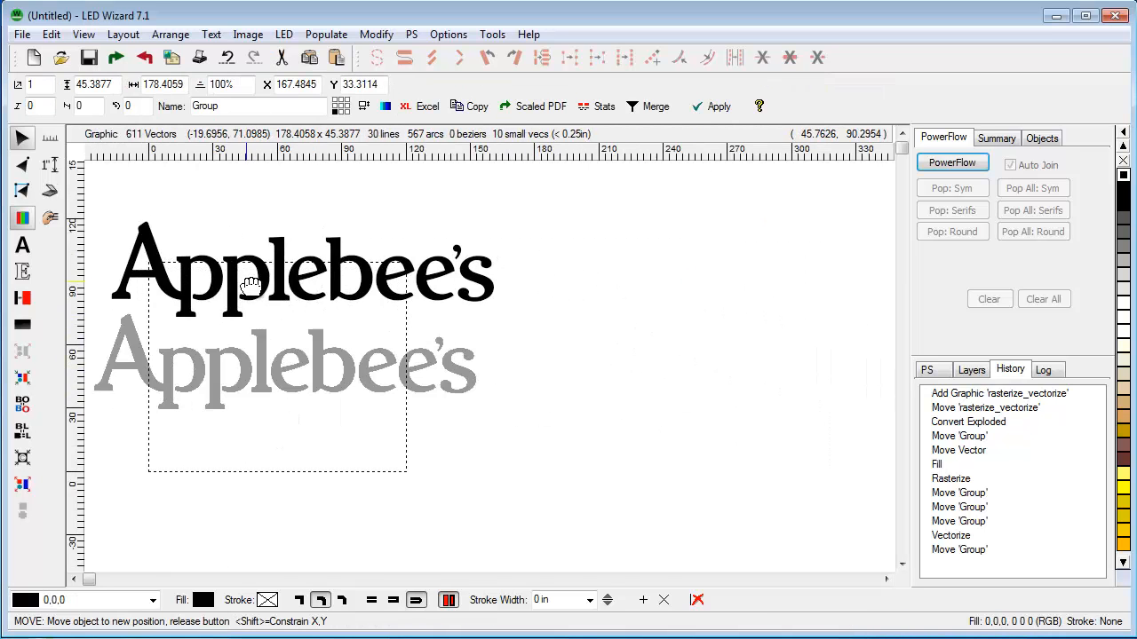
pyautogui.moveTo(252, 286); pyautogui.dragTo(324, 298)
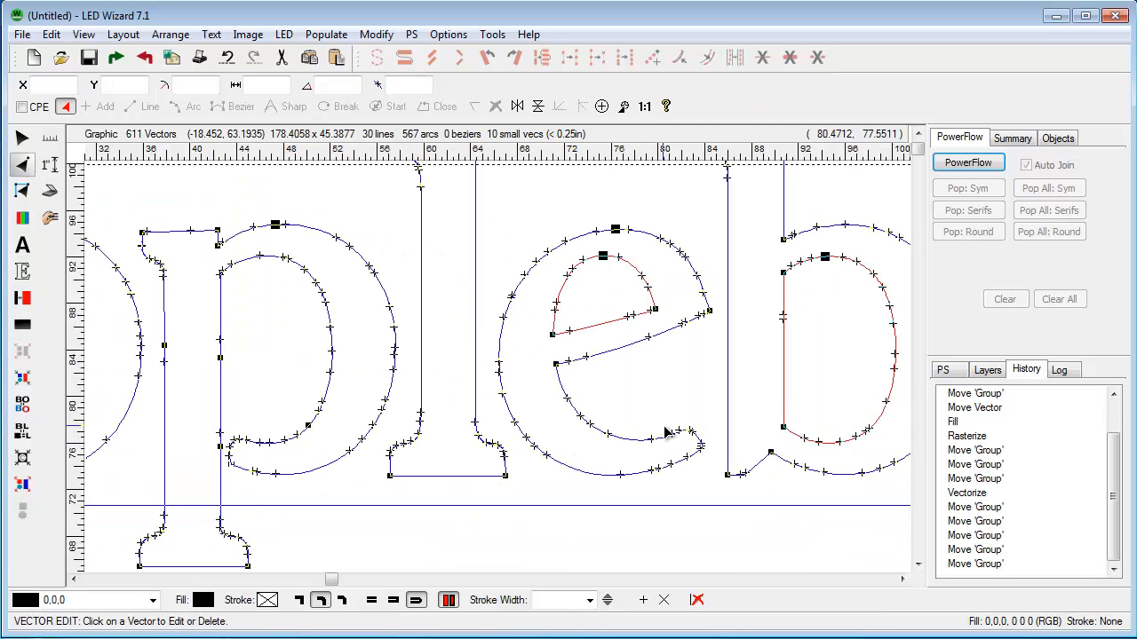
pyautogui.moveTo(626, 435)
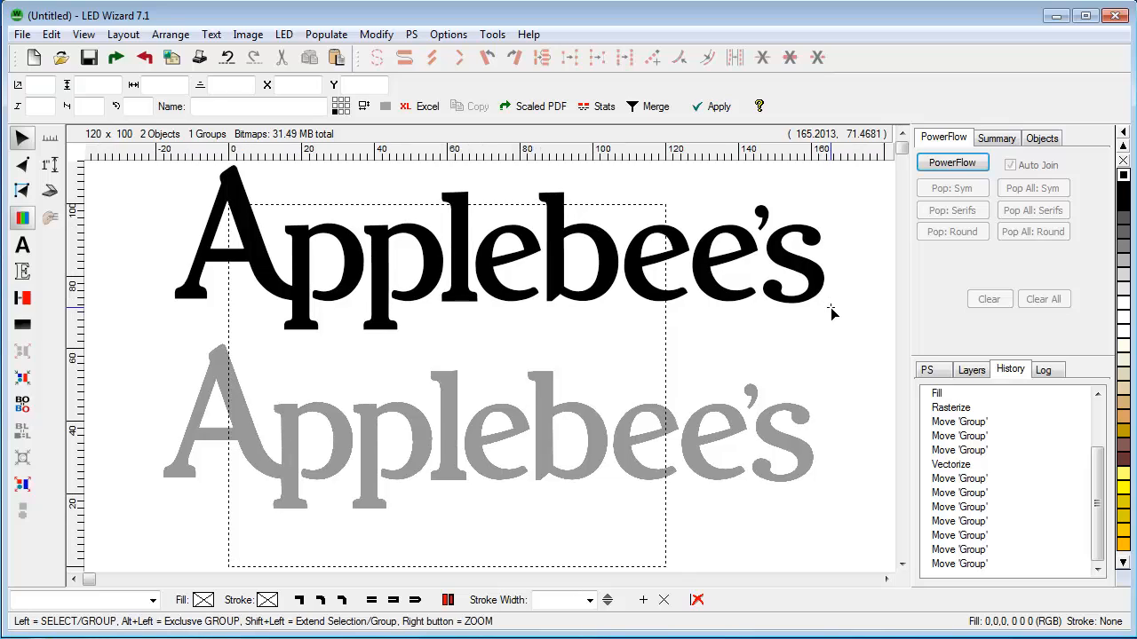
pyautogui.moveTo(844, 312)
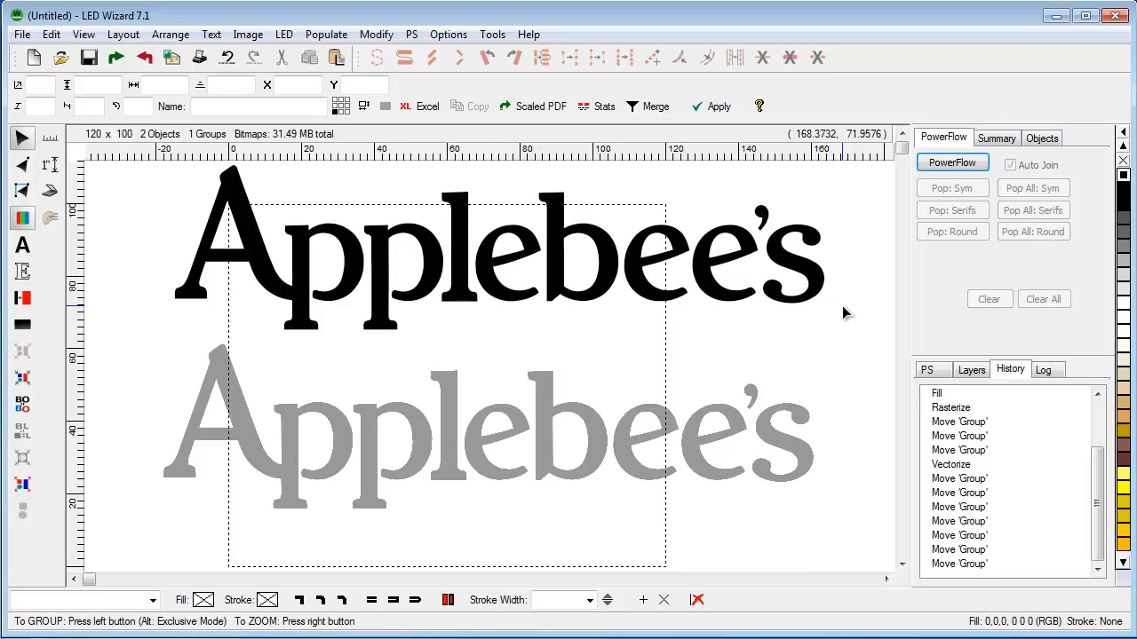
pyautogui.moveTo(545, 382)
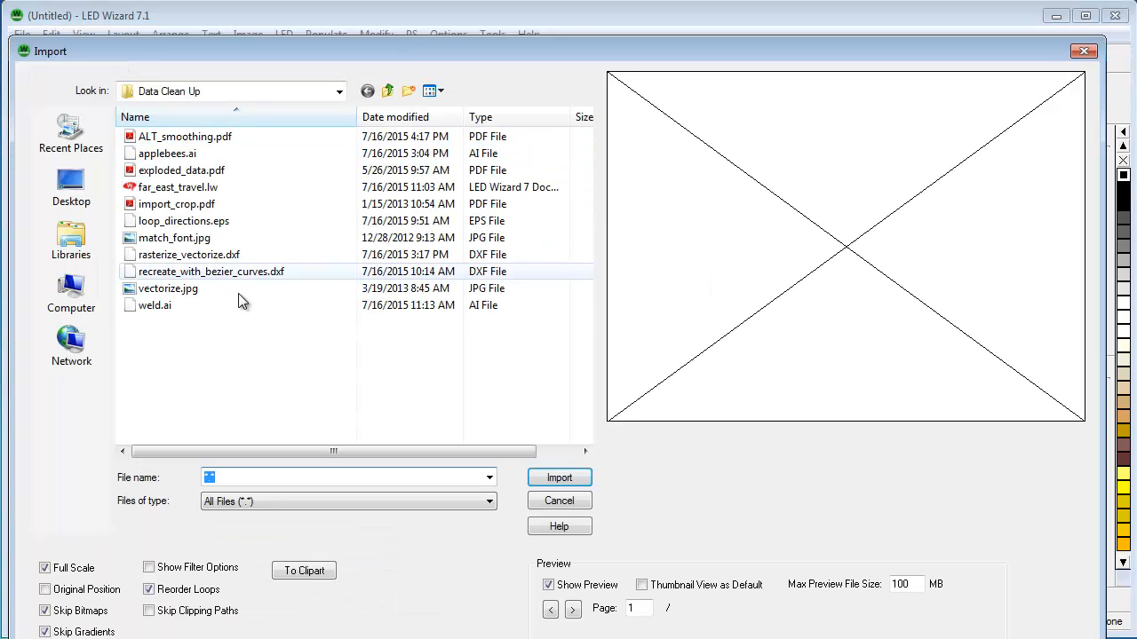
# Import recreate_with_bezier_curves.dxf and zoom into a curve's tiny segments with Vector Edit.
pyautogui.click(212, 271)
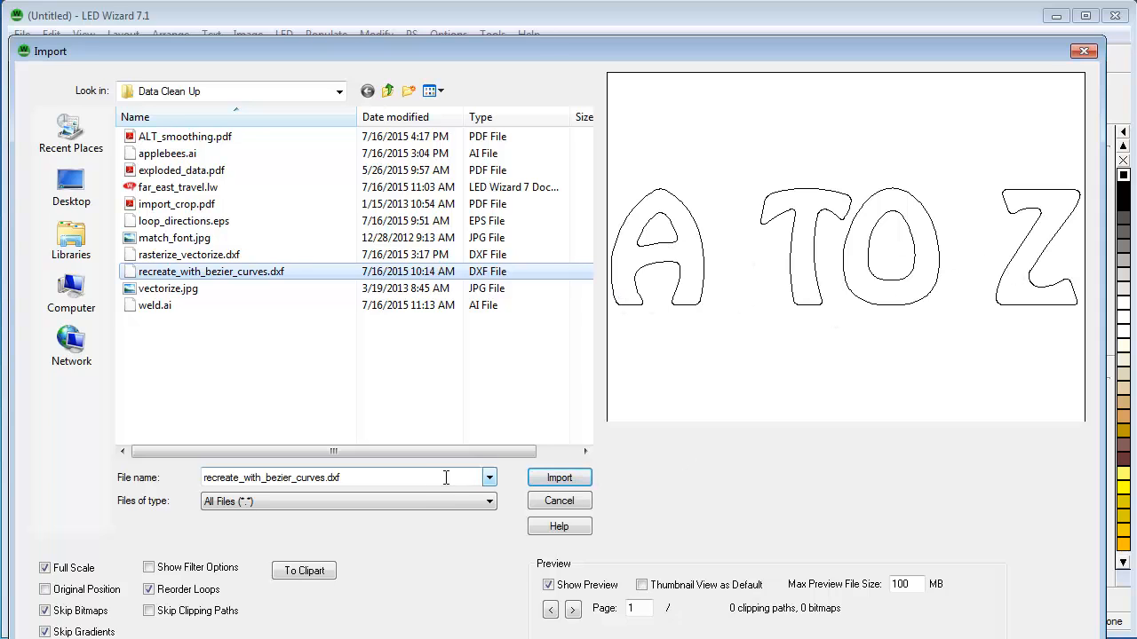
pyautogui.click(559, 477)
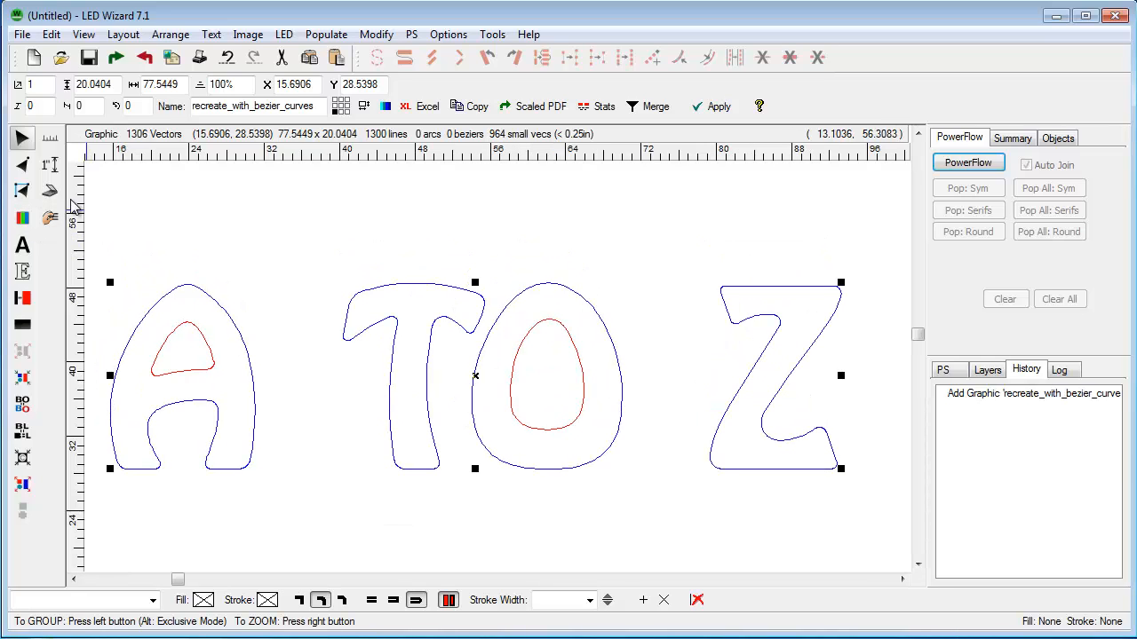
pyautogui.click(23, 165)
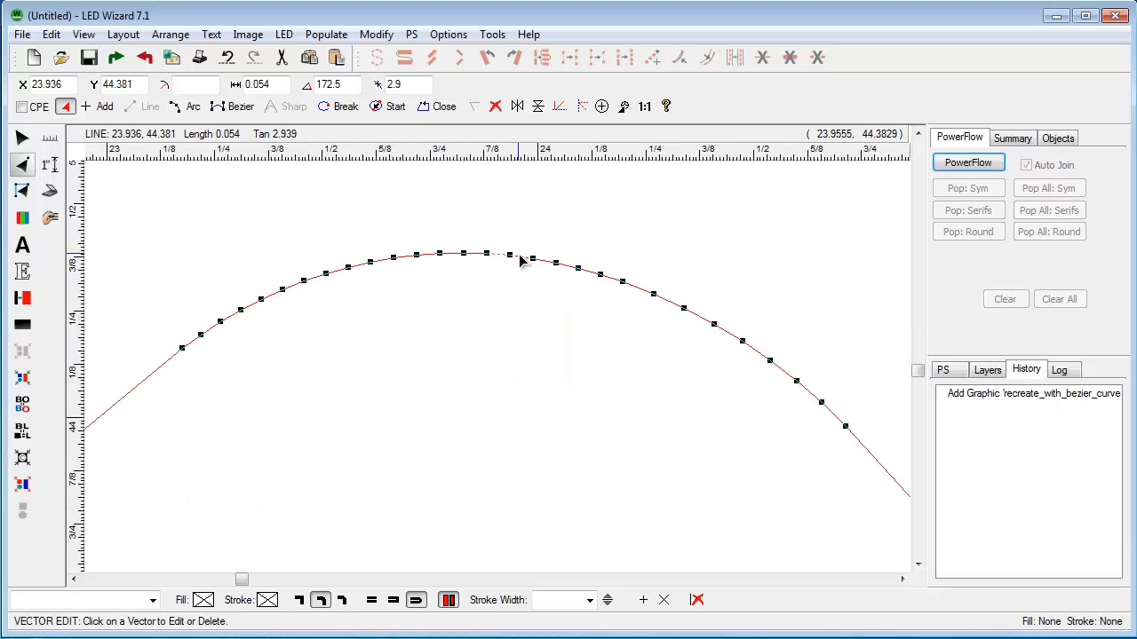
pyautogui.moveTo(523, 258); pyautogui.dragTo(522, 278)
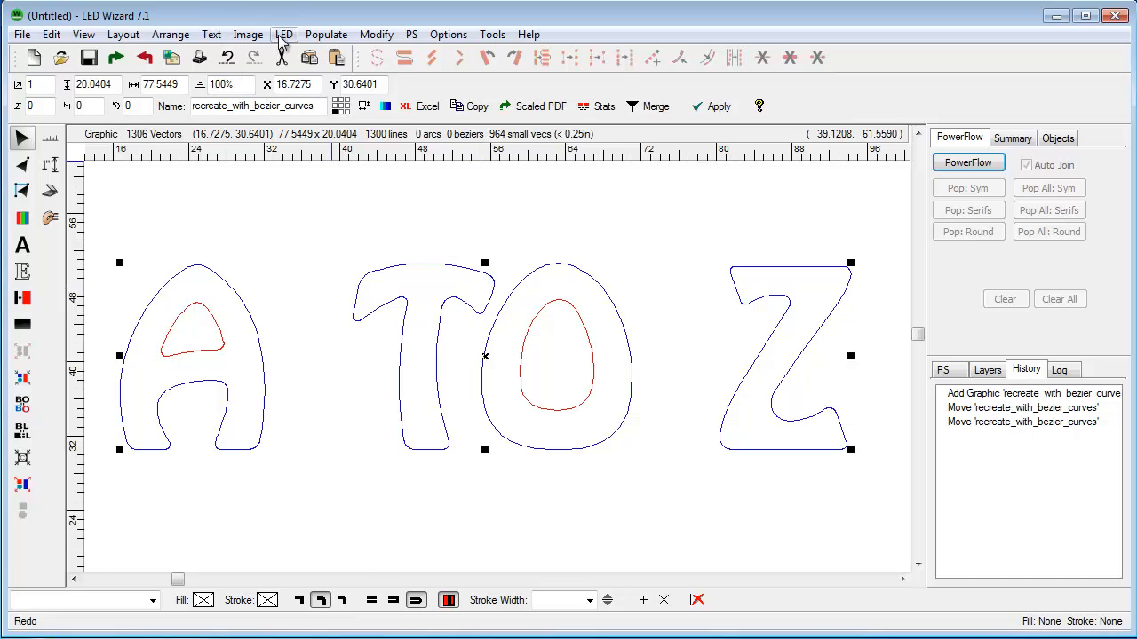
# Recreate the A TO Z outlines with tight Bezier curves, then reorder their loops.
pyautogui.click(283, 34)
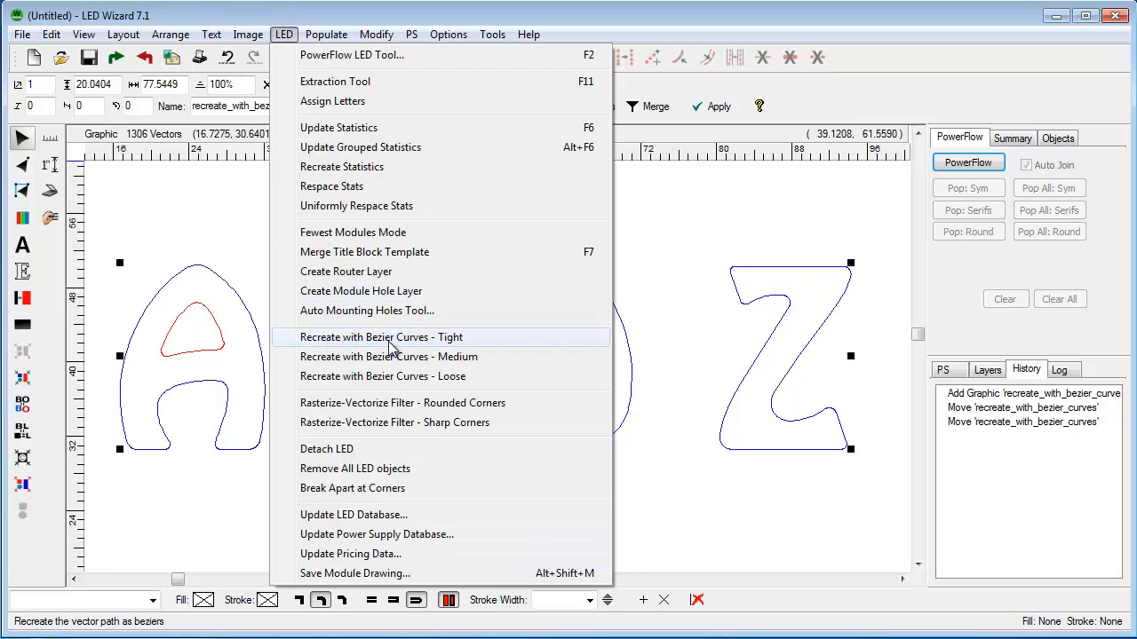
pyautogui.moveTo(510, 345)
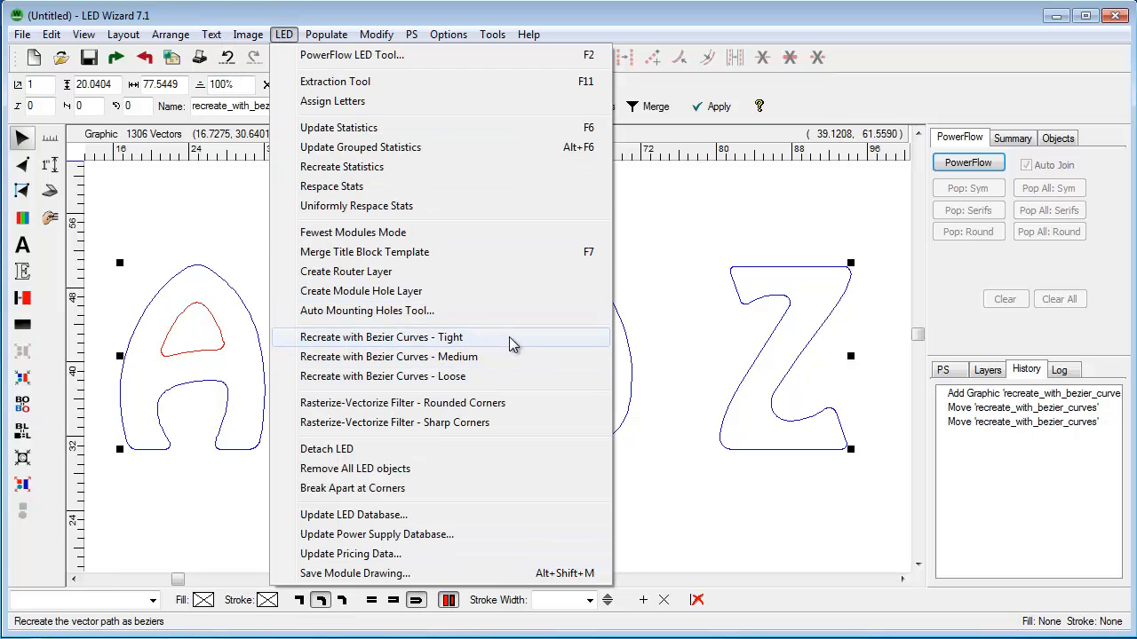
pyautogui.click(381, 337)
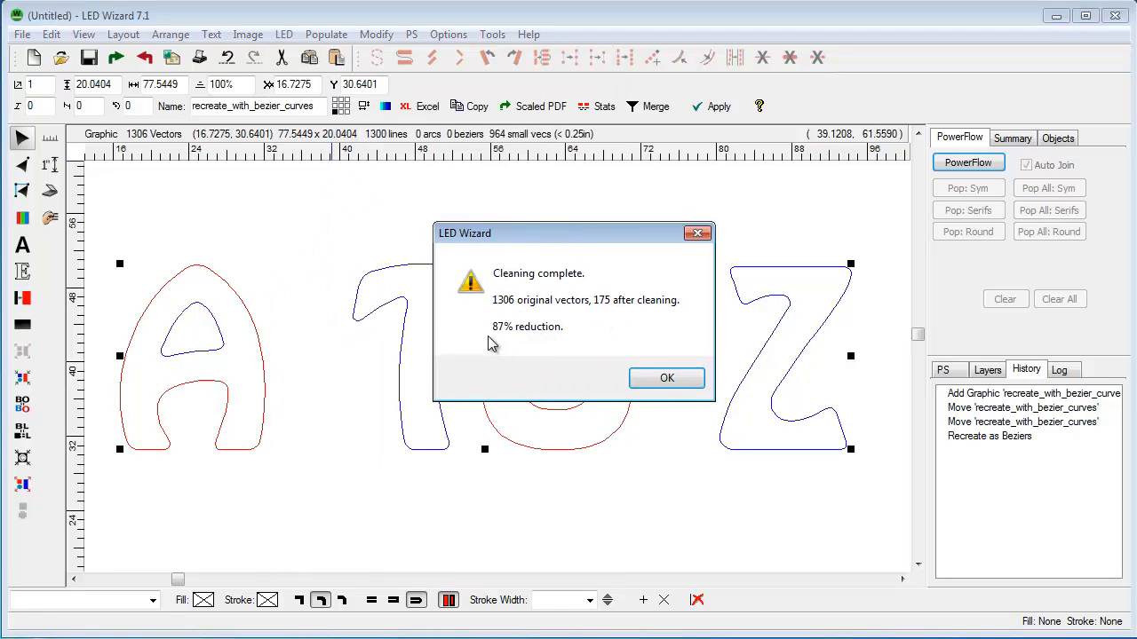
pyautogui.click(667, 377)
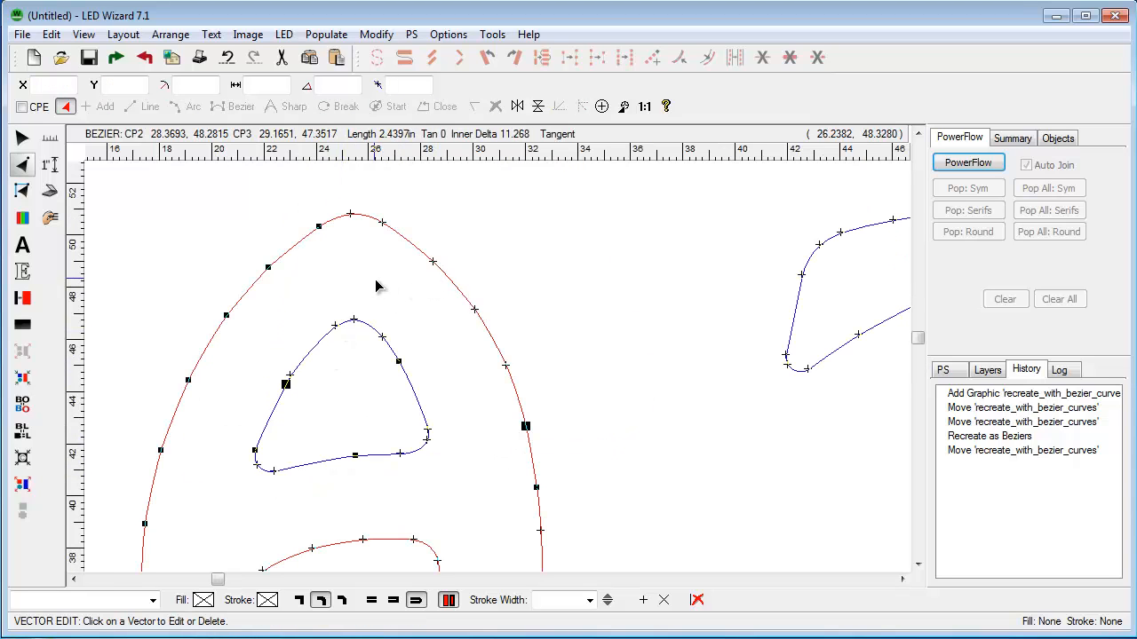
pyautogui.moveTo(235, 364)
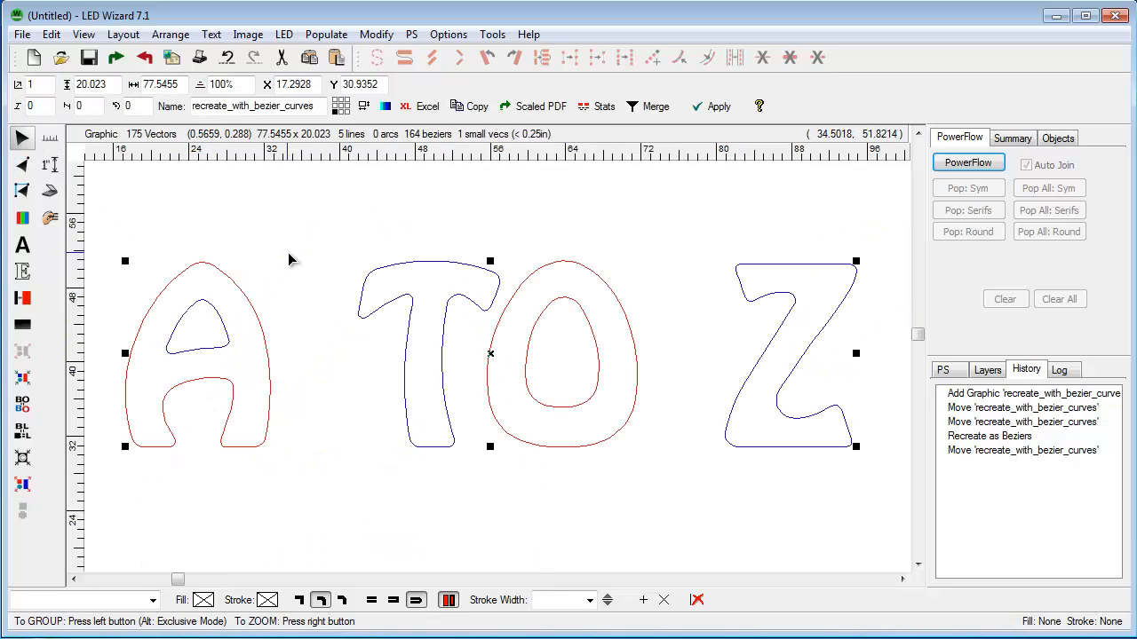
pyautogui.click(51, 34)
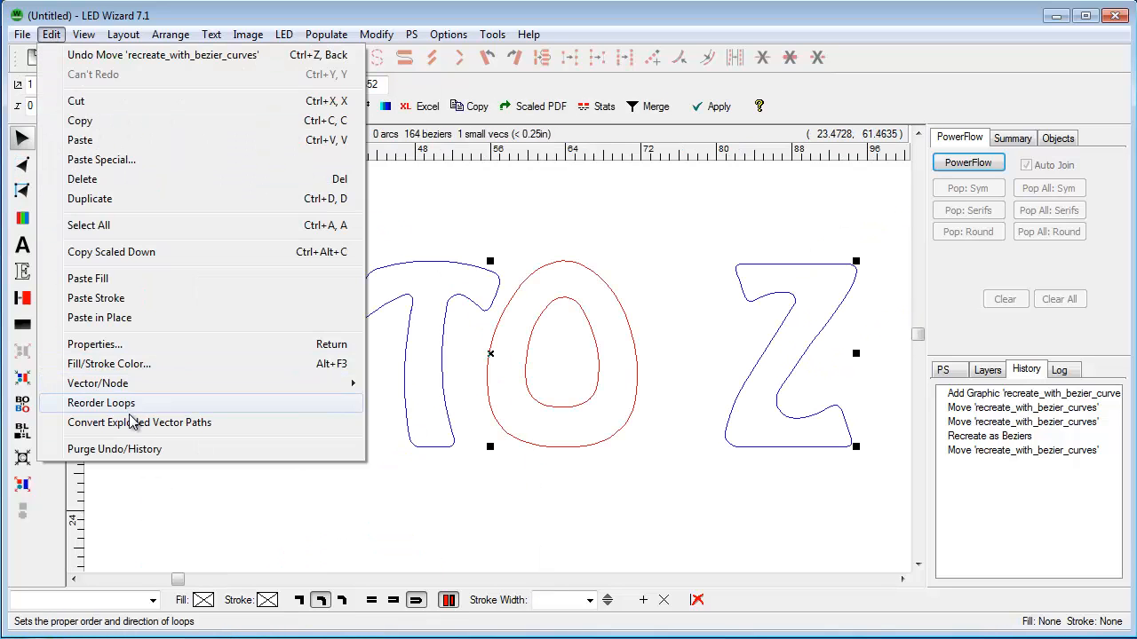
pyautogui.click(101, 402)
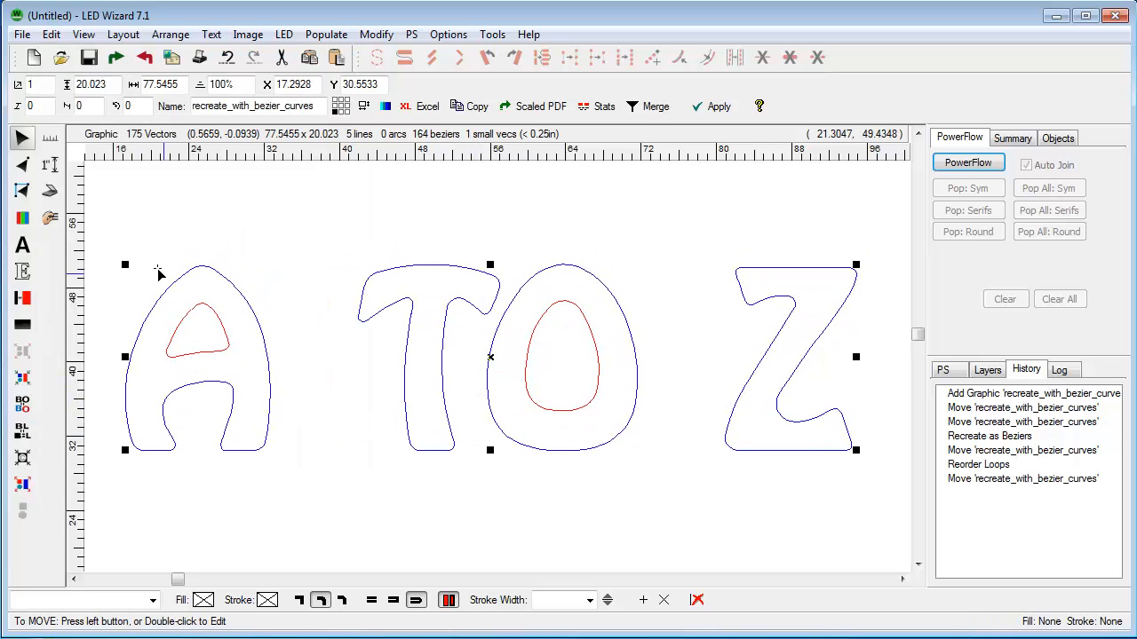
pyautogui.moveTo(528, 309)
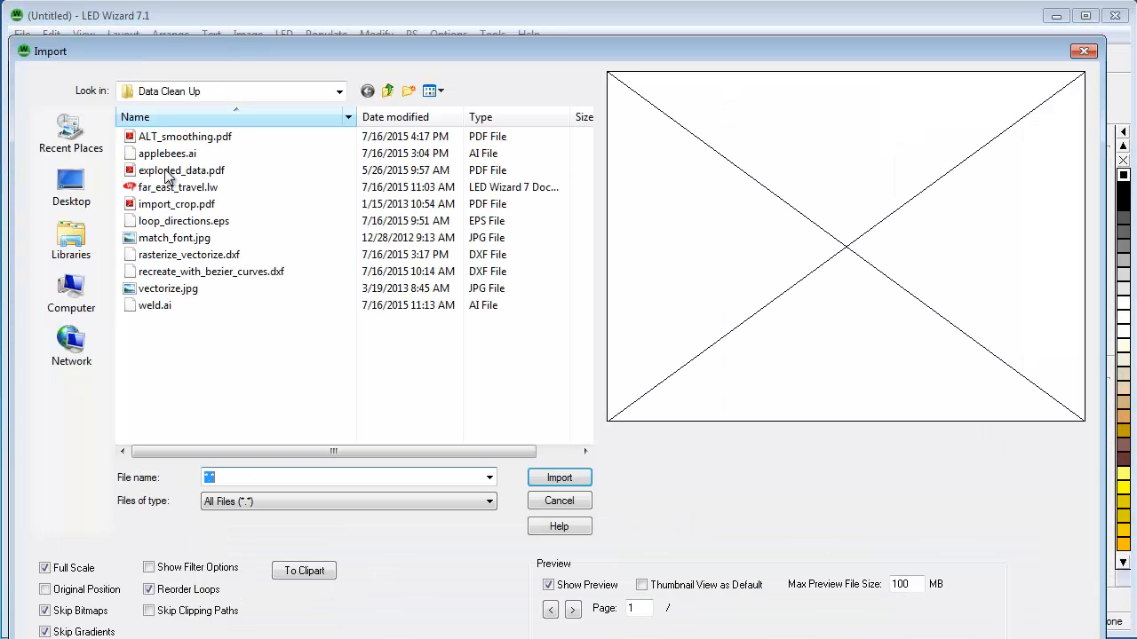
# Import ALT_smoothing.pdf, the 772-vector SURF SHOP lettering drawing.
pyautogui.click(185, 136)
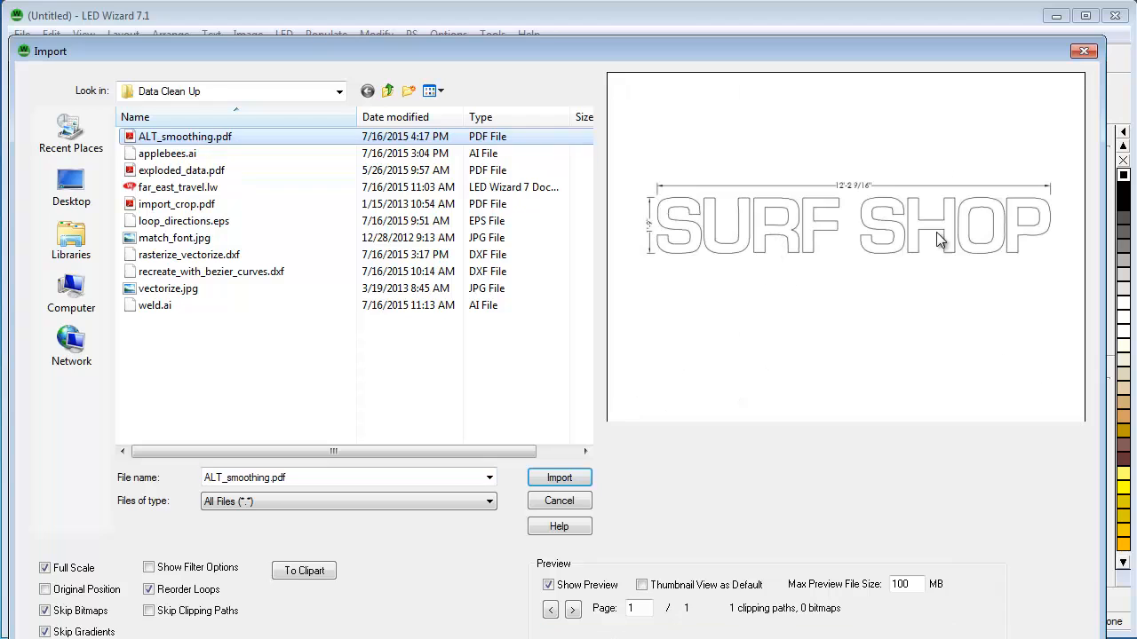
pyautogui.click(559, 478)
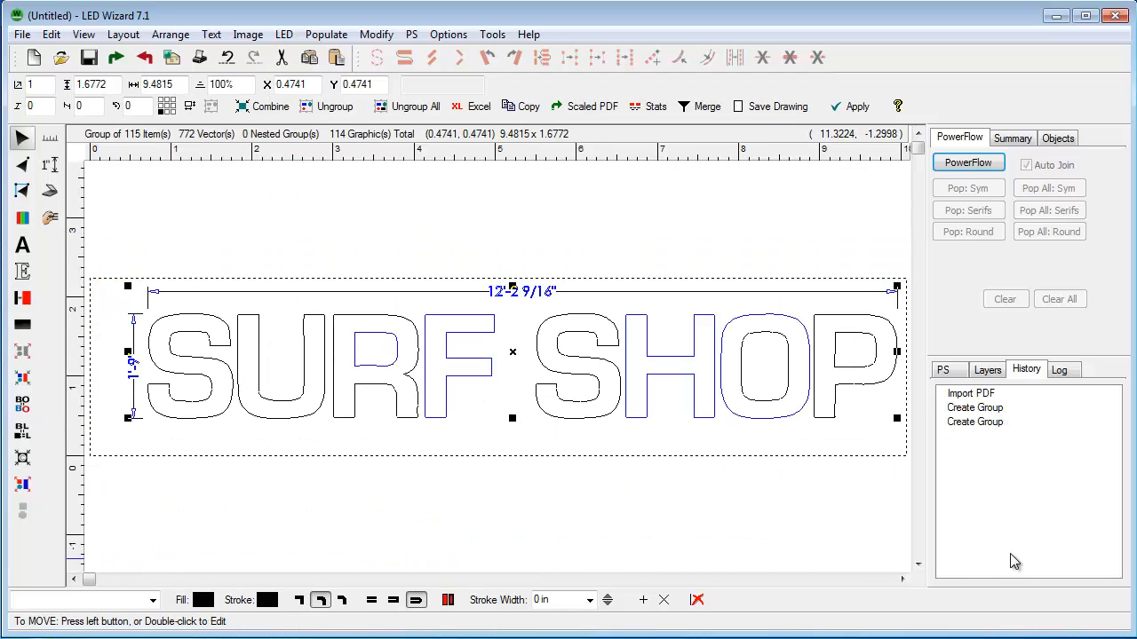
# Run Convert Exploded Vector Paths on SURF SHOP, accepting the 0.010 tolerance.
pyautogui.click(50, 33)
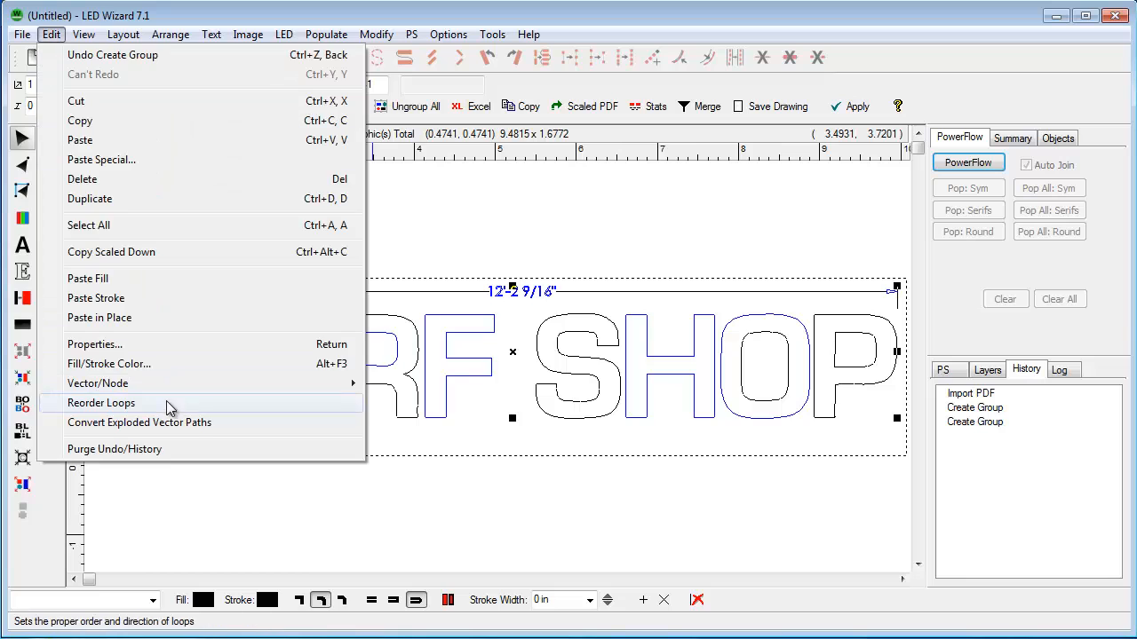
pyautogui.click(139, 422)
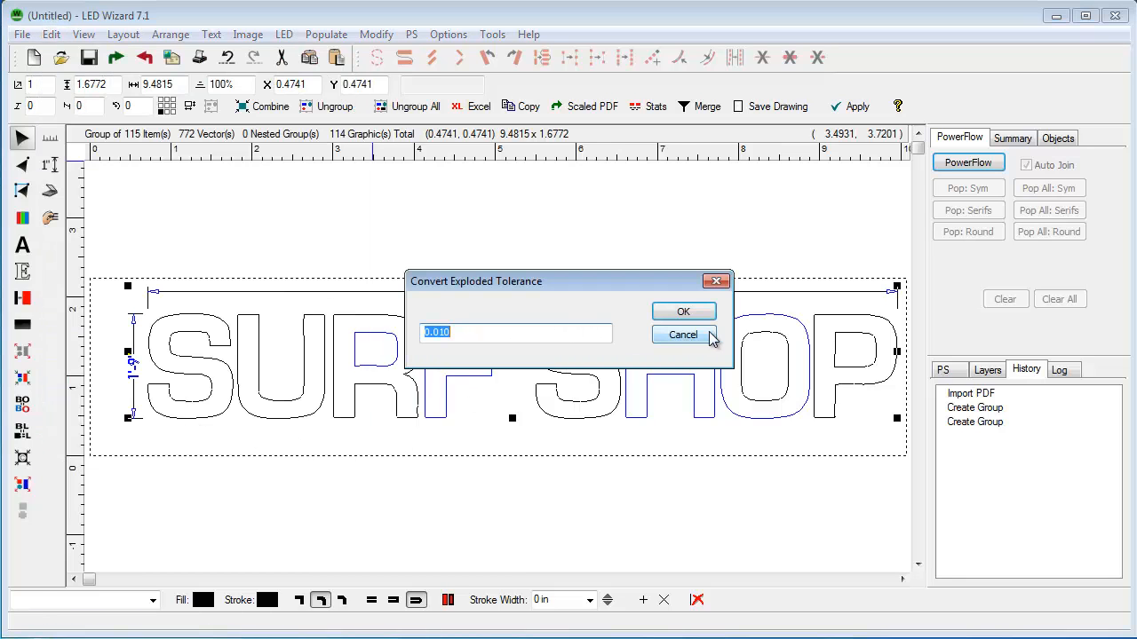
pyautogui.click(683, 311)
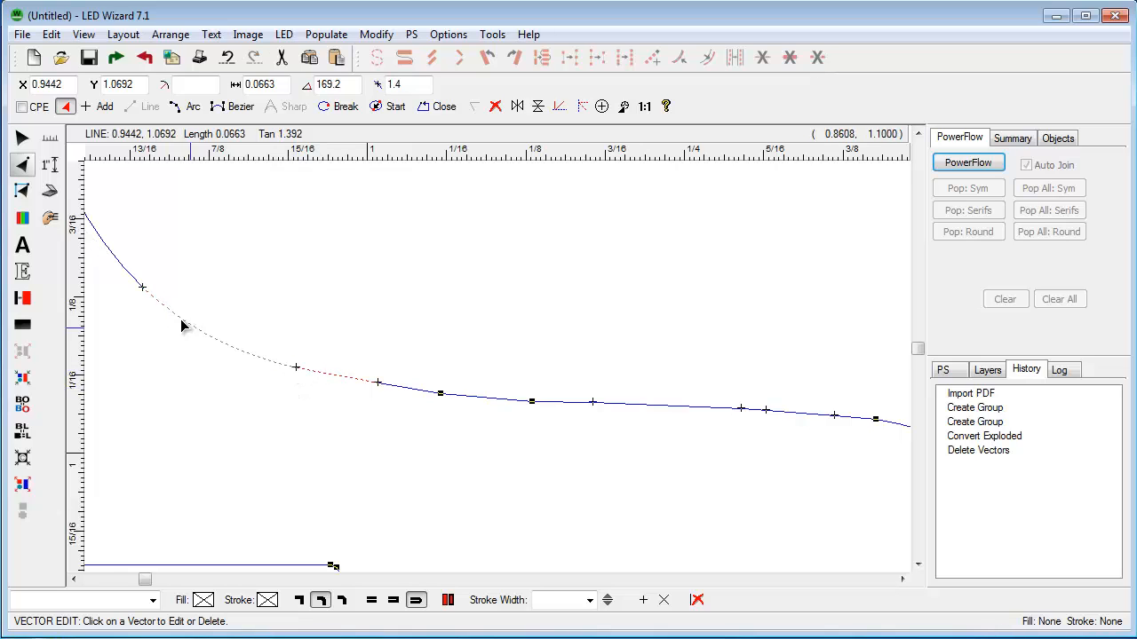
pyautogui.moveTo(400, 395)
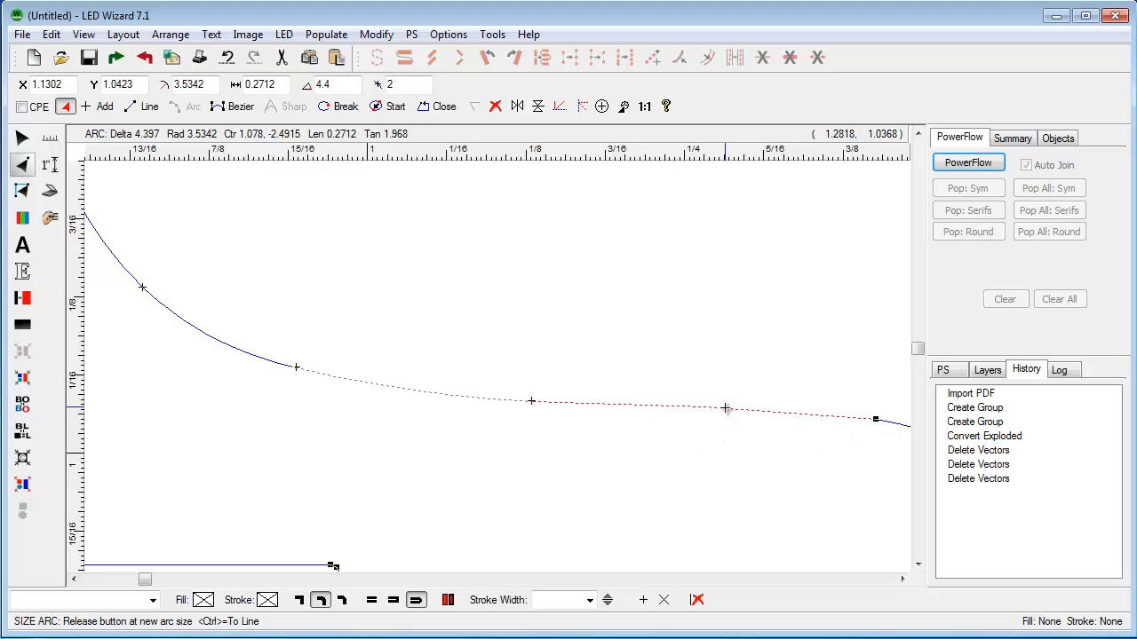
# Reshape the SURF SHOP S outline by bending an arc and moving nodes onto the curve.
pyautogui.moveTo(725, 408); pyautogui.dragTo(555, 400)
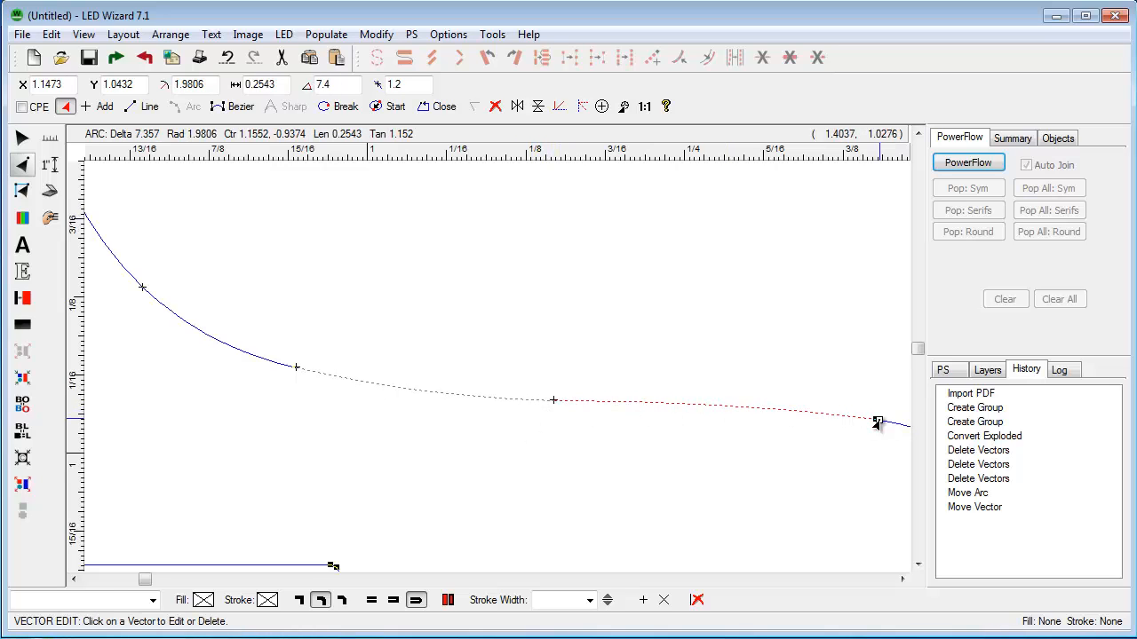
pyautogui.moveTo(880, 422); pyautogui.dragTo(684, 404)
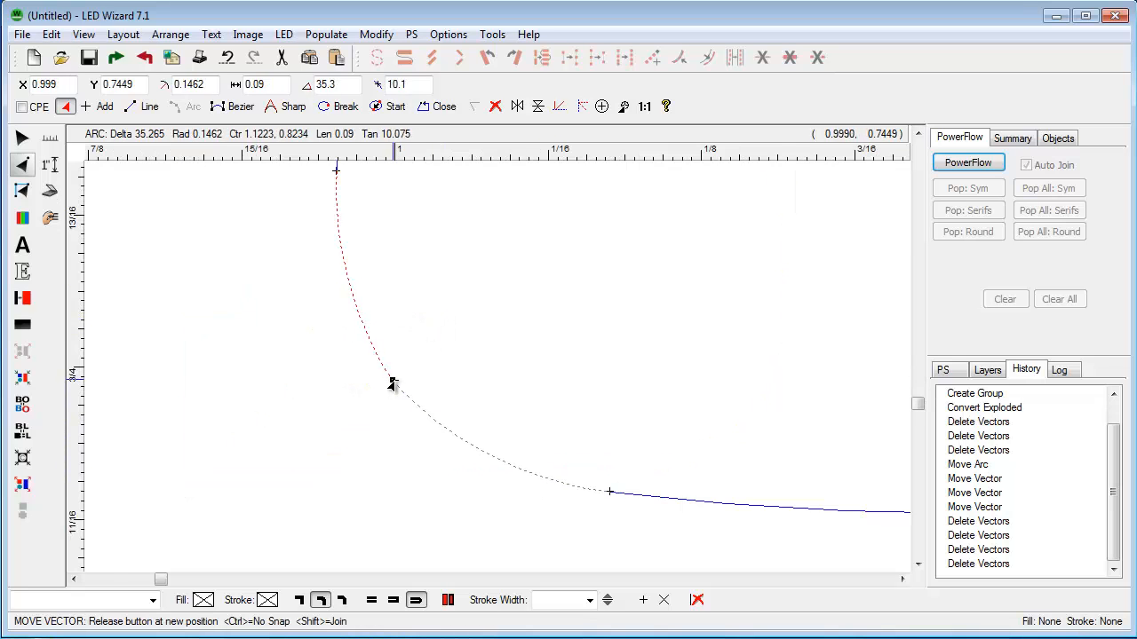
pyautogui.moveTo(394, 385); pyautogui.dragTo(400, 377)
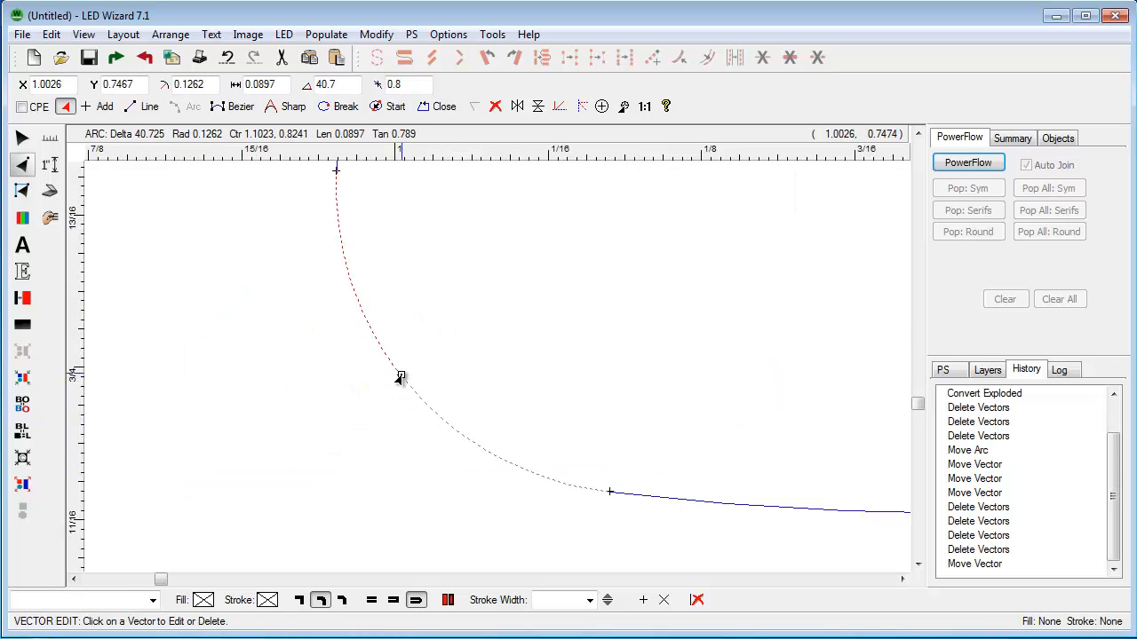
pyautogui.moveTo(397, 373)
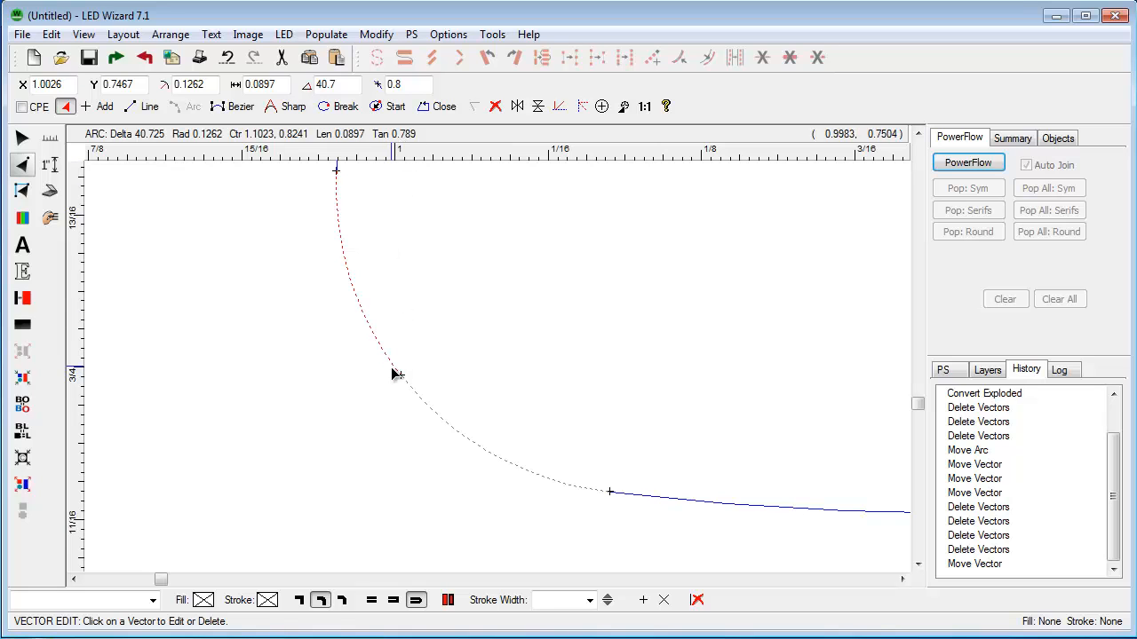
pyautogui.moveTo(397, 375); pyautogui.dragTo(397, 384)
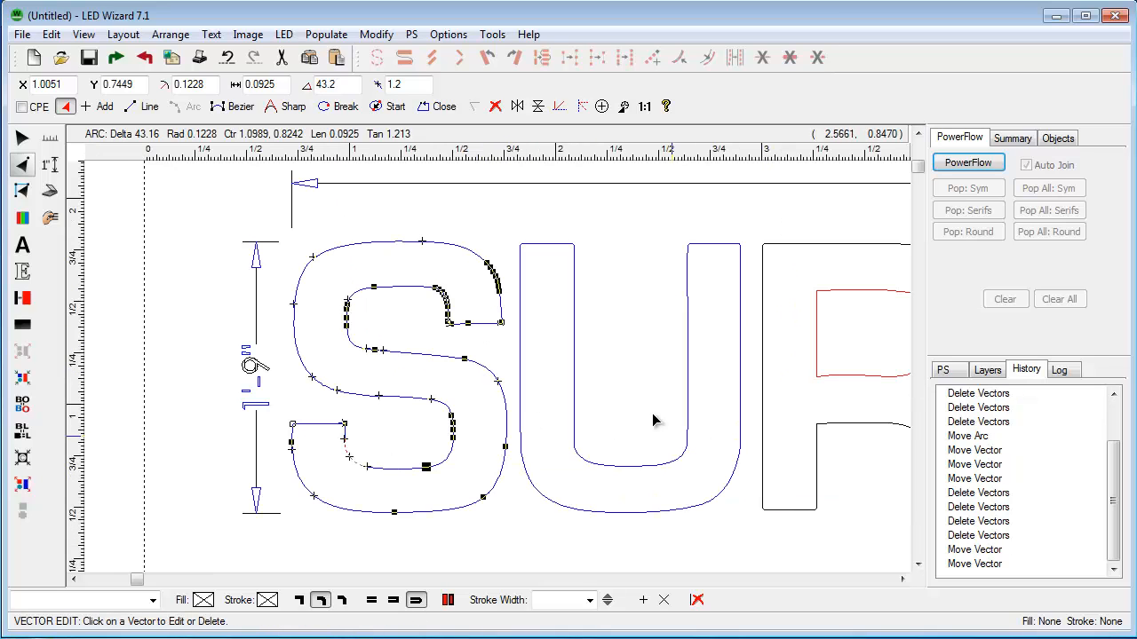
pyautogui.moveTo(22, 142)
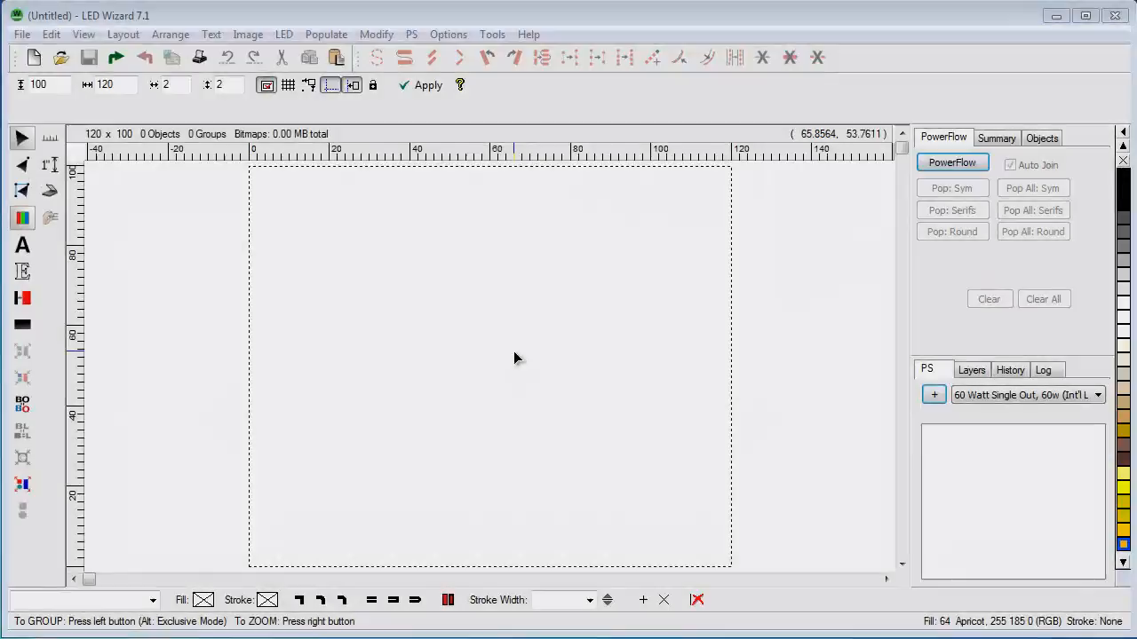
# Import weld.ai, bringing in the FAR EAST TRAVEL lettering as a 36-item group.
pyautogui.click(22, 34)
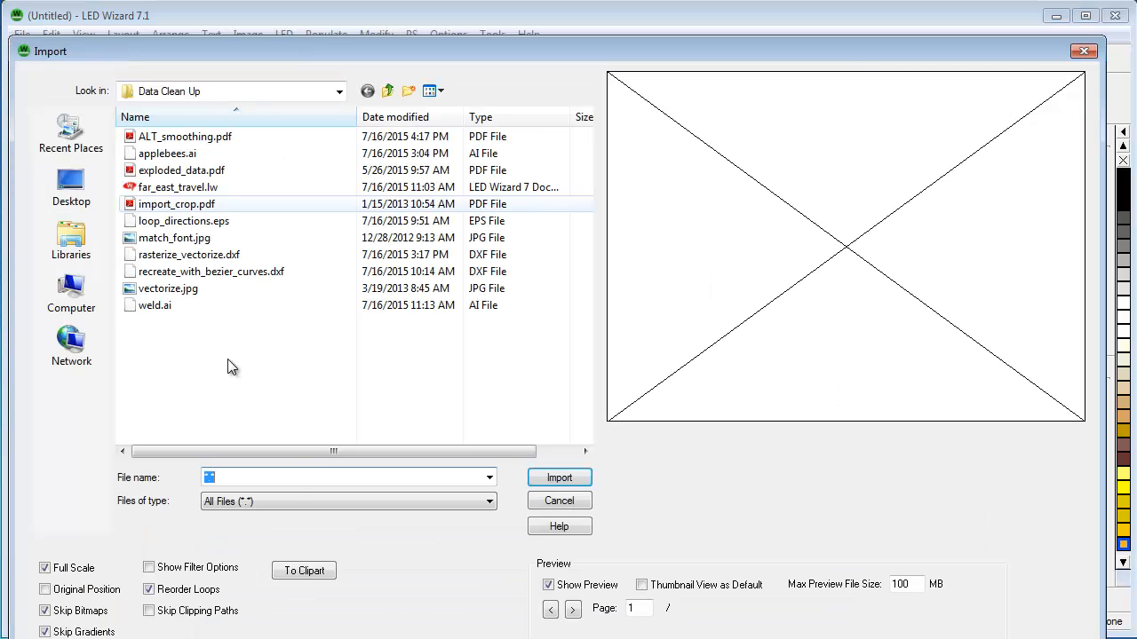
pyautogui.click(155, 305)
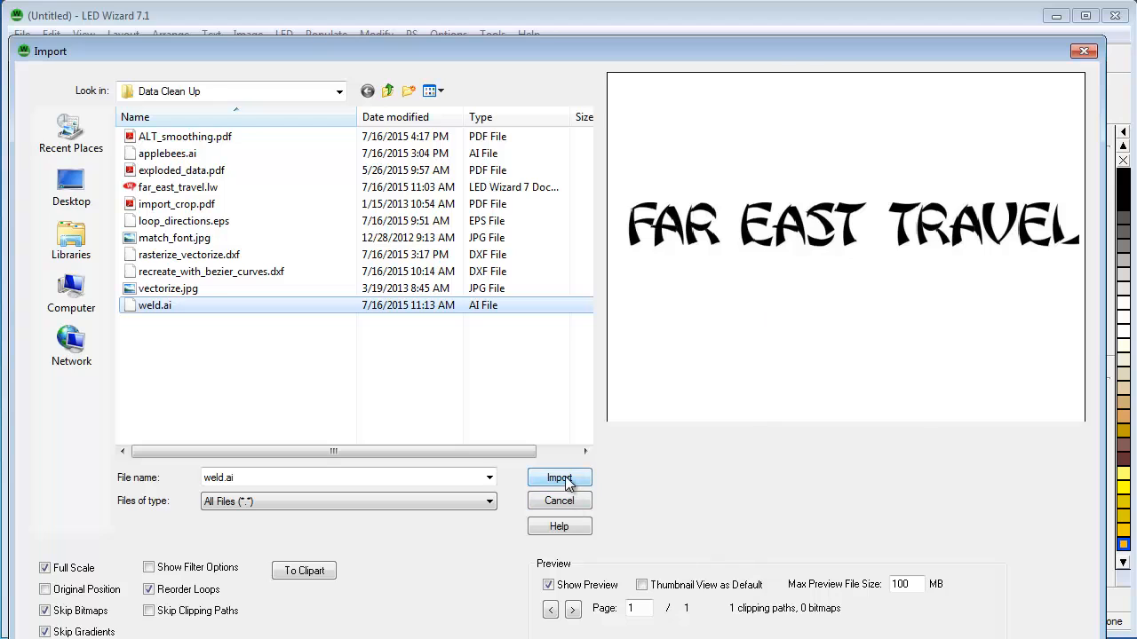
pyautogui.click(558, 478)
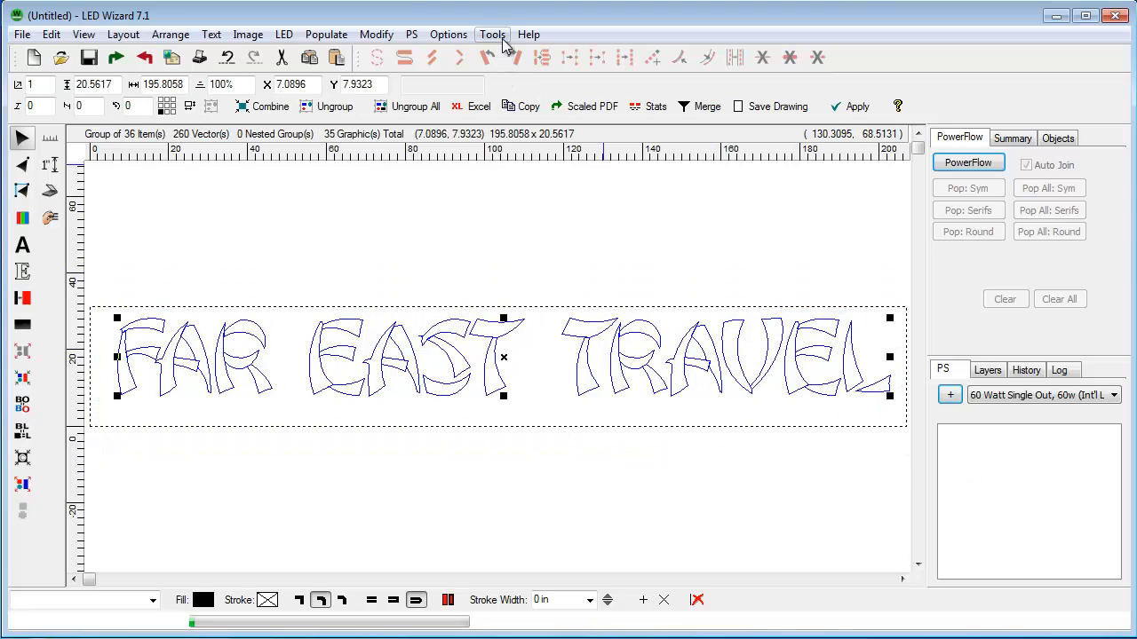
# Weld the overlapping FAR EAST TRAVEL letter pieces and preview an offset outline around them.
pyautogui.click(492, 33)
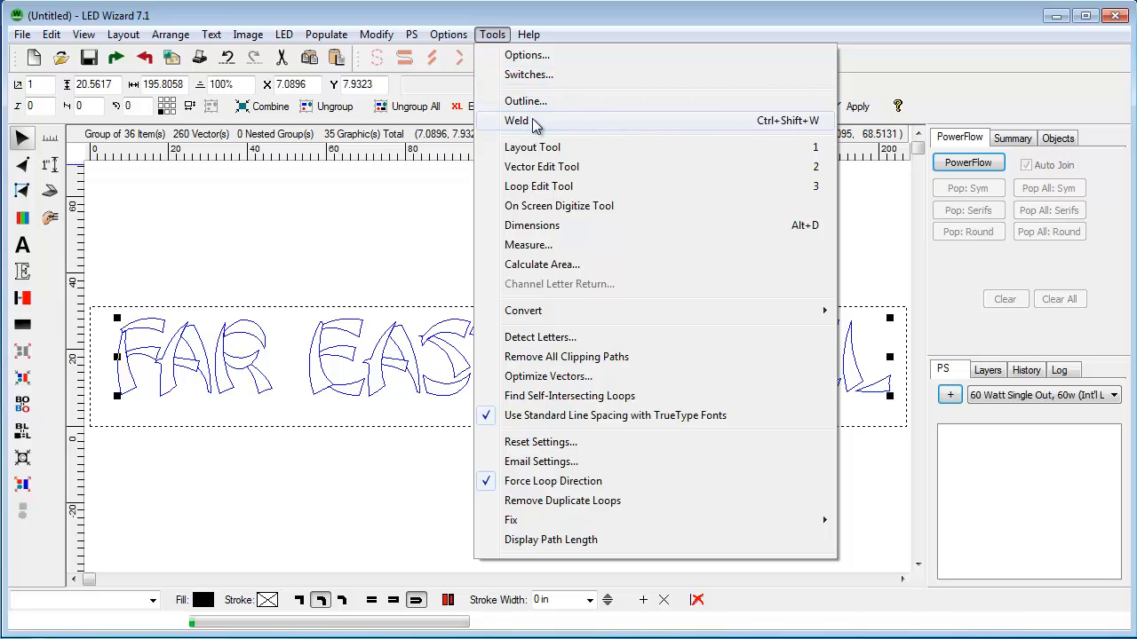
pyautogui.click(516, 120)
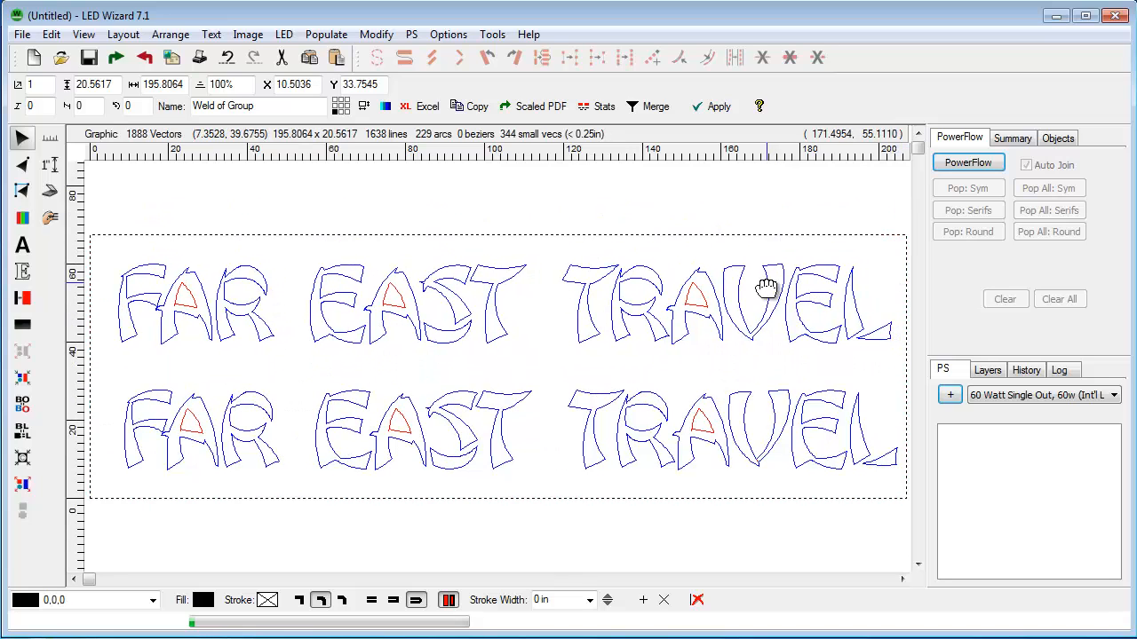
pyautogui.click(766, 286)
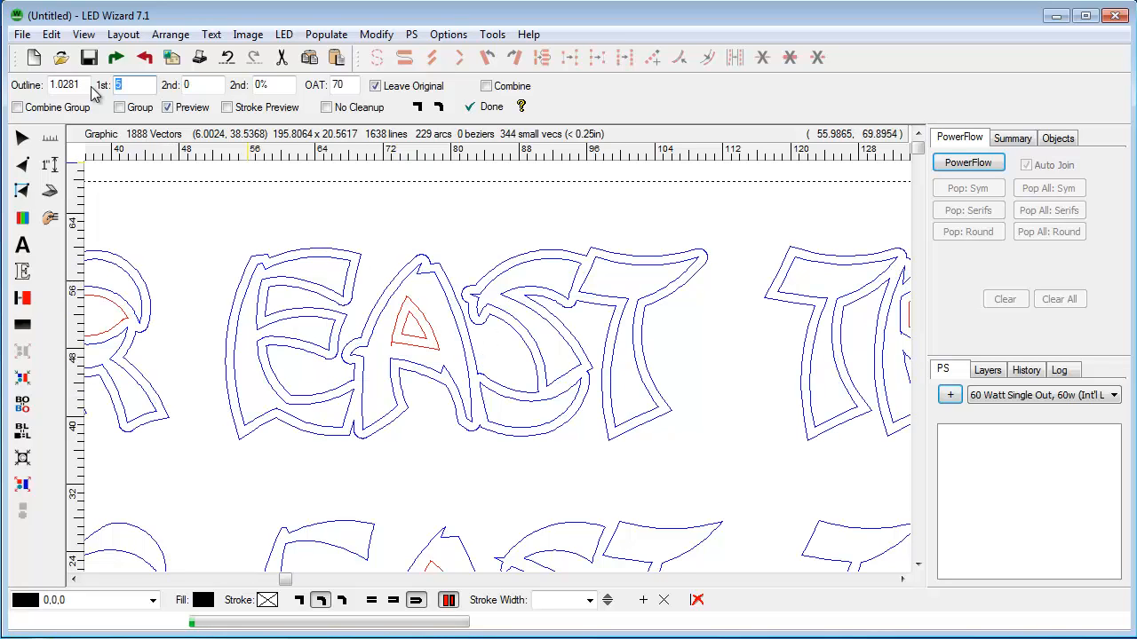
# Add a 10-unit offset outline filled red behind the top FAR EAST TRAVEL copy, then deselect.
pyautogui.write('10')
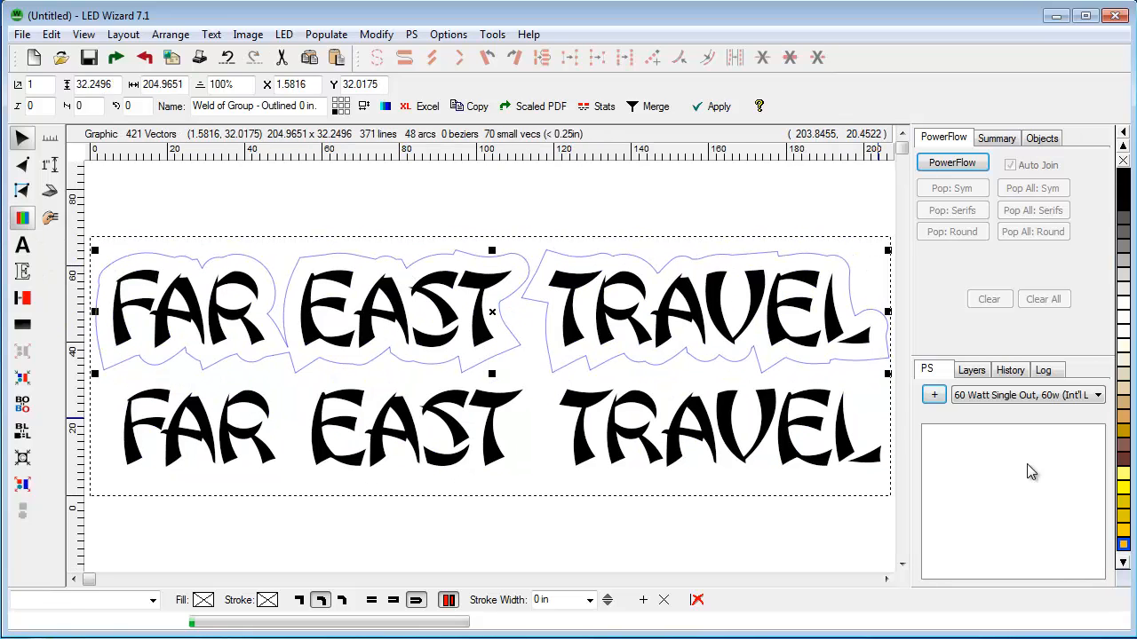
pyautogui.click(1124, 473)
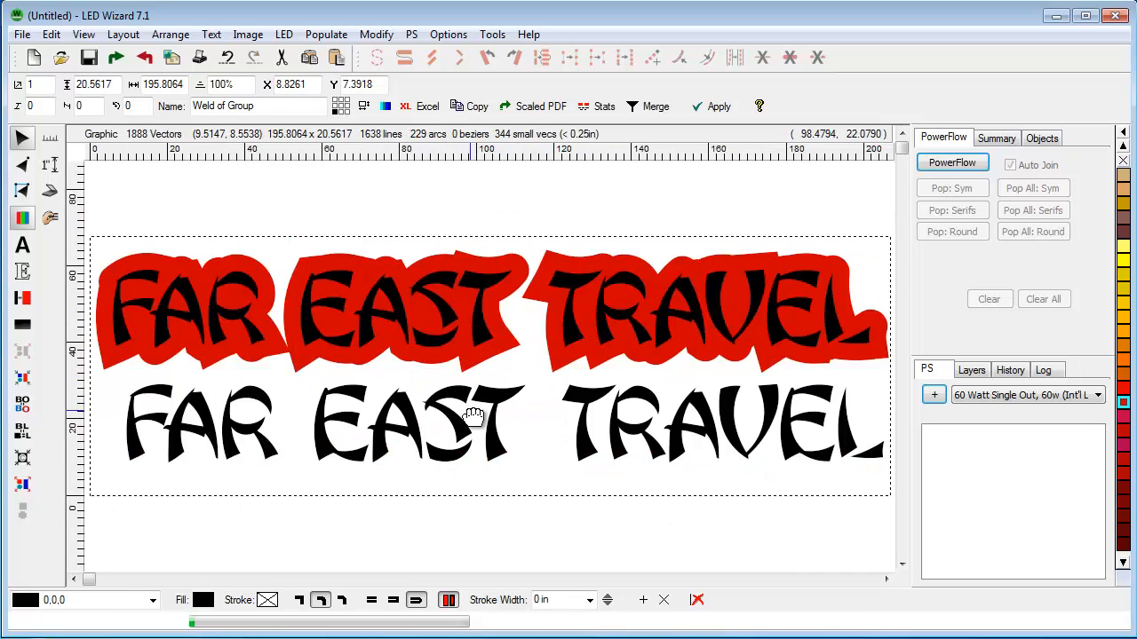
pyautogui.click(510, 518)
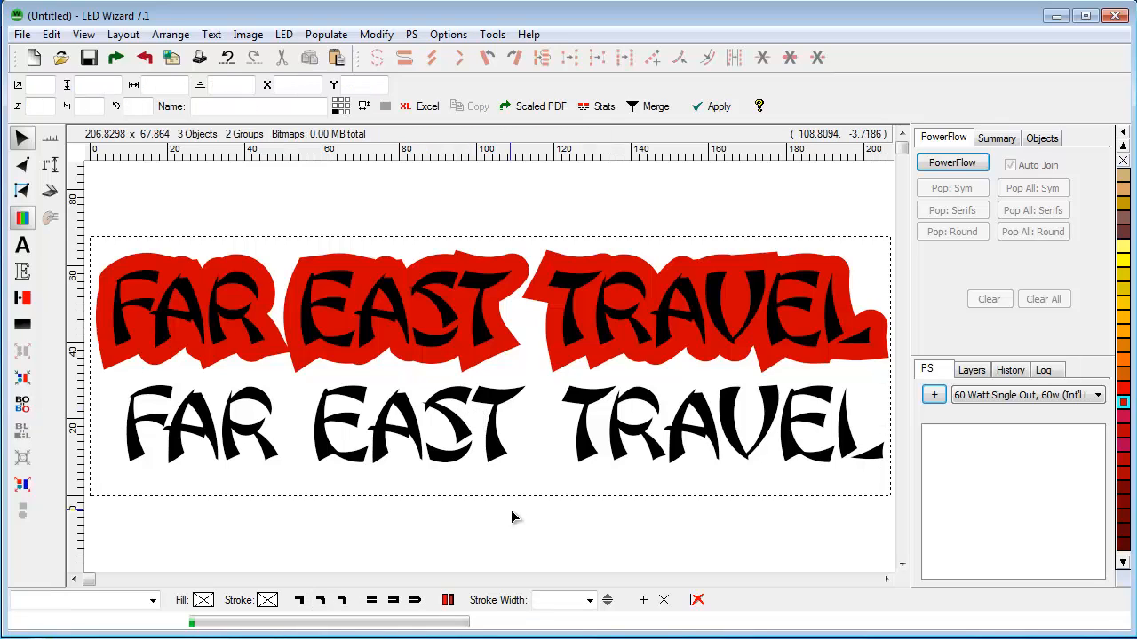
pyautogui.moveTo(518, 517)
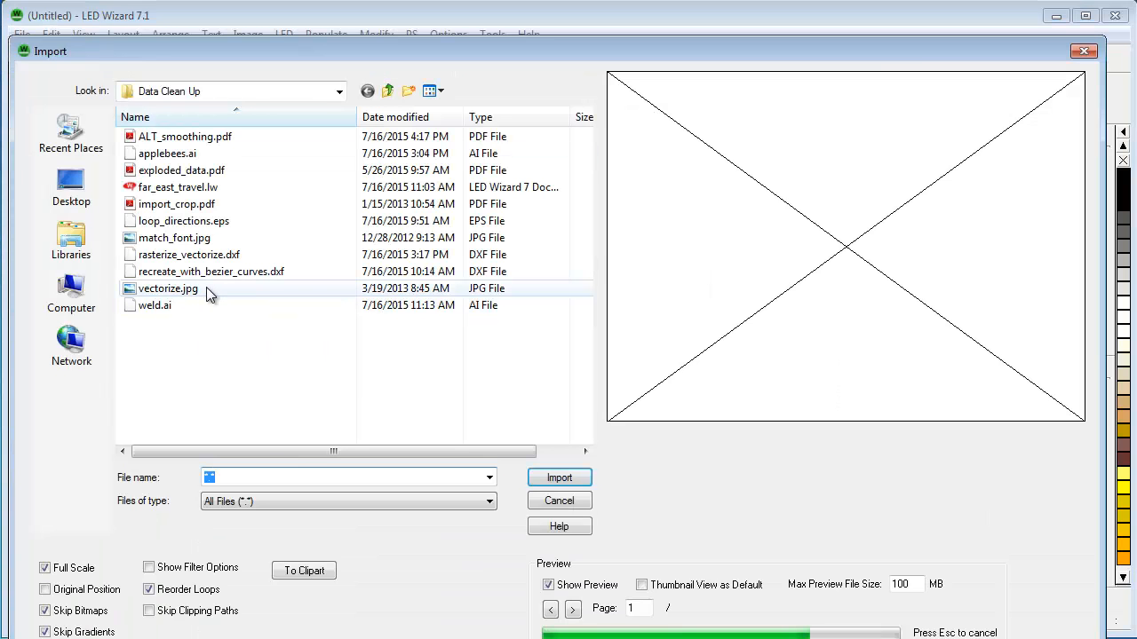
# Choose vectorize.jpg for import, dismissing the cropping-not-supported message.
pyautogui.click(168, 289)
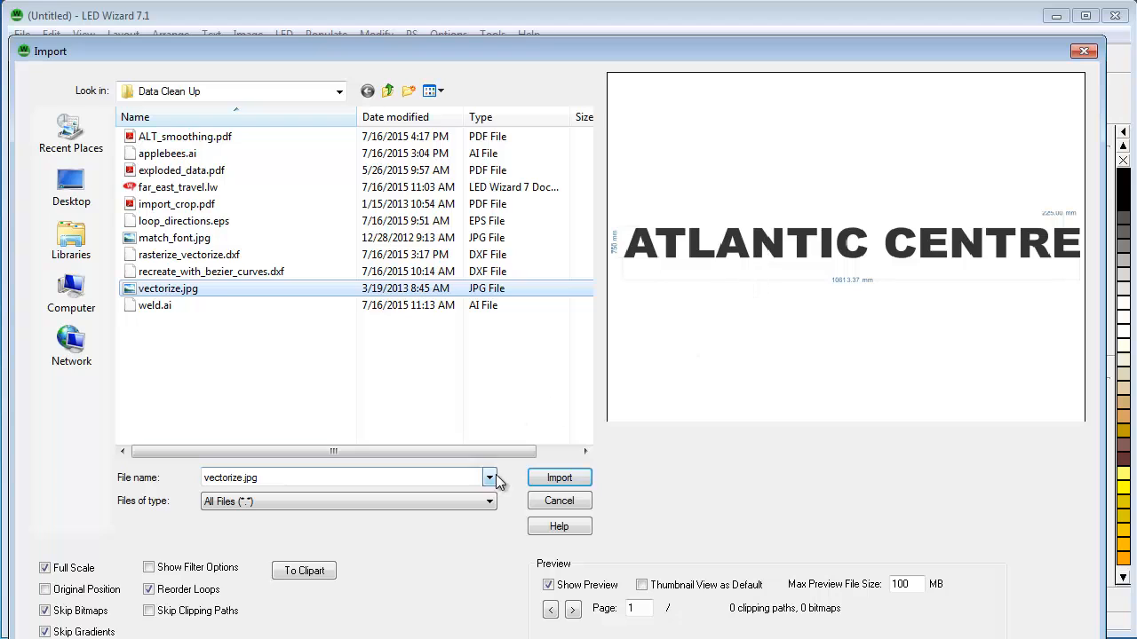
pyautogui.click(488, 501)
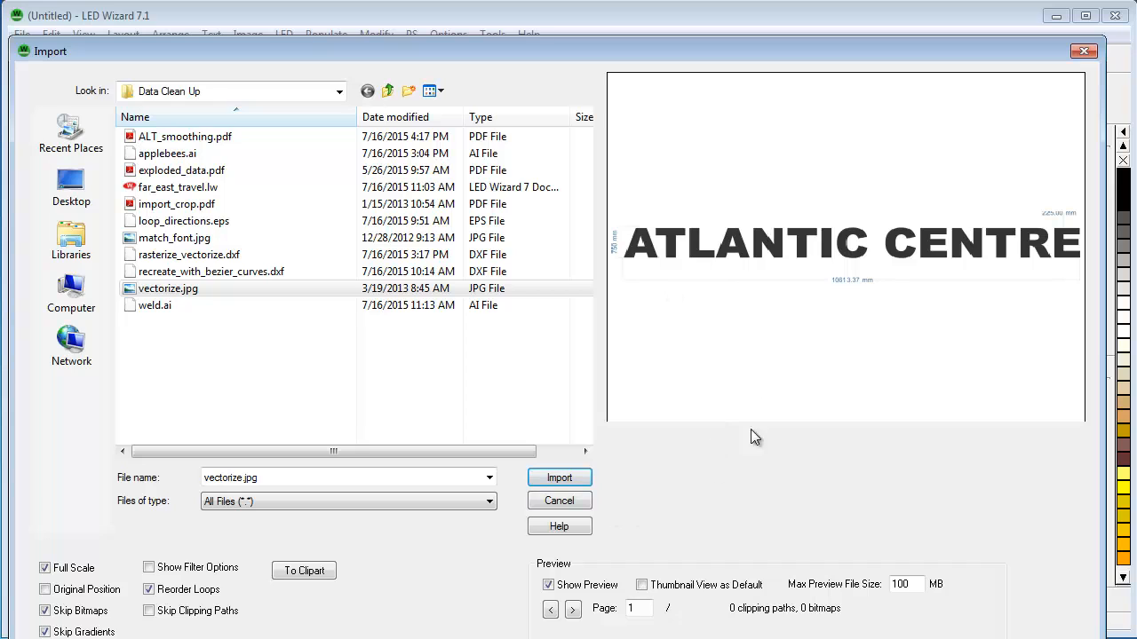
pyautogui.click(559, 477)
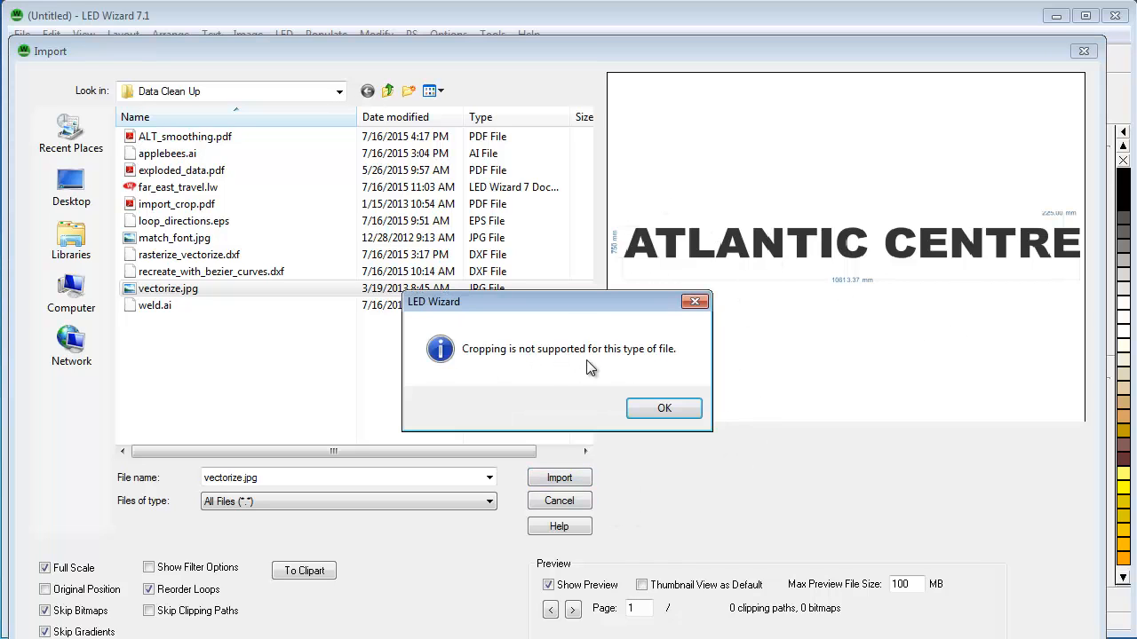
pyautogui.click(663, 408)
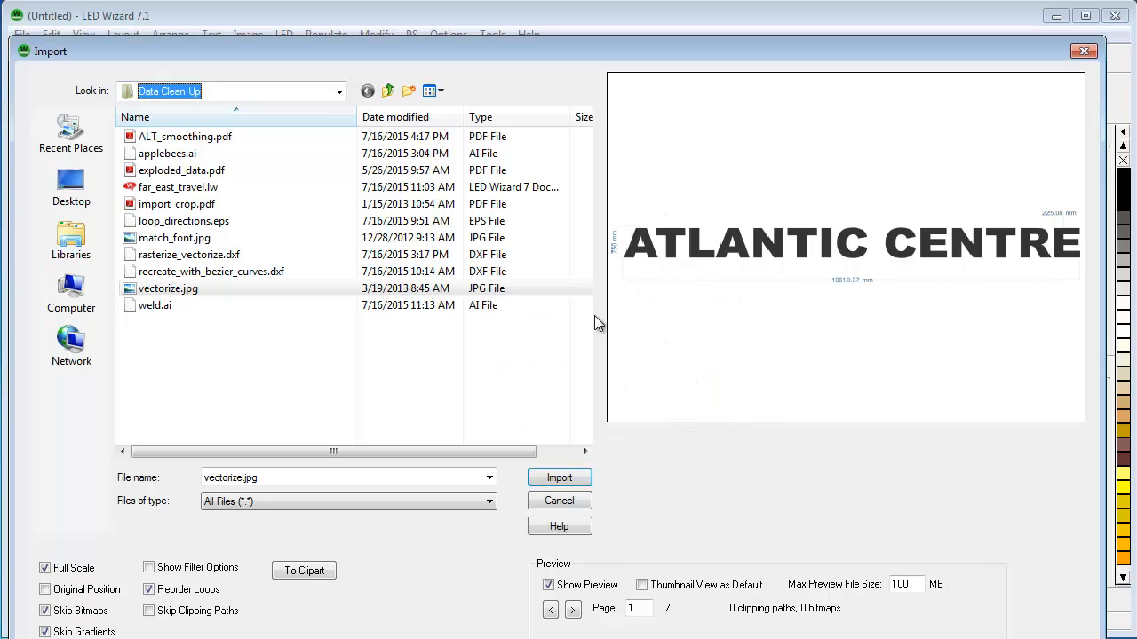
pyautogui.click(558, 478)
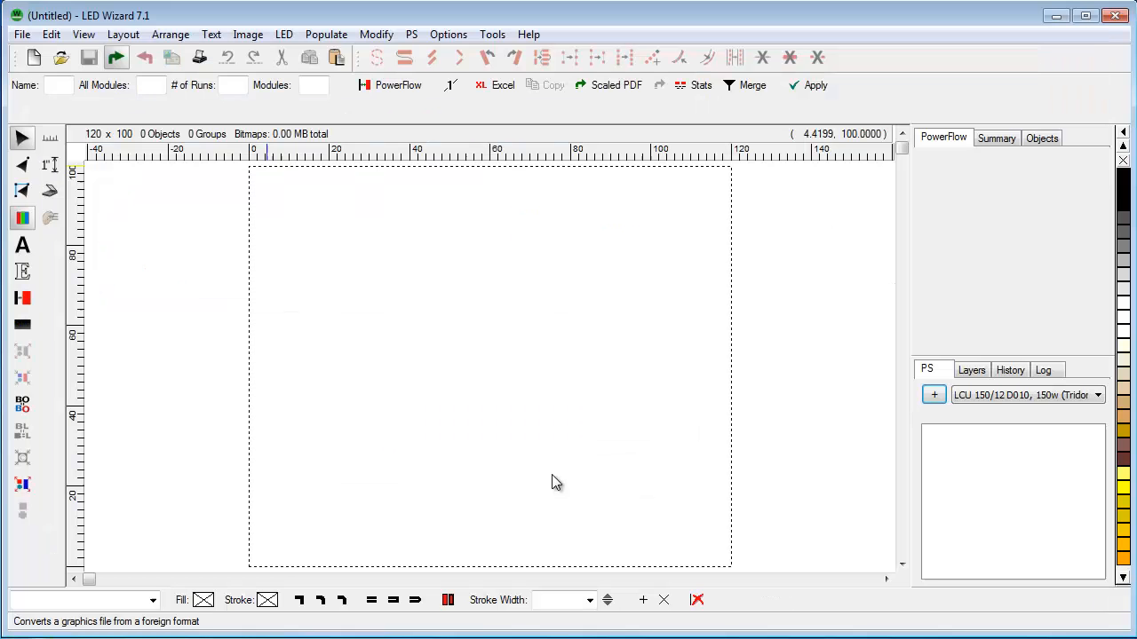
# Place the ATLANTIC CENTRE bitmap, crop it to 6289 × 752 pixels, and nudge it into position.
pyautogui.click(398, 86)
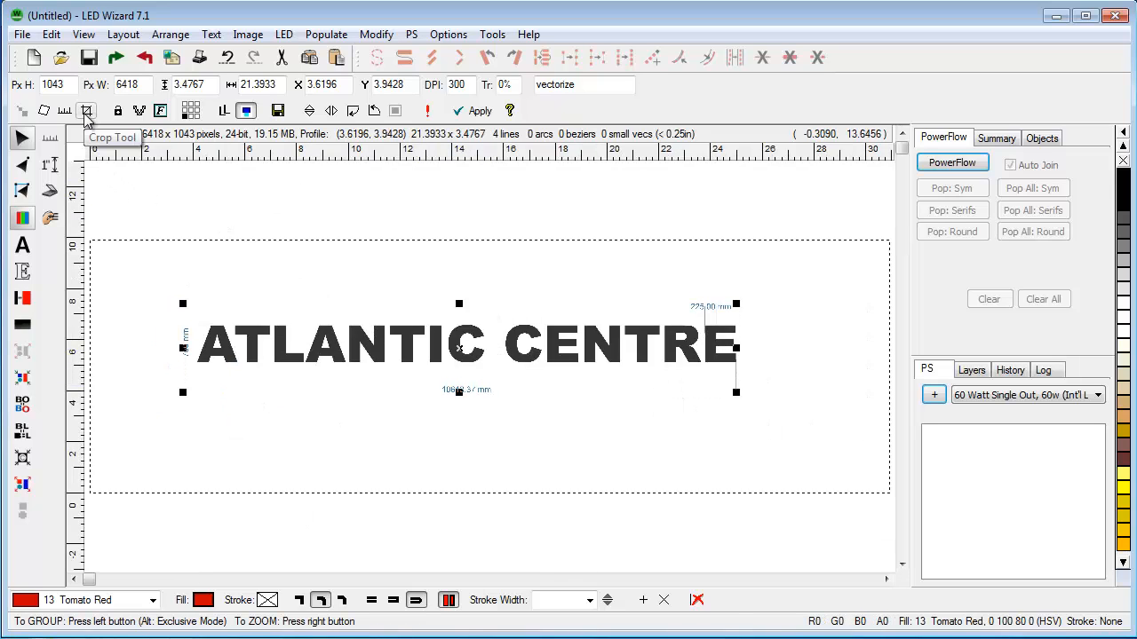
pyautogui.click(87, 110)
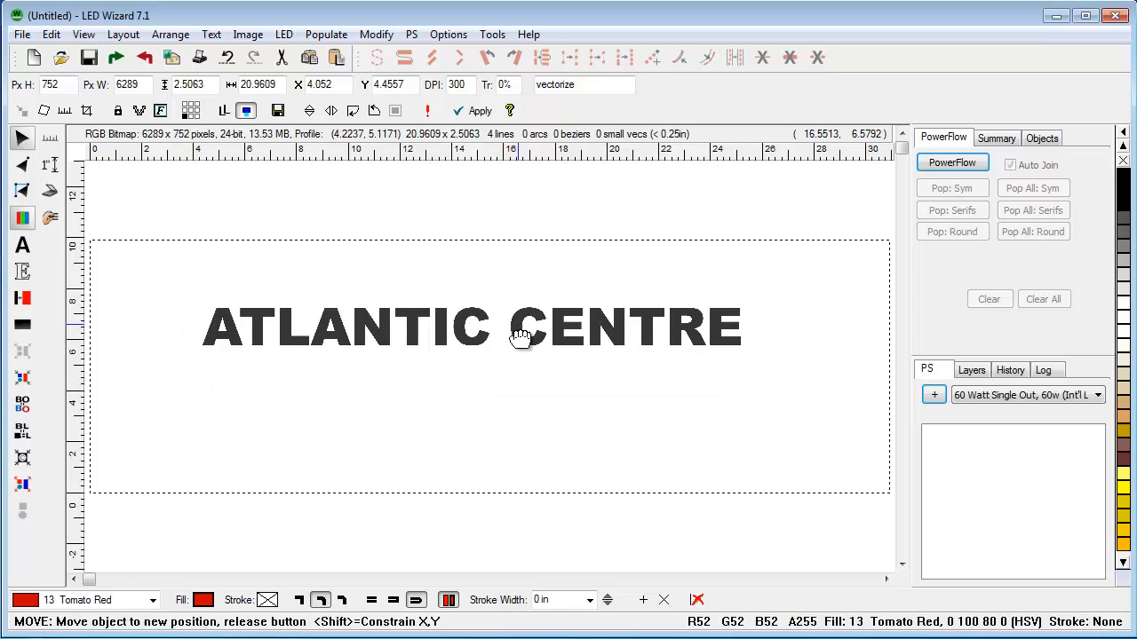
pyautogui.moveTo(519, 326); pyautogui.dragTo(471, 342)
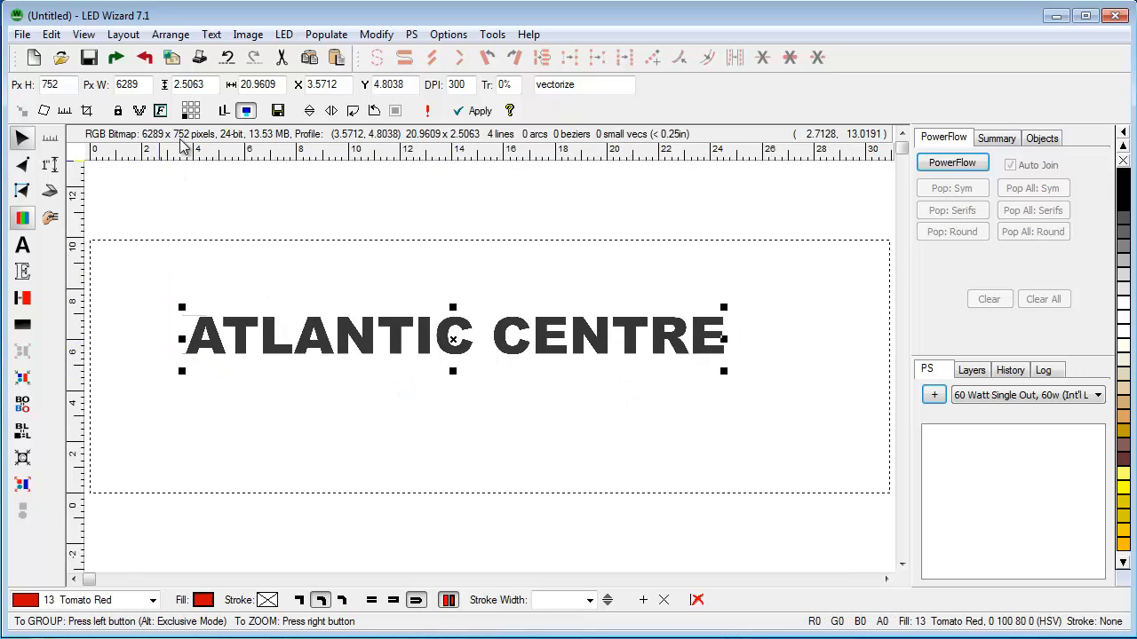
pyautogui.moveTo(453, 335); pyautogui.dragTo(460, 335)
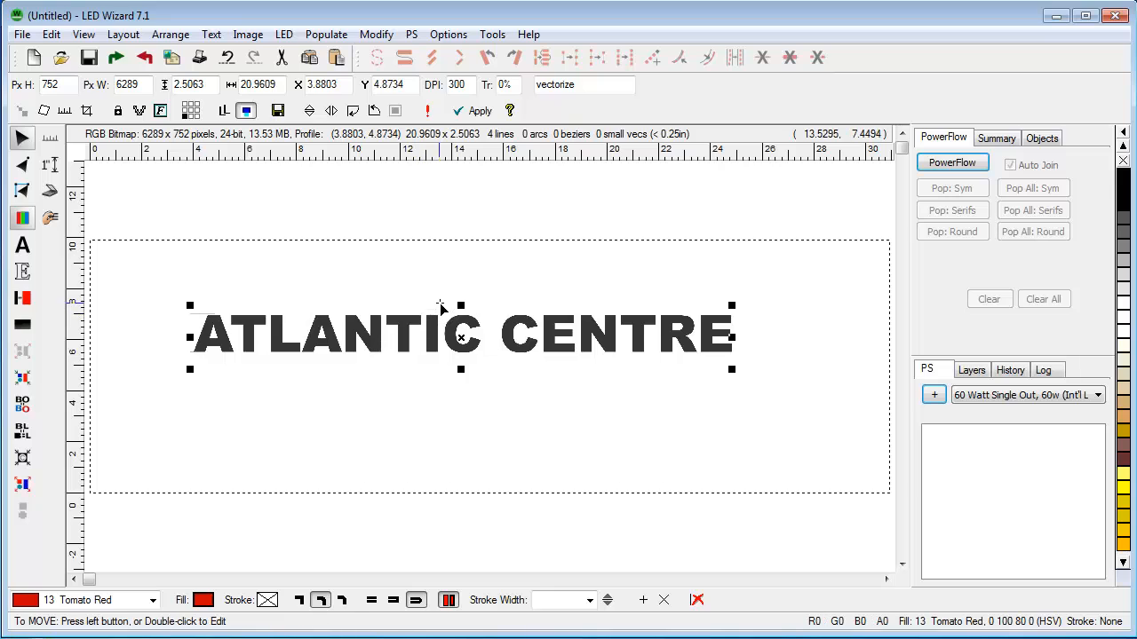
pyautogui.click(247, 33)
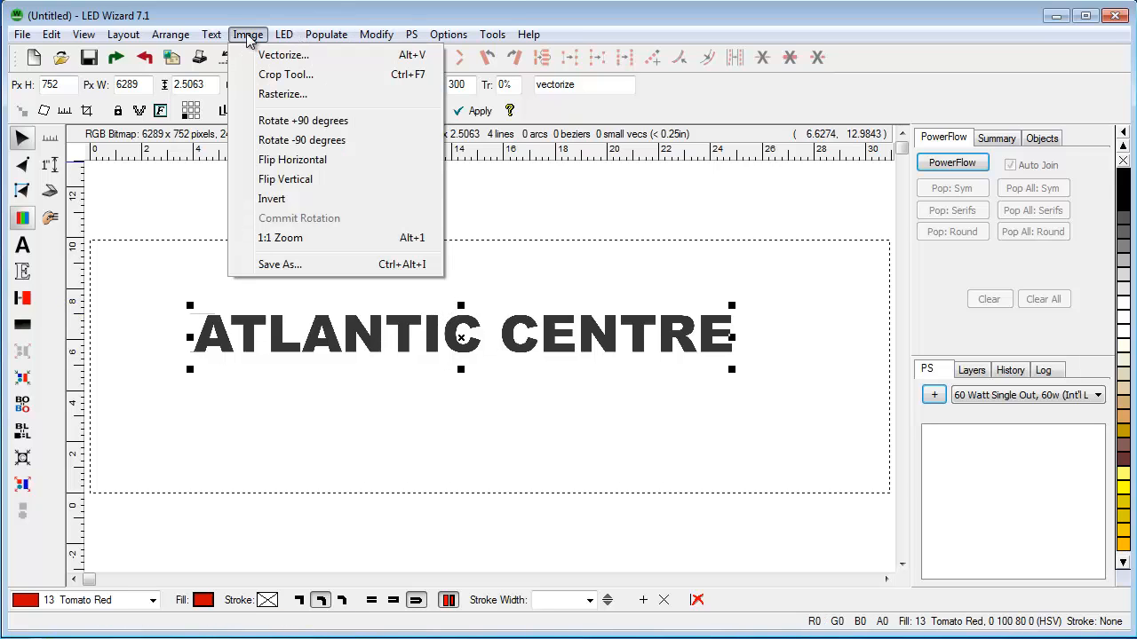
pyautogui.moveTo(284, 55)
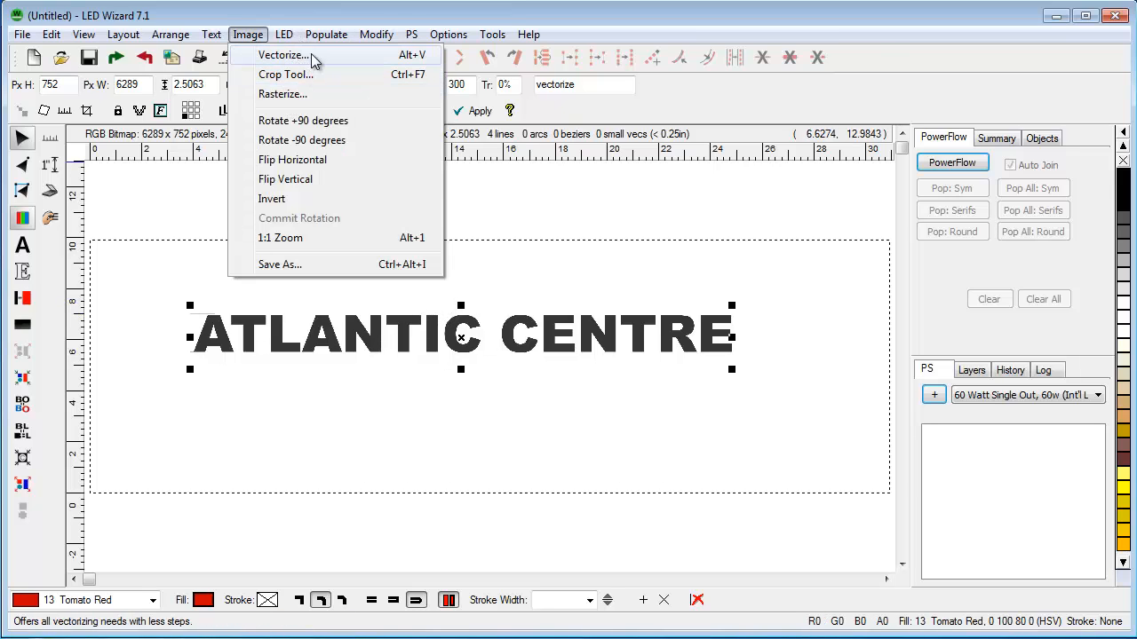
# Vectorize the ATLANTIC CENTRE picture with the Large tracing style after checking its settings.
pyautogui.click(283, 54)
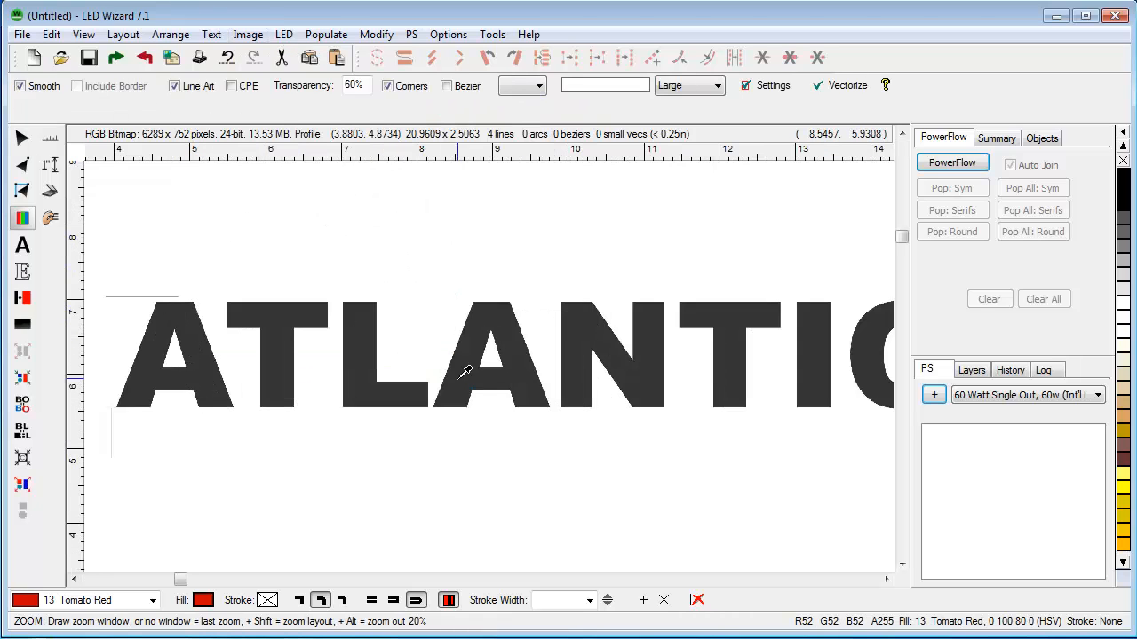
pyautogui.moveTo(373, 318)
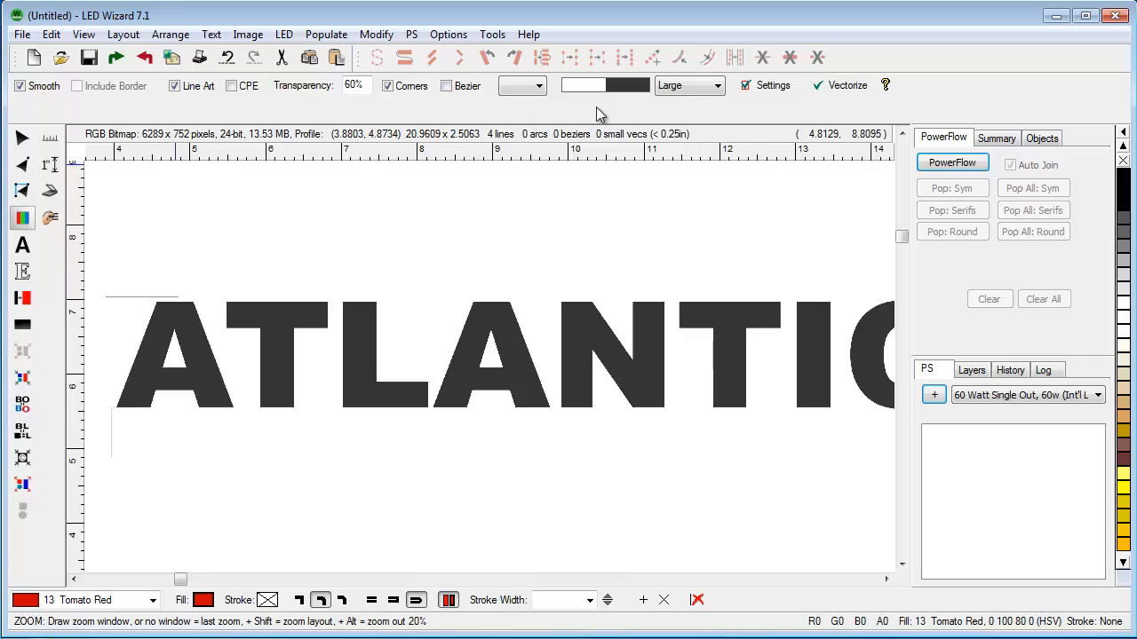
pyautogui.click(715, 86)
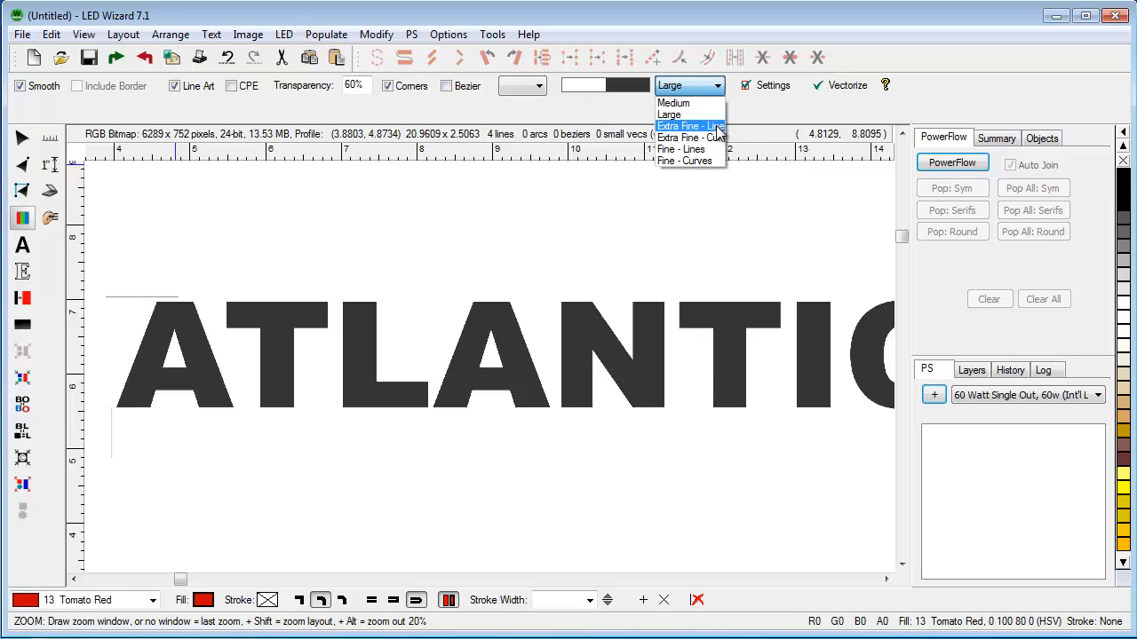
pyautogui.moveTo(719, 161)
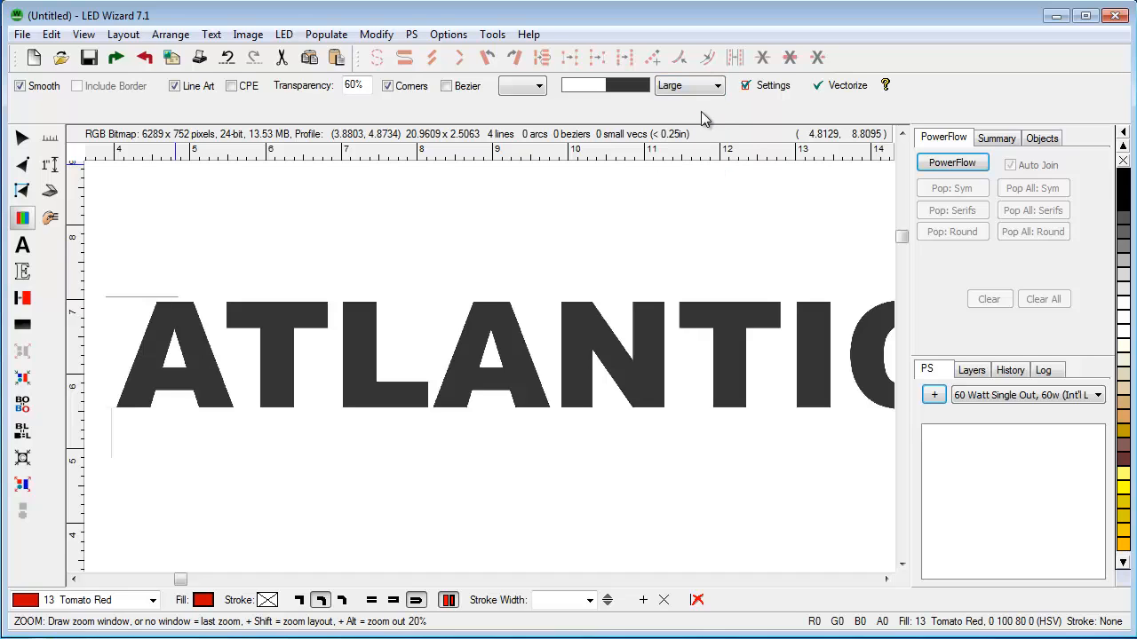
pyautogui.click(839, 85)
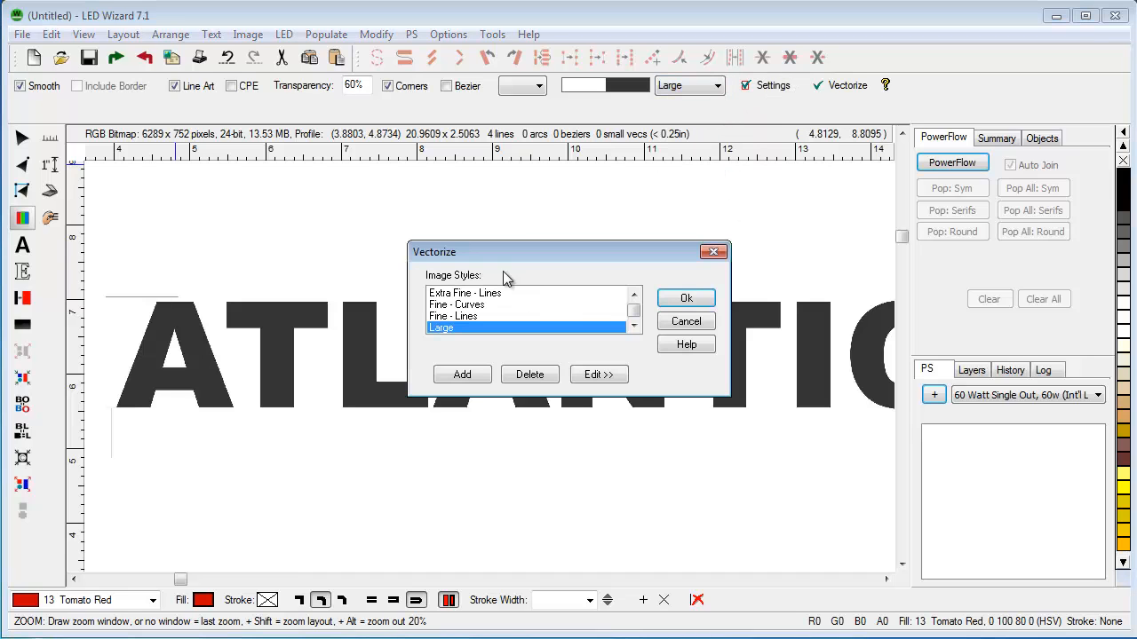
pyautogui.click(598, 374)
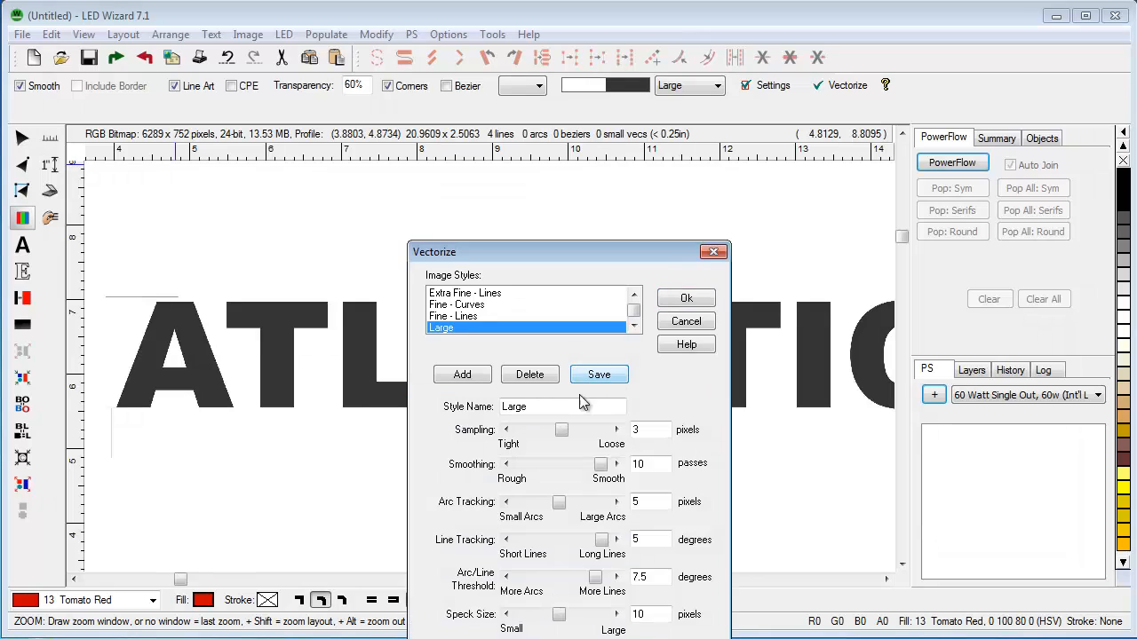
pyautogui.click(685, 298)
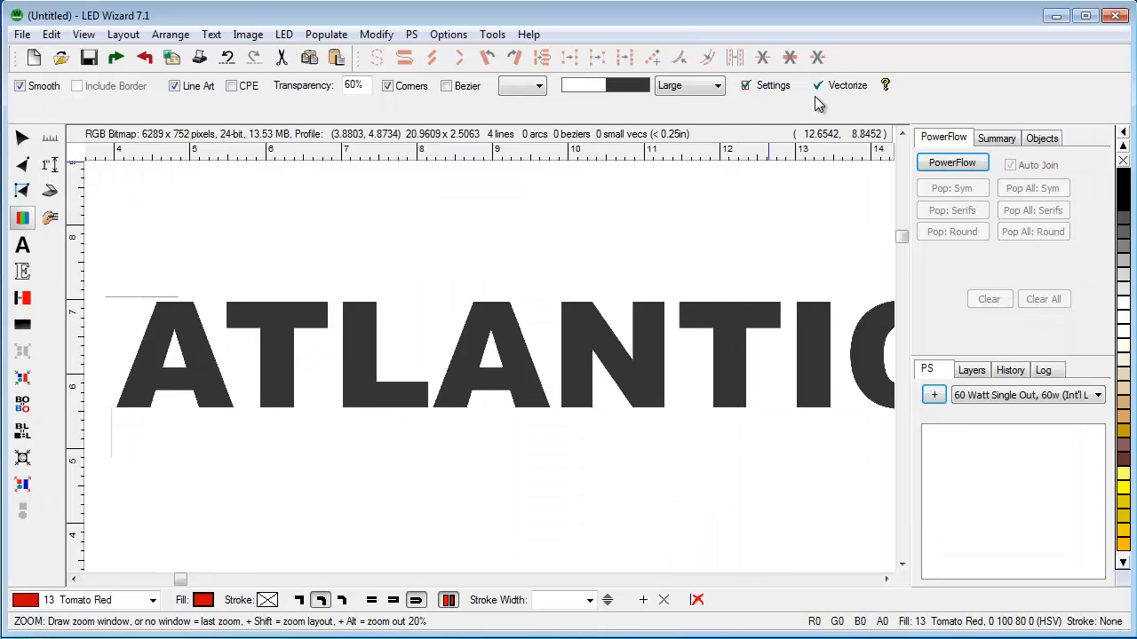
pyautogui.moveTo(847, 84)
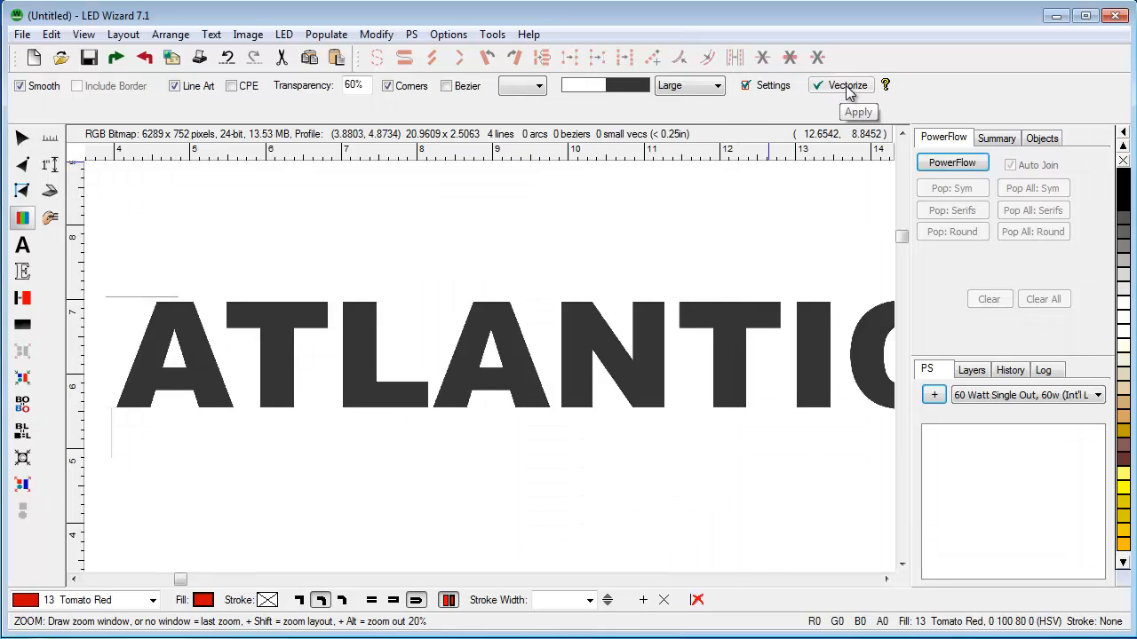
pyautogui.click(857, 112)
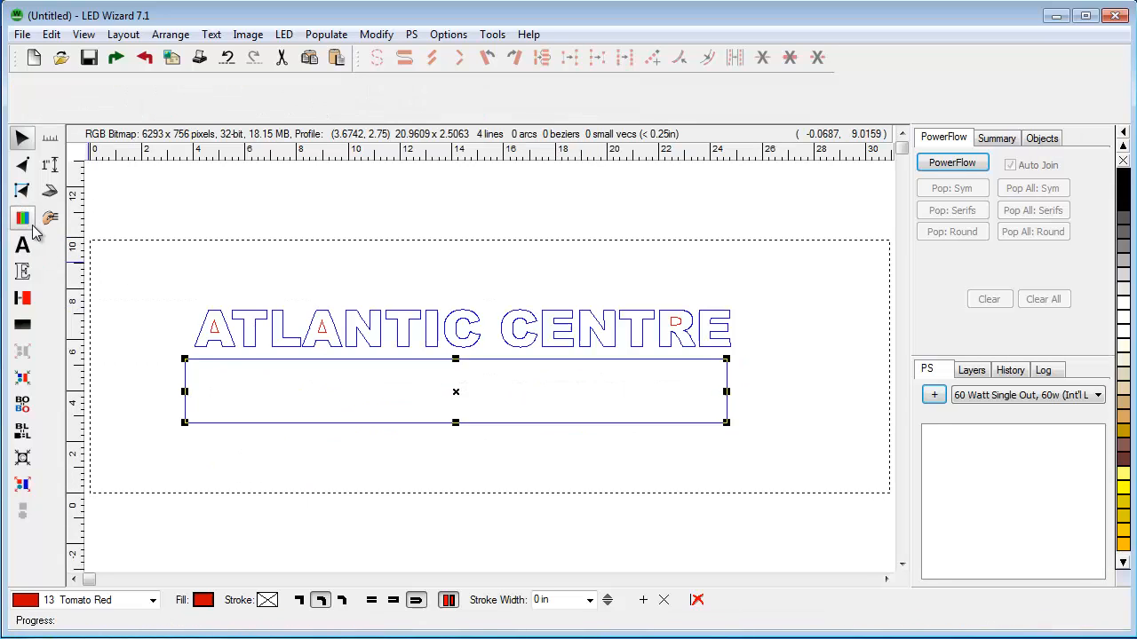
# Select the Vector Edit tool to inspect the 315-vector traced ATLANTIC CENTRE group.
pyautogui.click(22, 166)
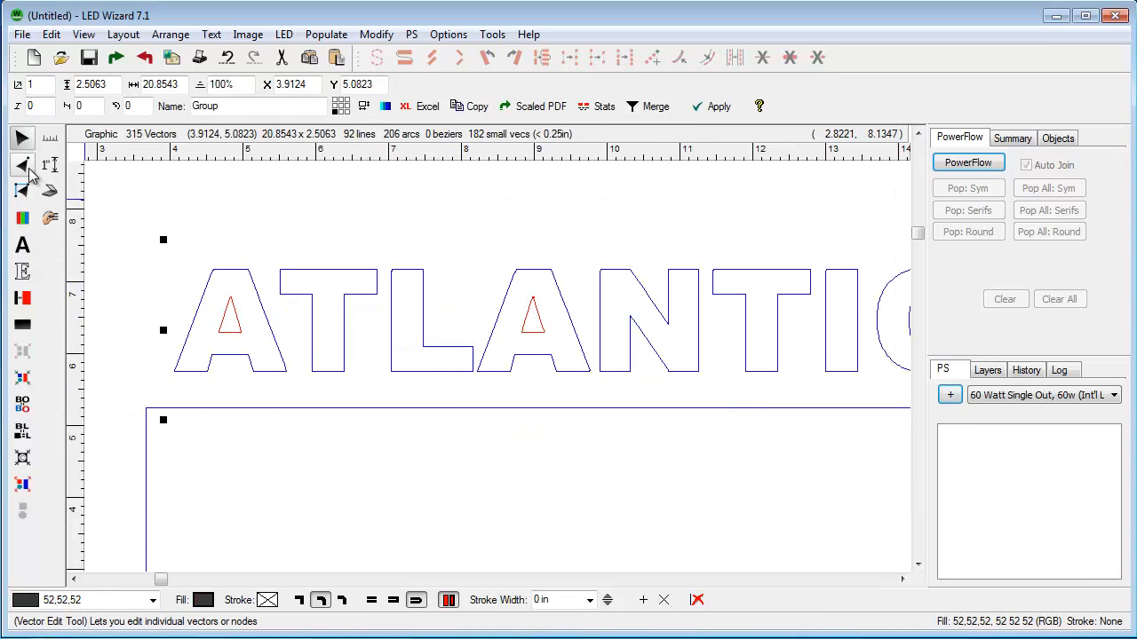
pyautogui.click(22, 164)
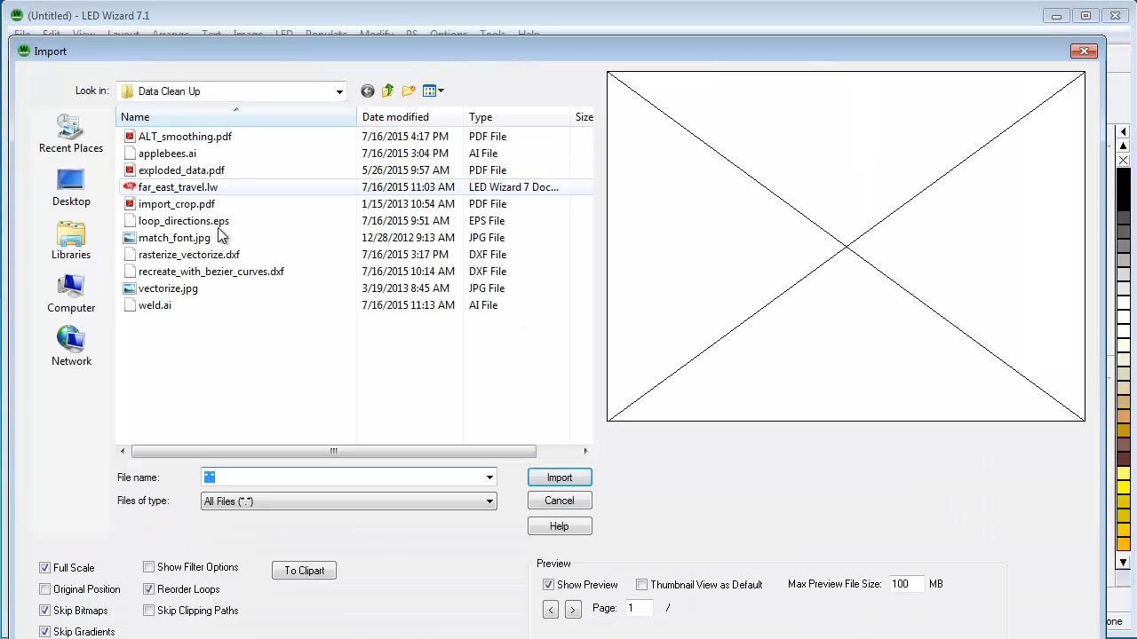
# Import match_font.jpg, placing the Thunder Tower Harley-Davidson photo as a 300 × 225 bitmap.
pyautogui.click(174, 237)
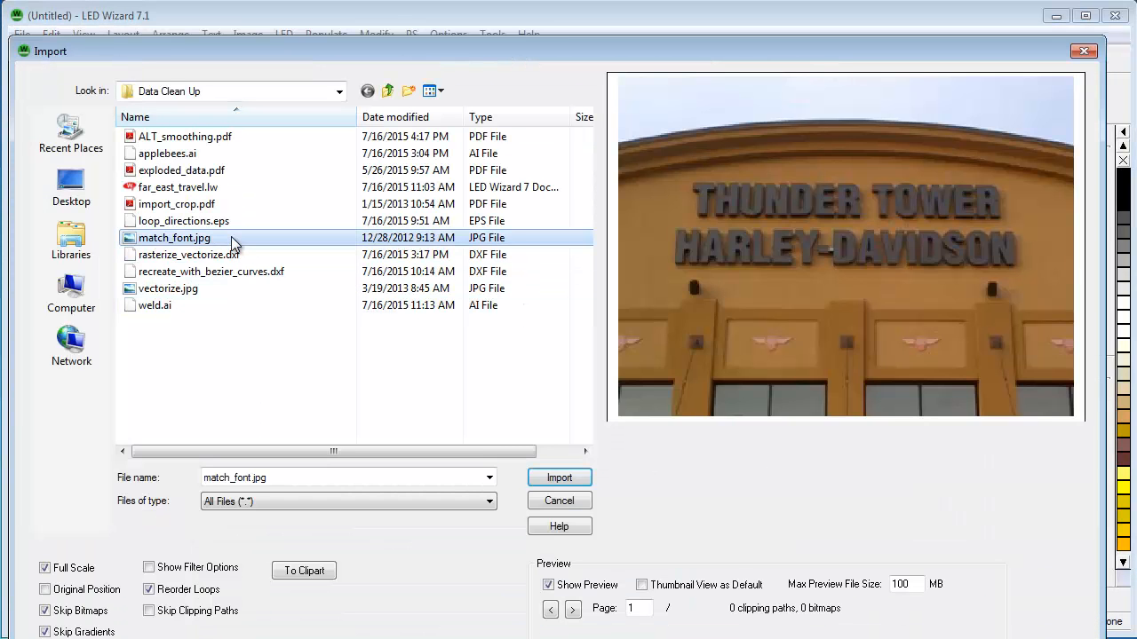
pyautogui.moveTo(955, 204)
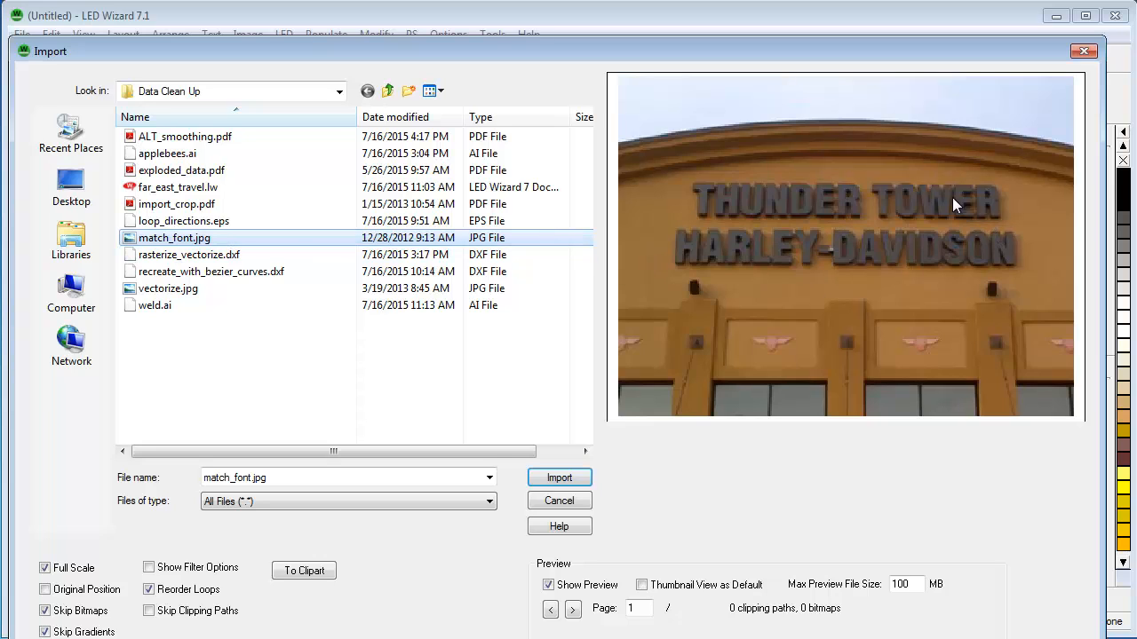
pyautogui.click(559, 478)
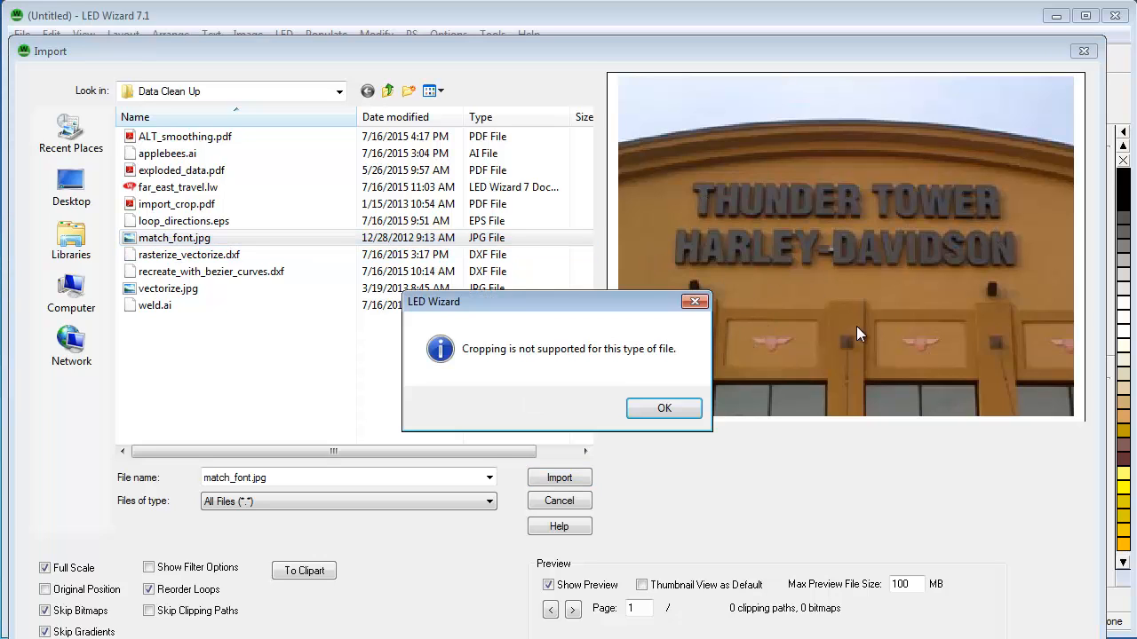
pyautogui.click(663, 407)
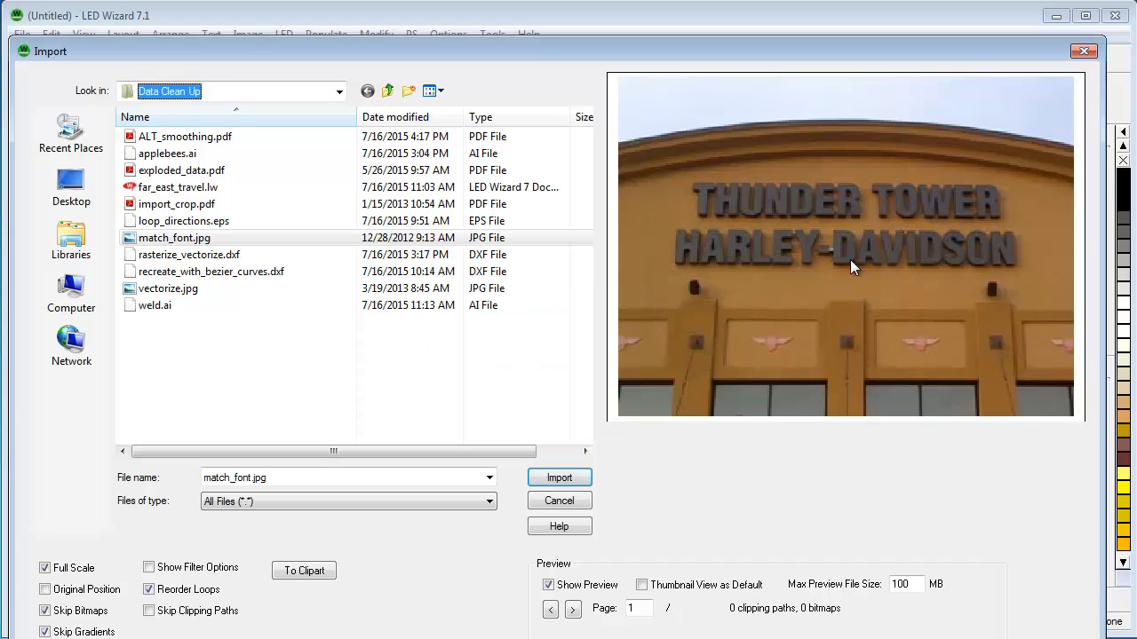
pyautogui.click(559, 478)
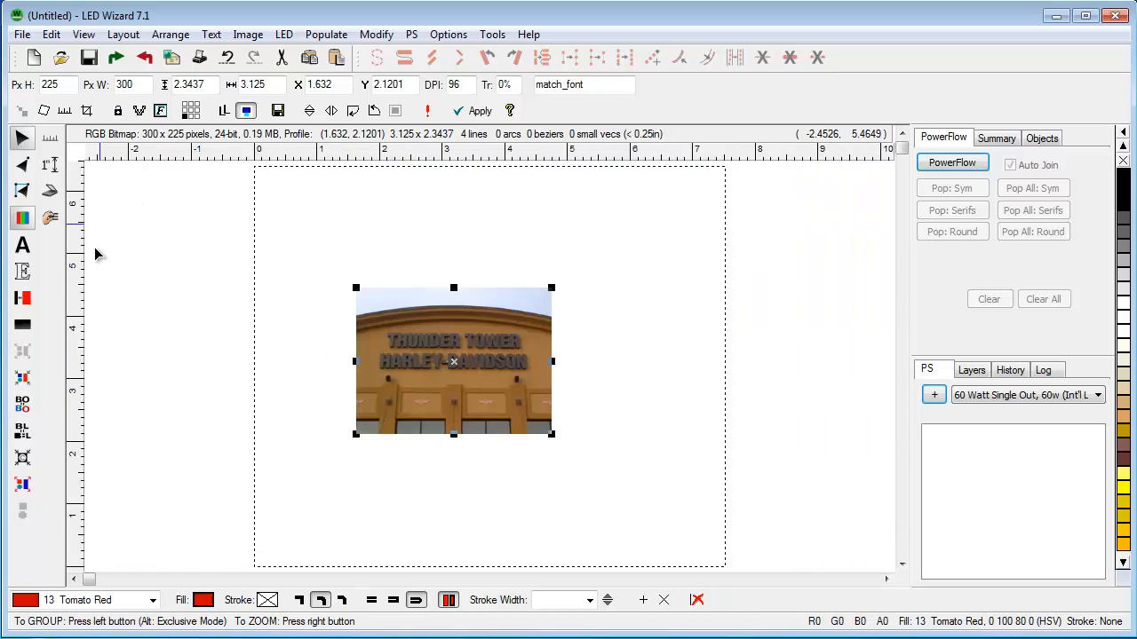
# Add red Flyer Bold text reading THUNDER TOWER above the sign photo's lettering.
pyautogui.click(23, 246)
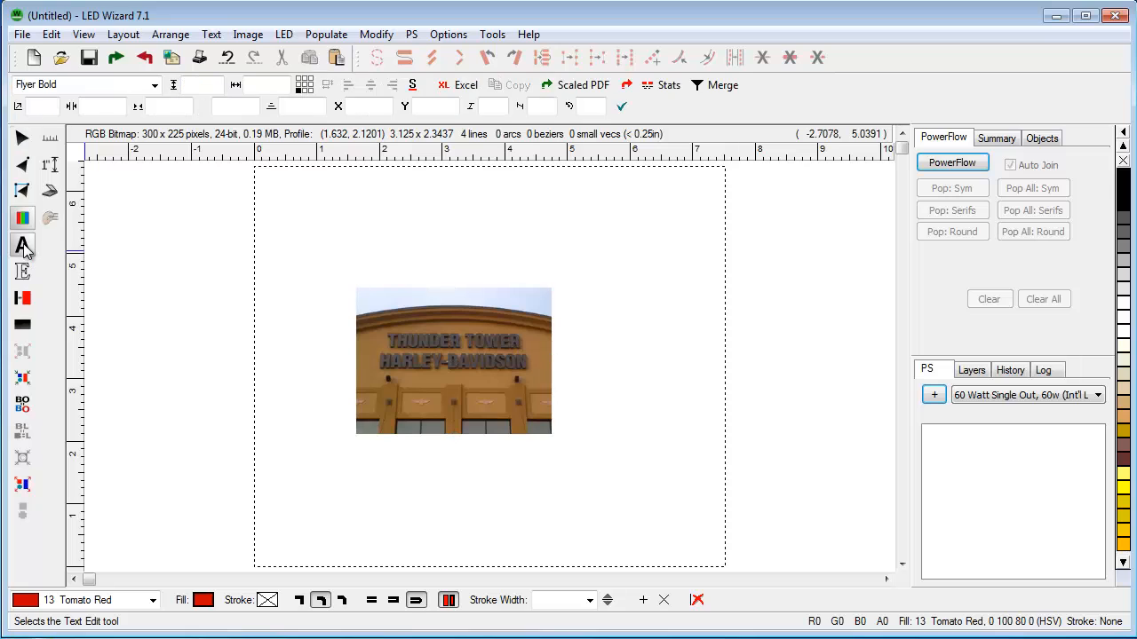
pyautogui.click(323, 302)
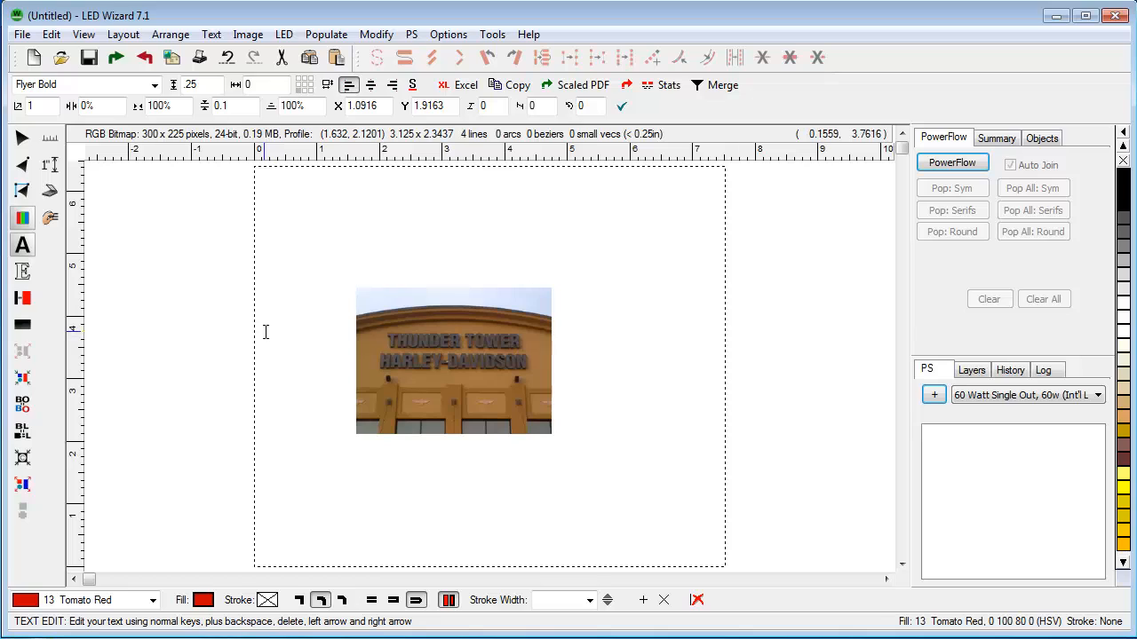
pyautogui.write('THUNDER TO')
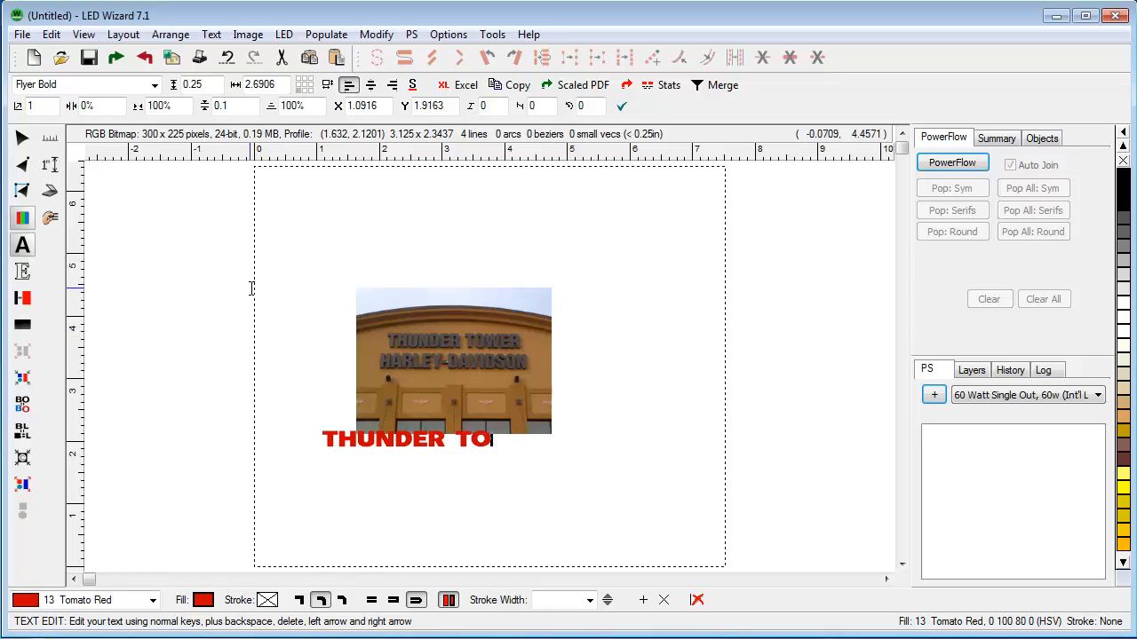
pyautogui.write('WER')
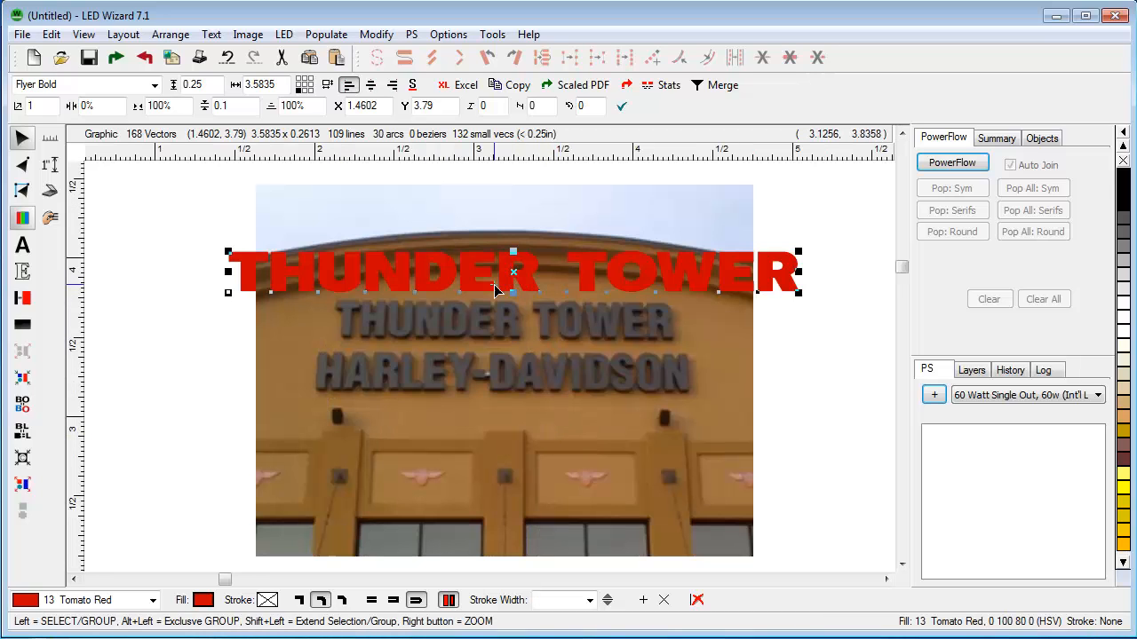
# Lay THUNDER TOWER over the photo lettering and try Frutiger 77.
pyautogui.moveTo(513, 271); pyautogui.dragTo(602, 284)
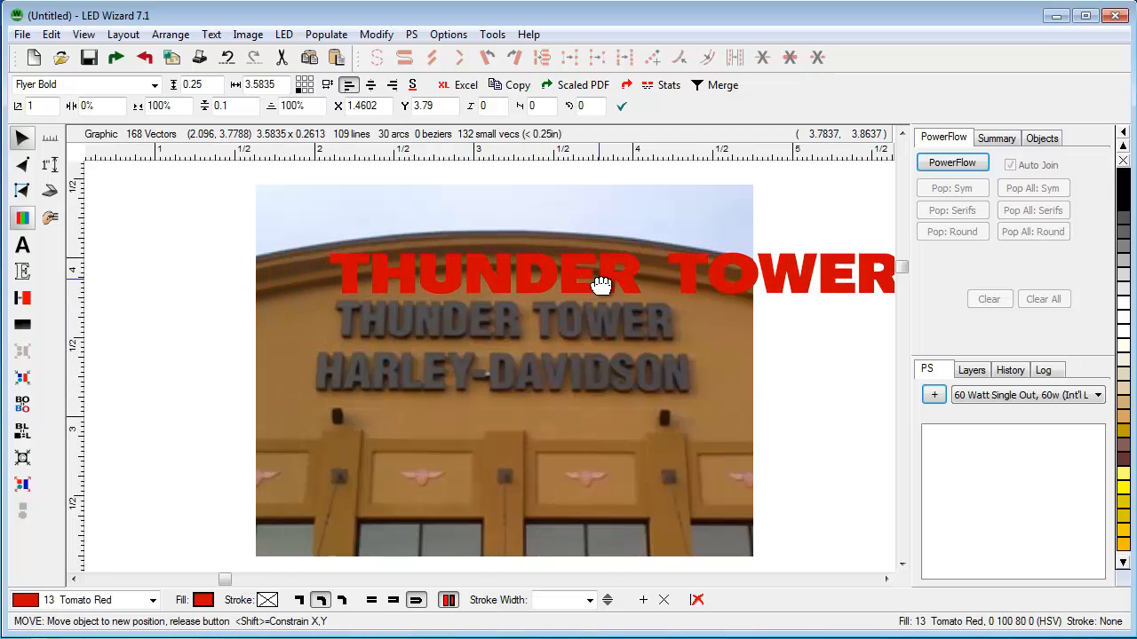
pyautogui.moveTo(602, 284); pyautogui.dragTo(604, 324)
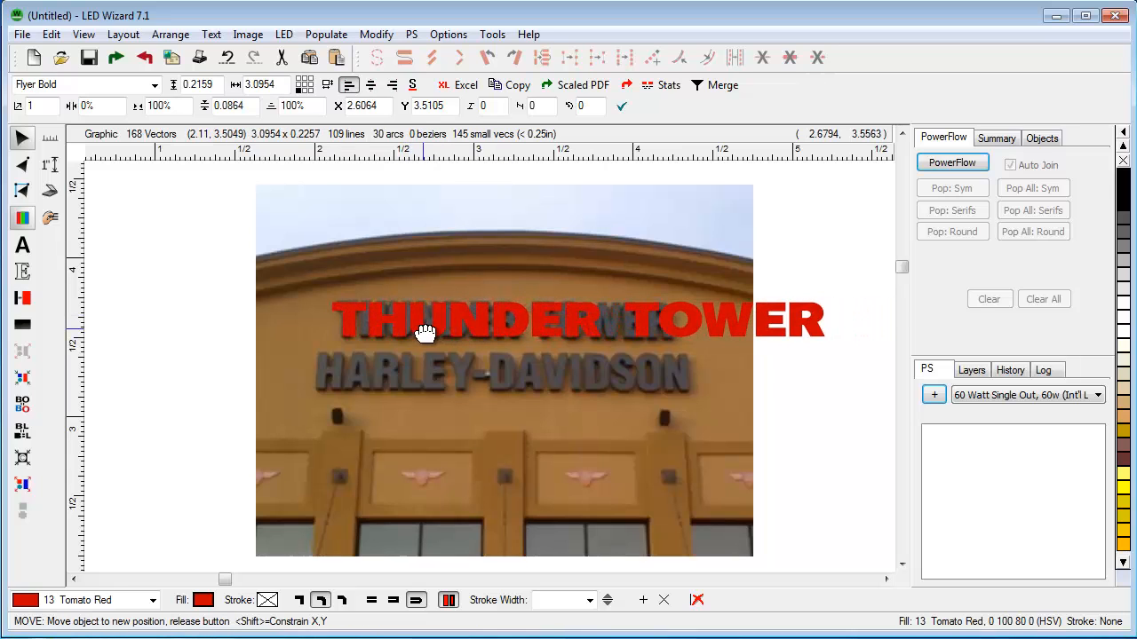
pyautogui.moveTo(427, 333); pyautogui.dragTo(408, 293)
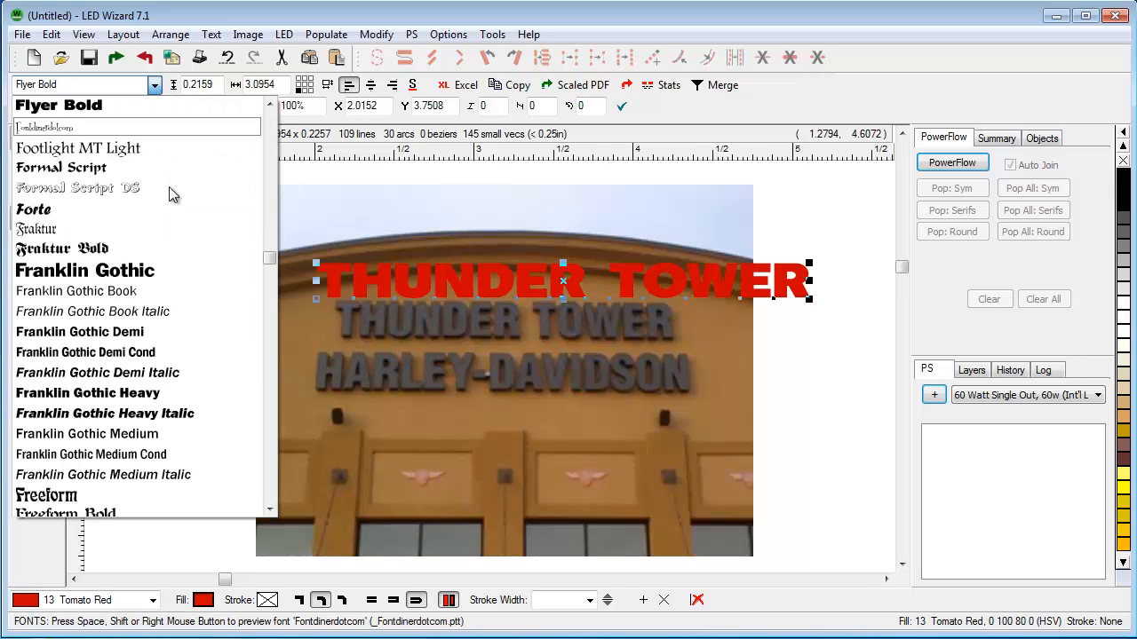
pyautogui.scroll(-3)
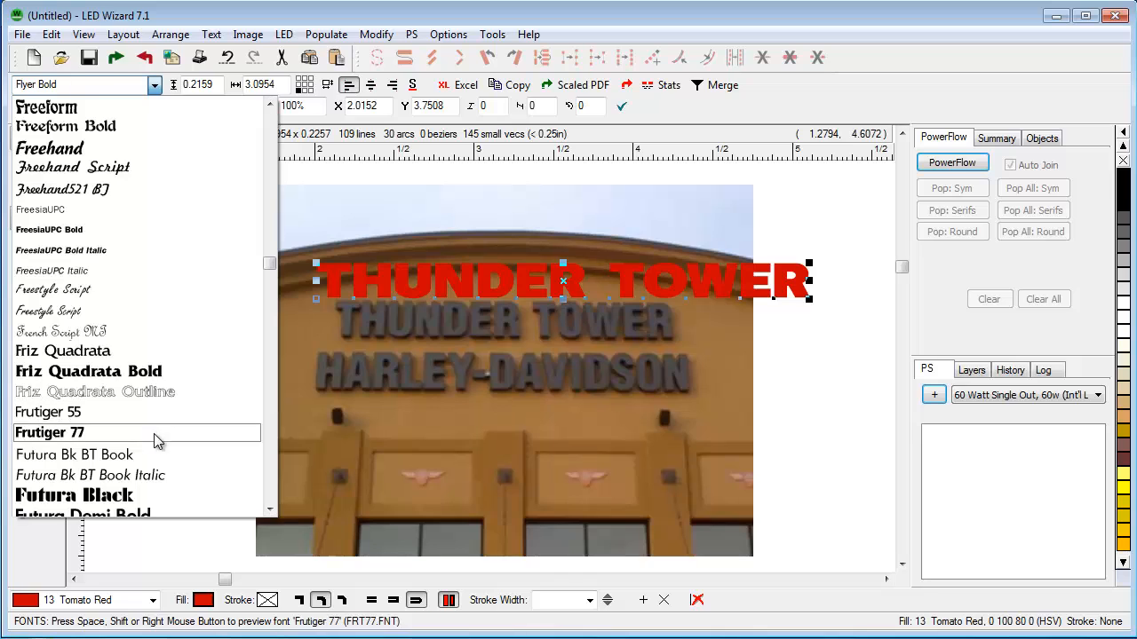
pyautogui.click(50, 433)
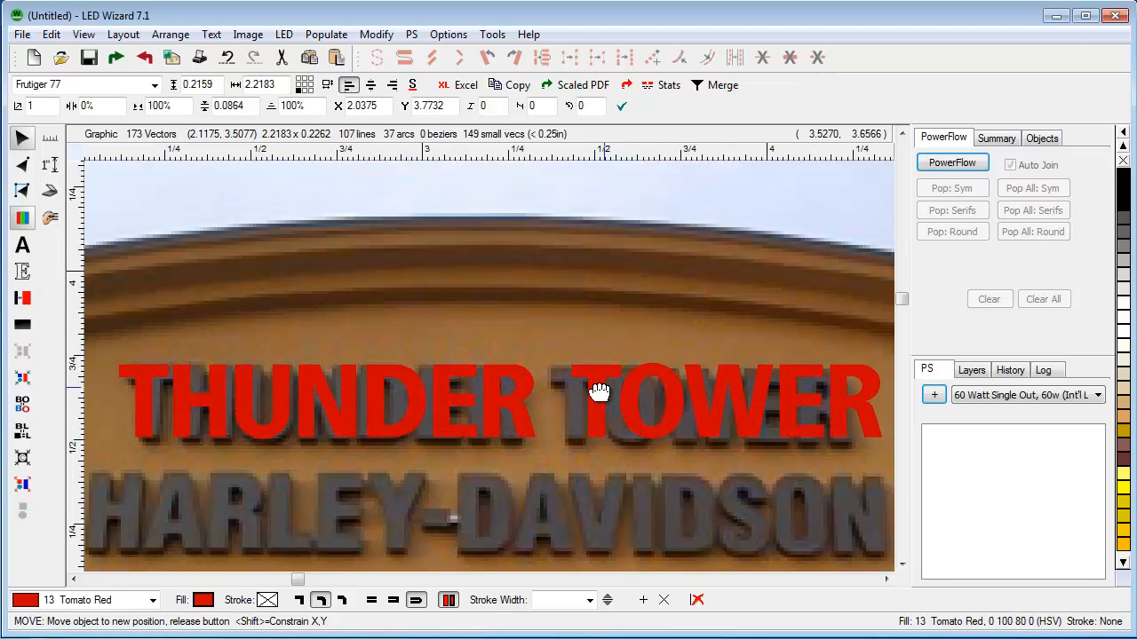
# Compare against the photo again and switch the font to Helvetica Bold Cond.
pyautogui.moveTo(600, 391); pyautogui.dragTo(591, 318)
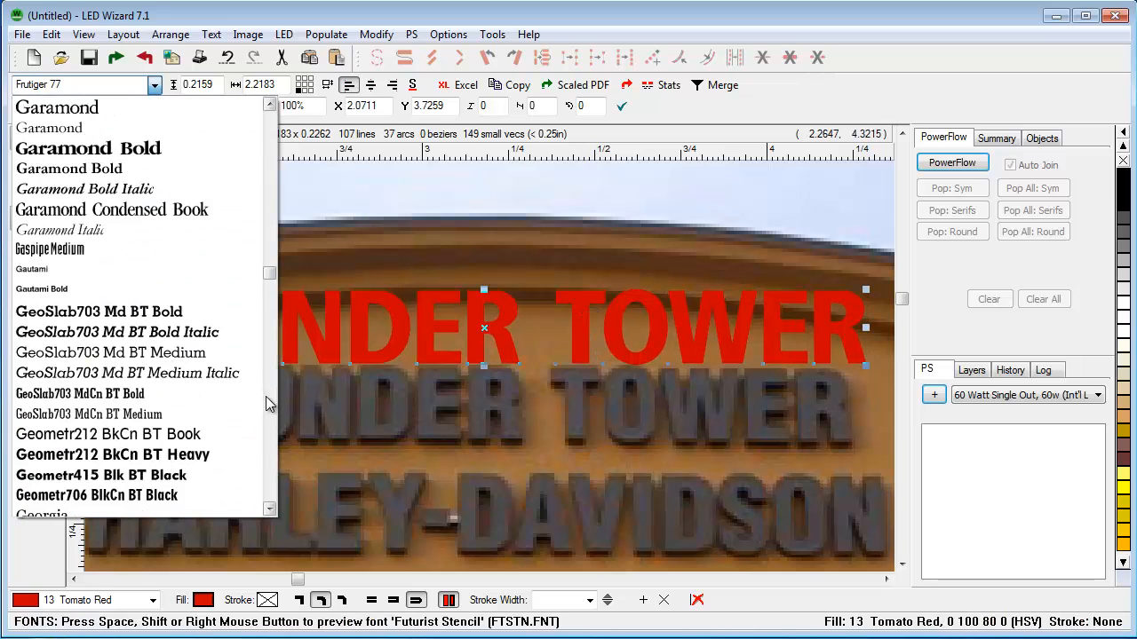
pyautogui.scroll(-3)
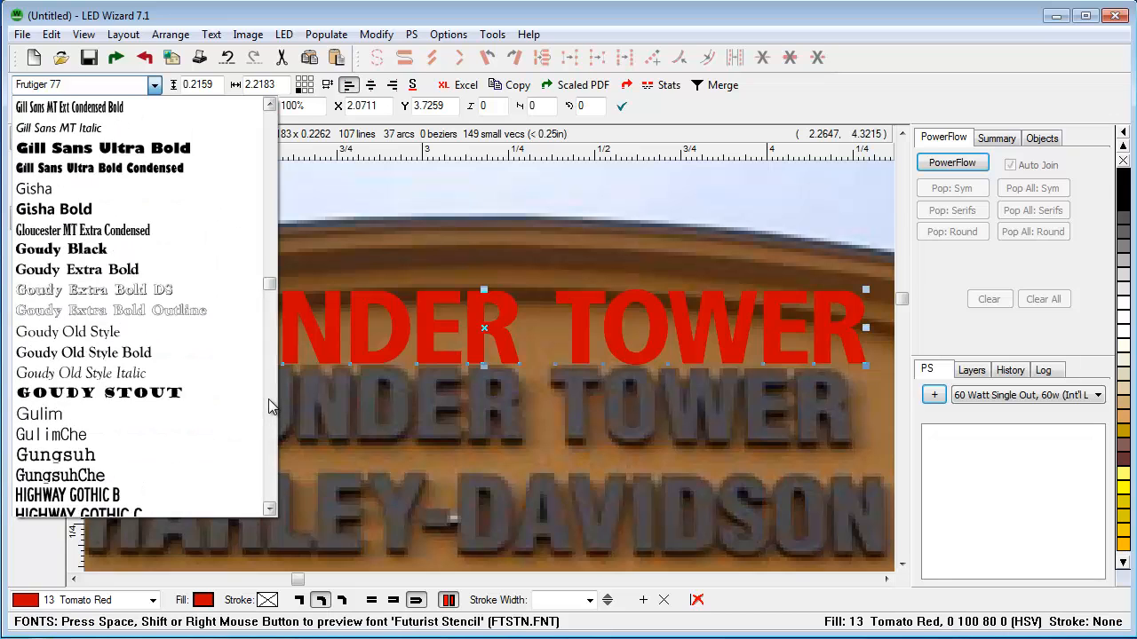
pyautogui.scroll(-3)
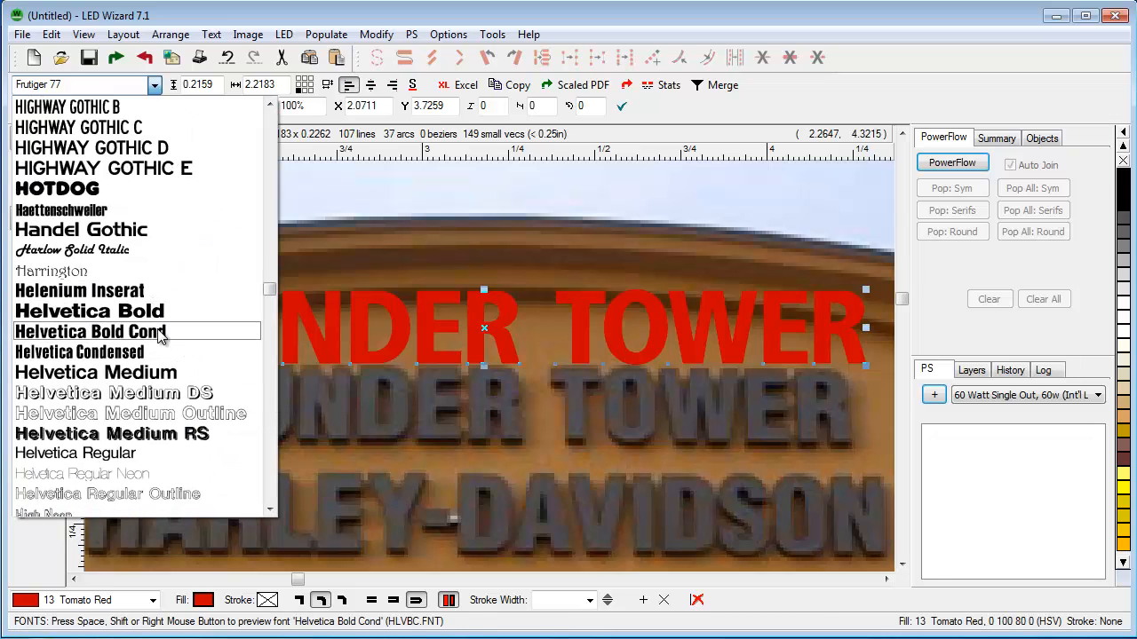
pyautogui.click(89, 331)
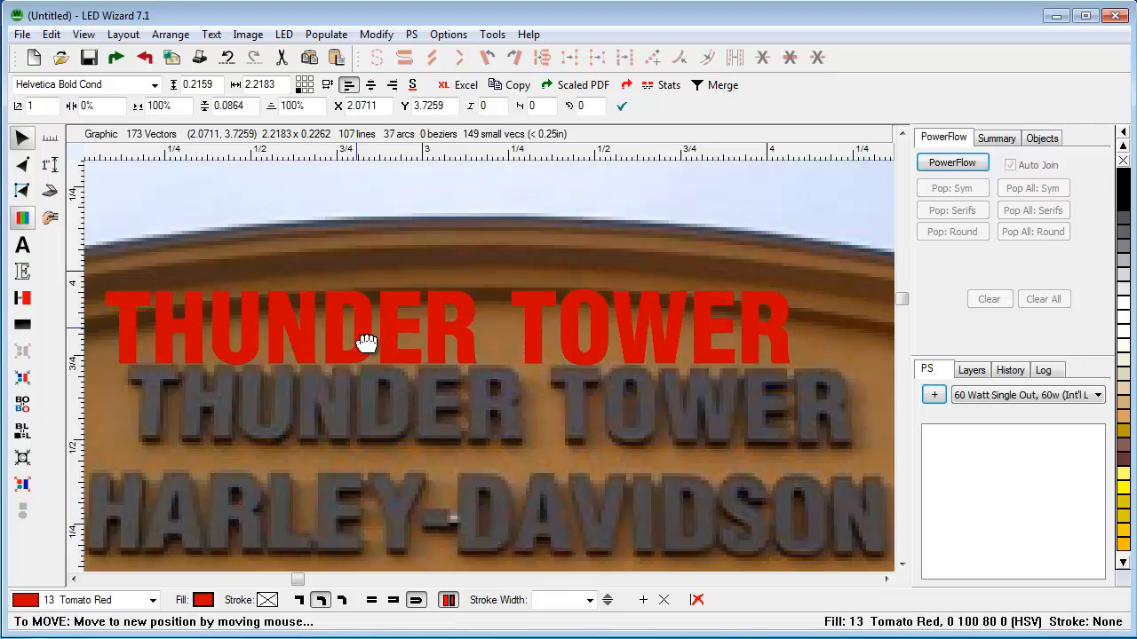
# Widen THUNDER TOWER over the photo lettering, slanting 3.1%, then move it above the photo.
pyautogui.moveTo(367, 342); pyautogui.dragTo(391, 421)
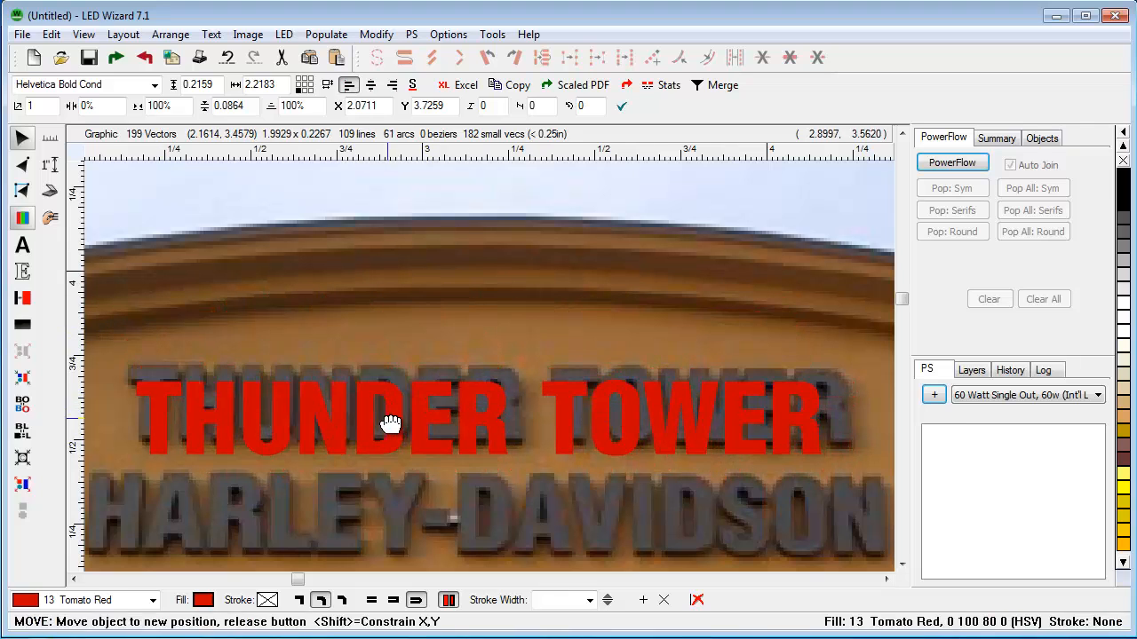
pyautogui.moveTo(390, 422); pyautogui.dragTo(382, 333)
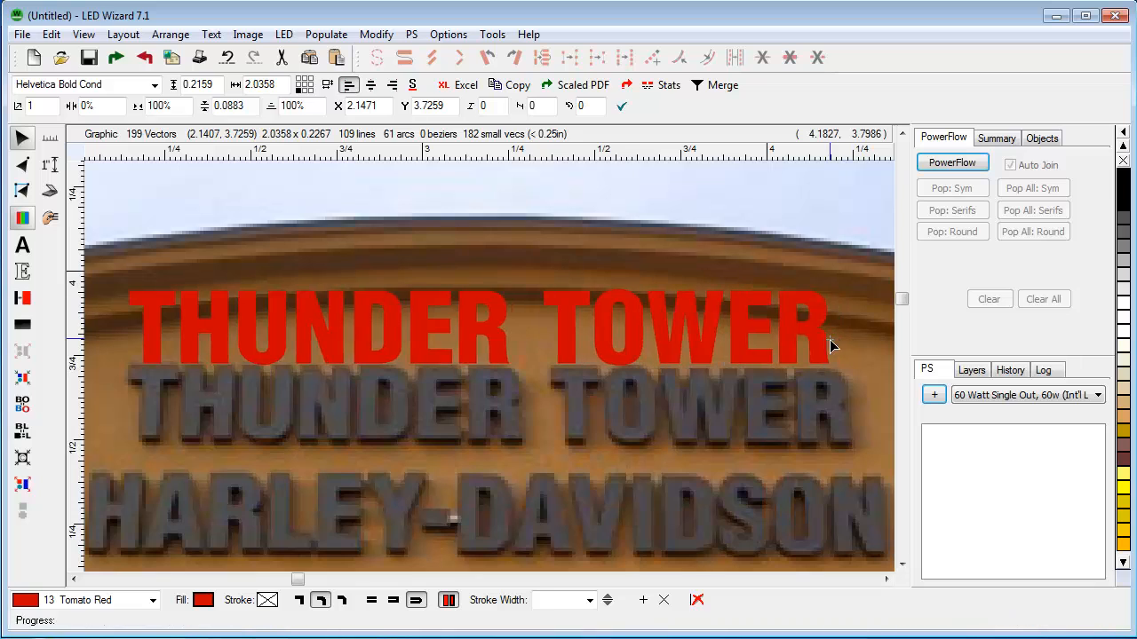
pyautogui.click(470, 329)
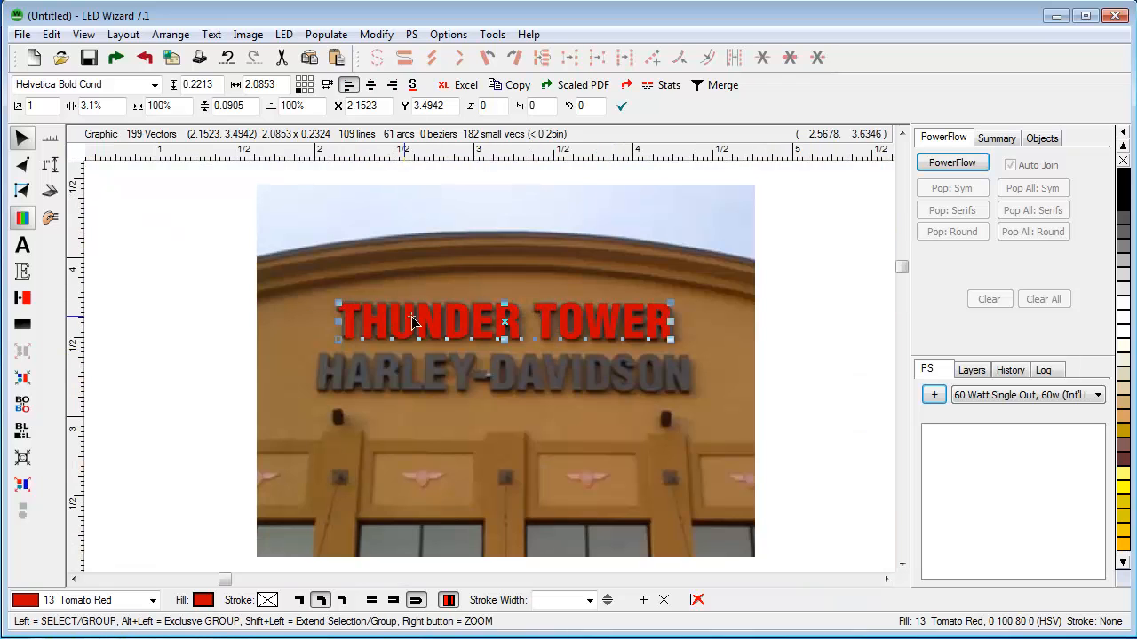
pyautogui.moveTo(502, 321); pyautogui.dragTo(448, 262)
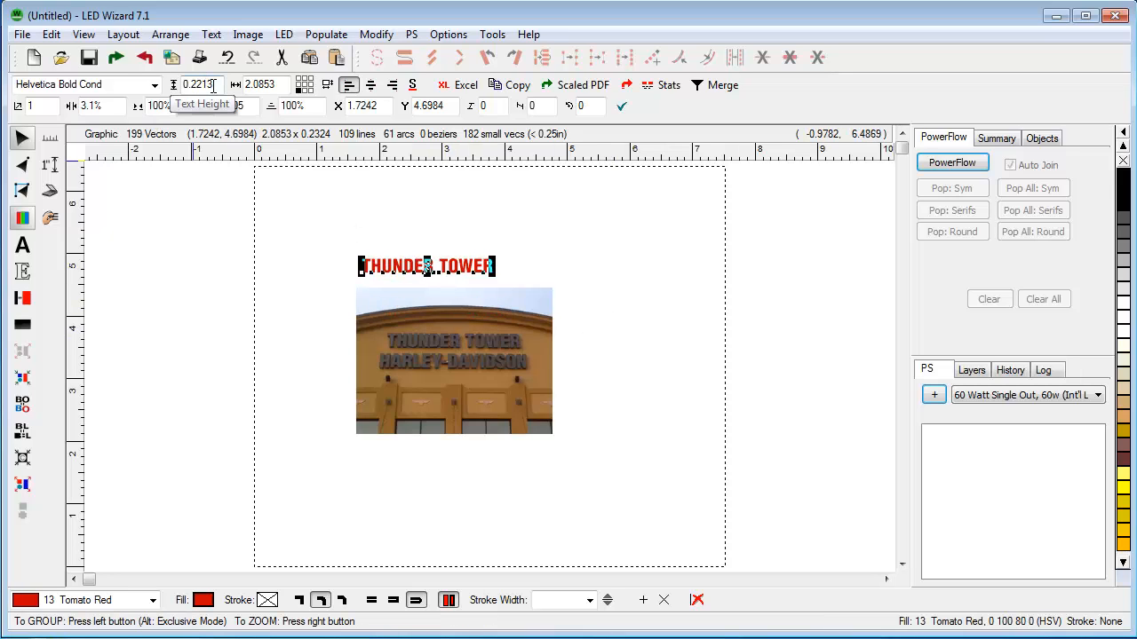
# Enter a text height of 36 for THUNDER TOWER.
pyautogui.write('36')
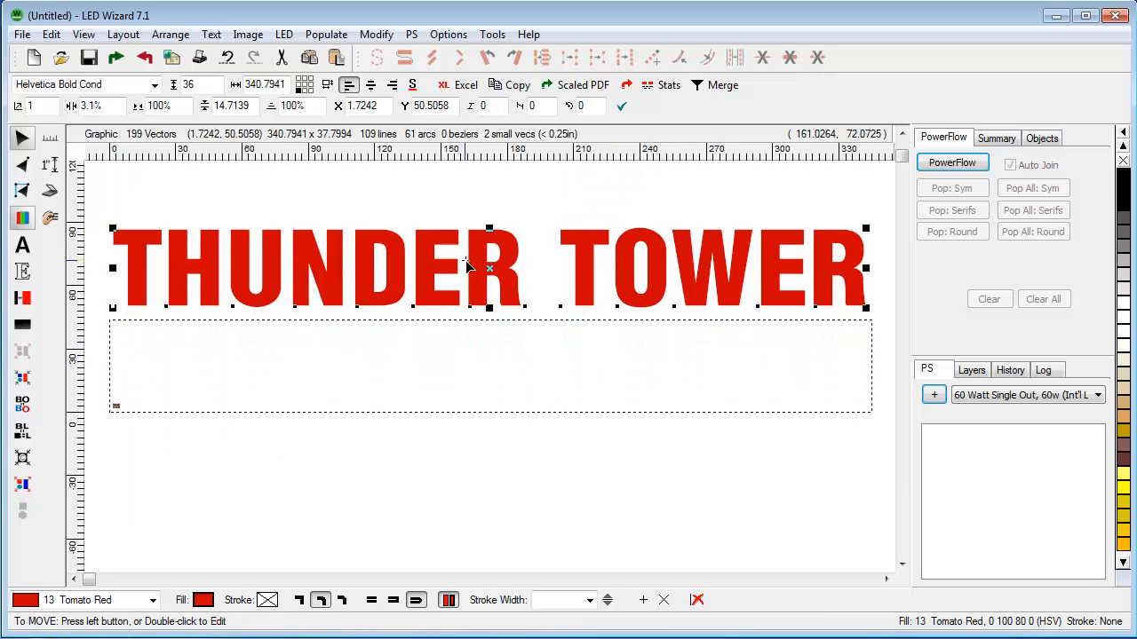
# In Change Copy, type HARLEY-DAVIDSON on a new line after THUNDER TOWER.
pyautogui.doubleClick(470, 266)
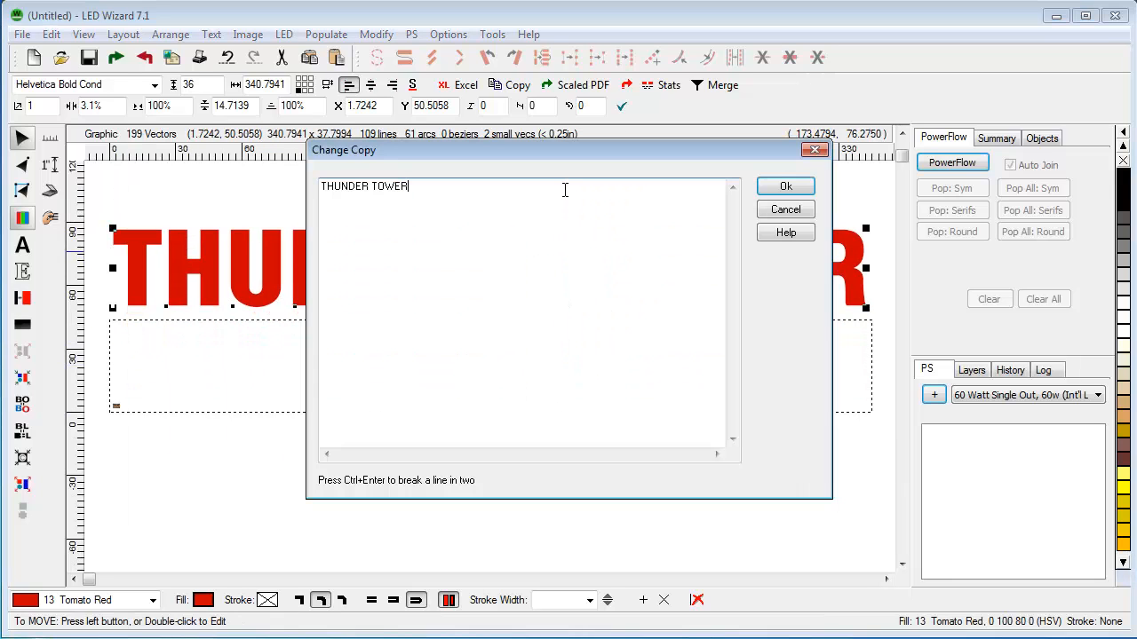
pyautogui.click(785, 186)
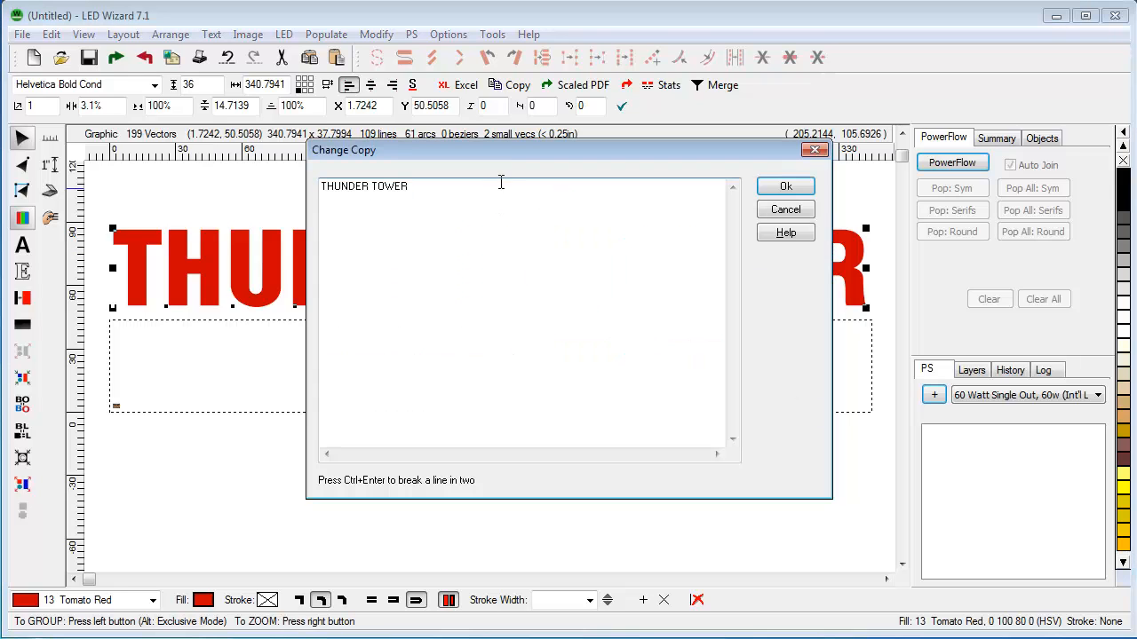
pyautogui.write('HA')
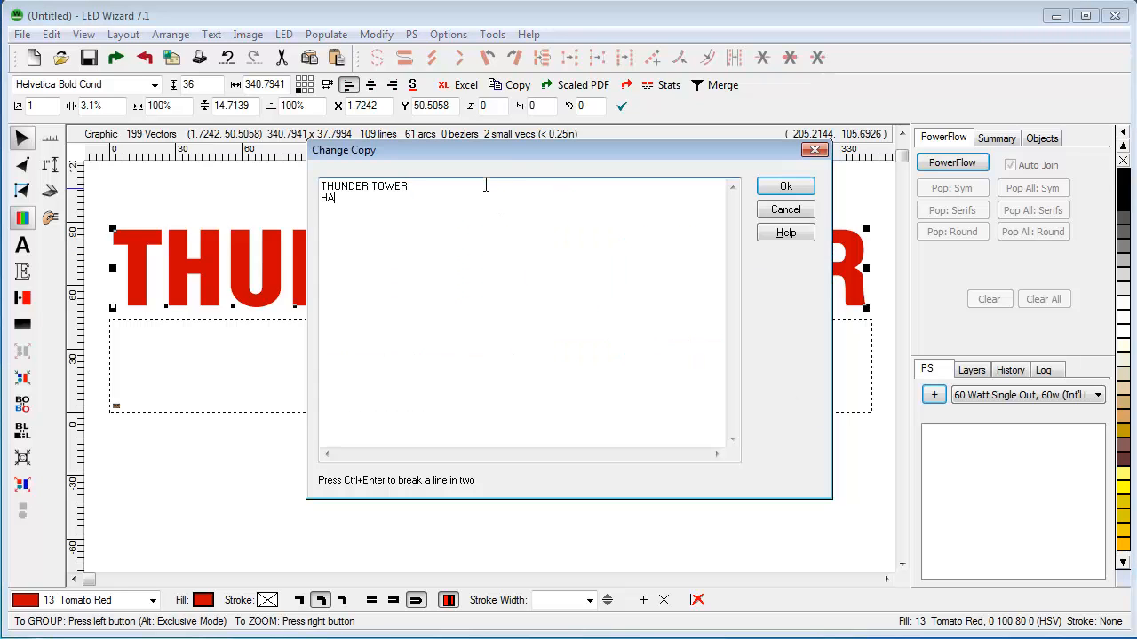
pyautogui.write('RLEY')
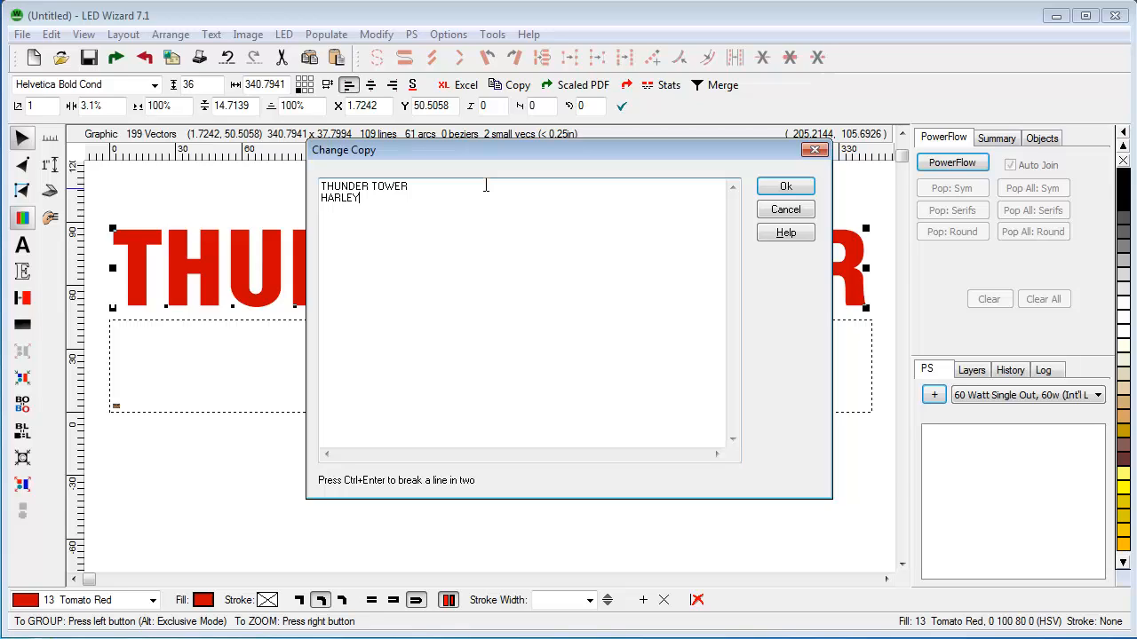
pyautogui.write('-DAVID')
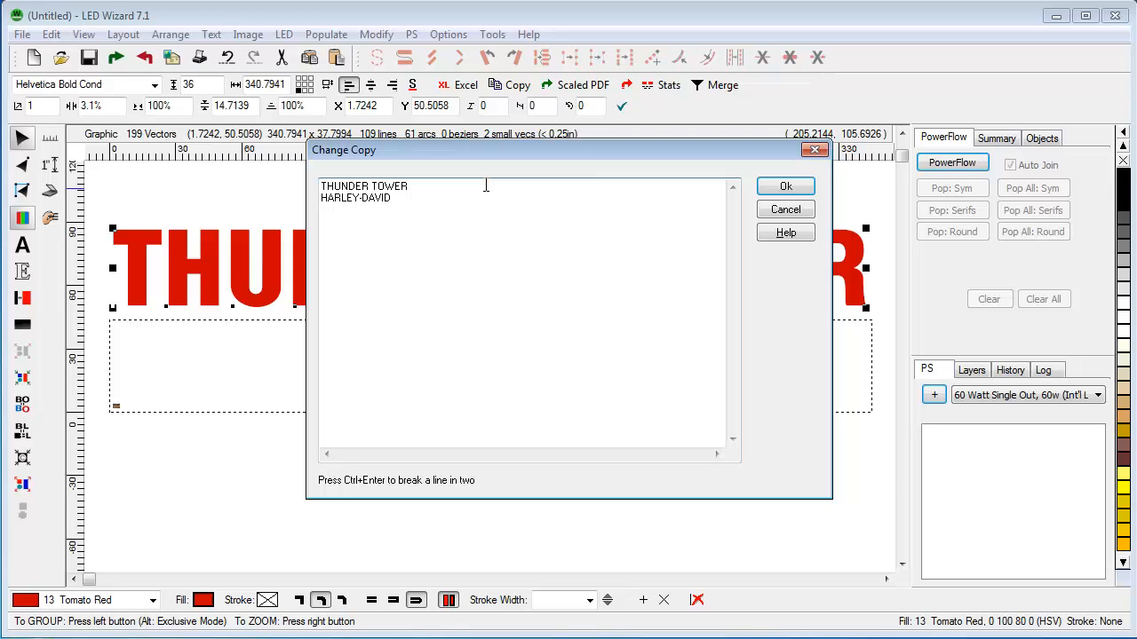
pyautogui.click(784, 186)
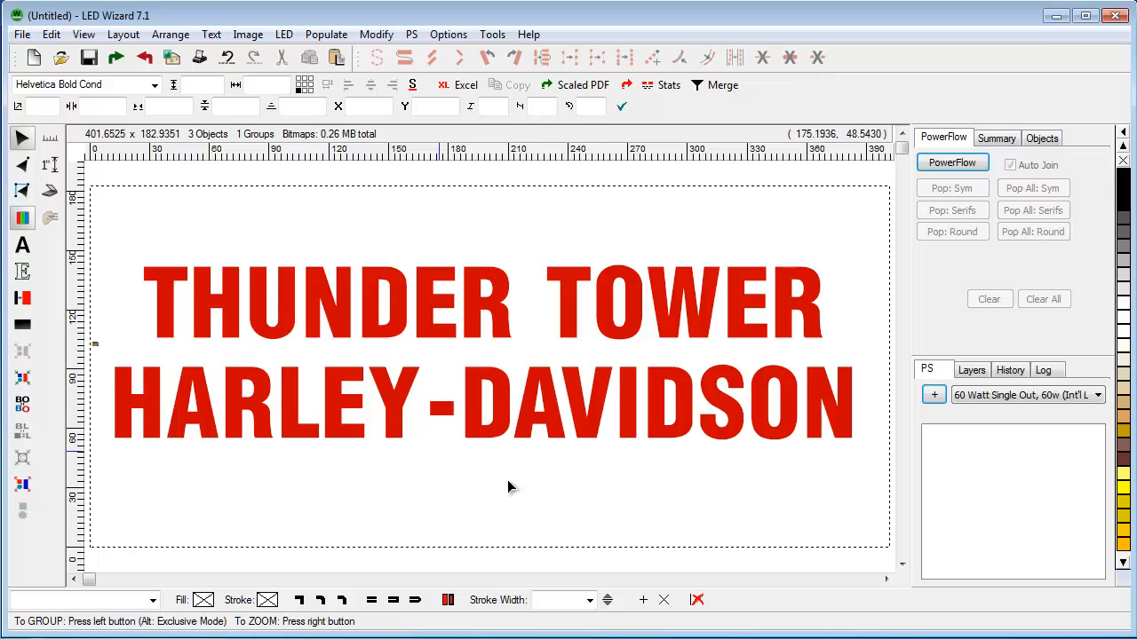
pyautogui.moveTo(533, 495)
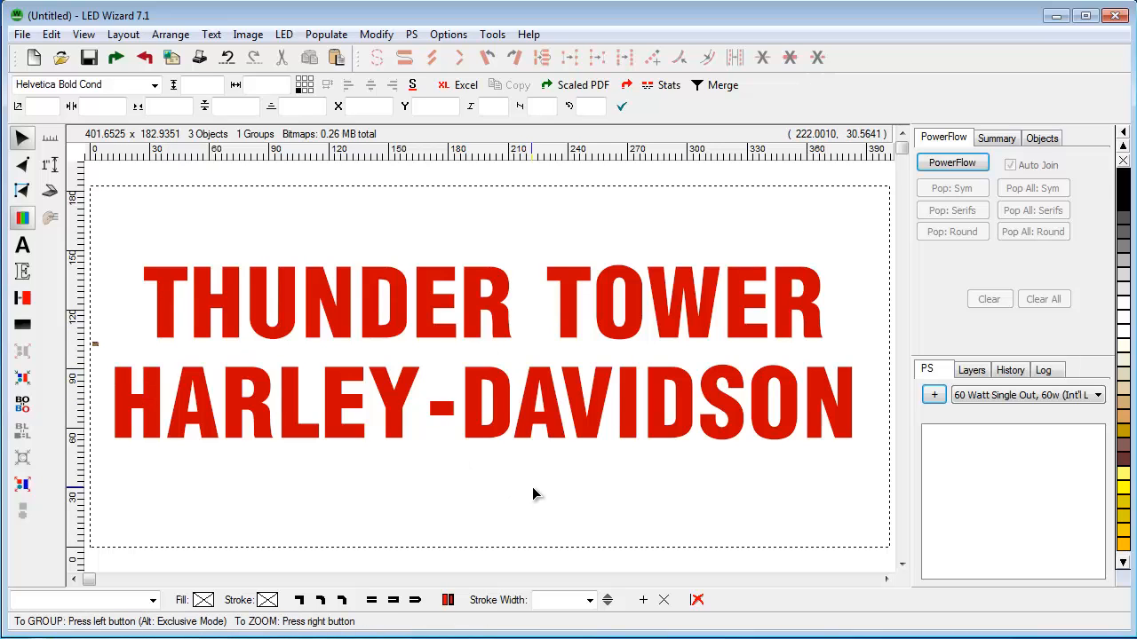